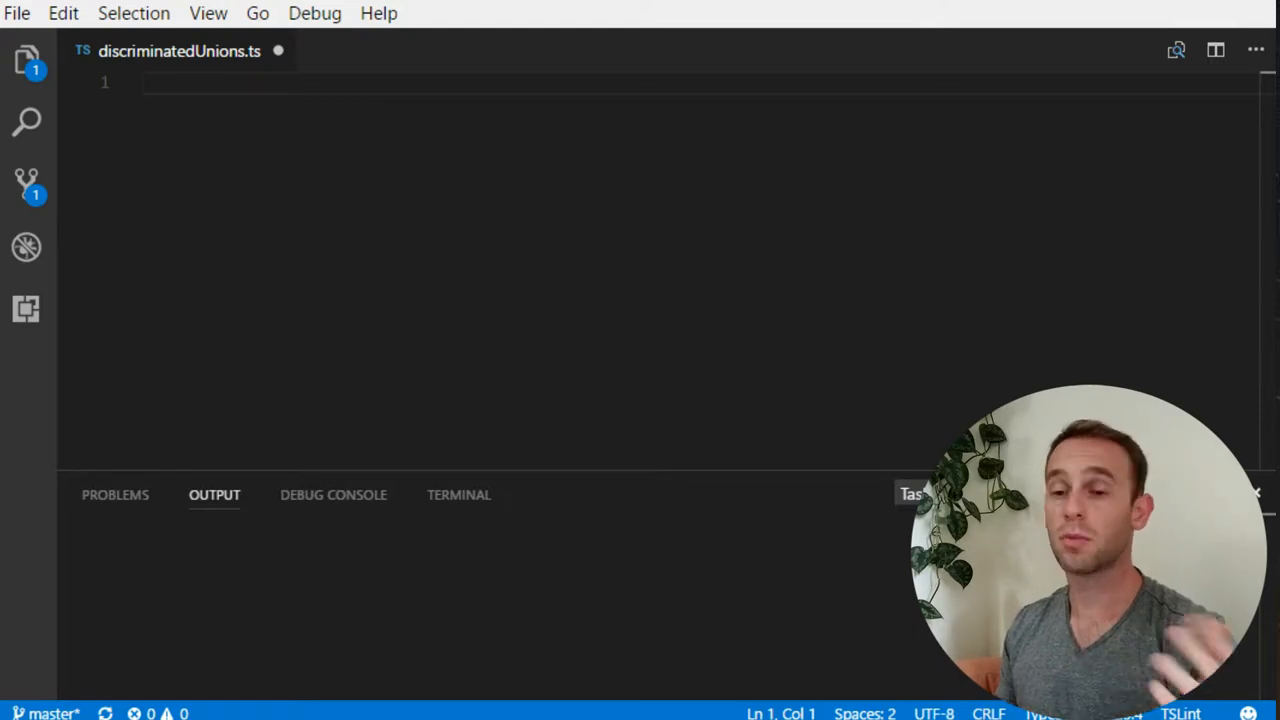
# Step: Write an exported Cat interface with kind: 'cat' and numberOfLives: number
pyautogui.write('inter')
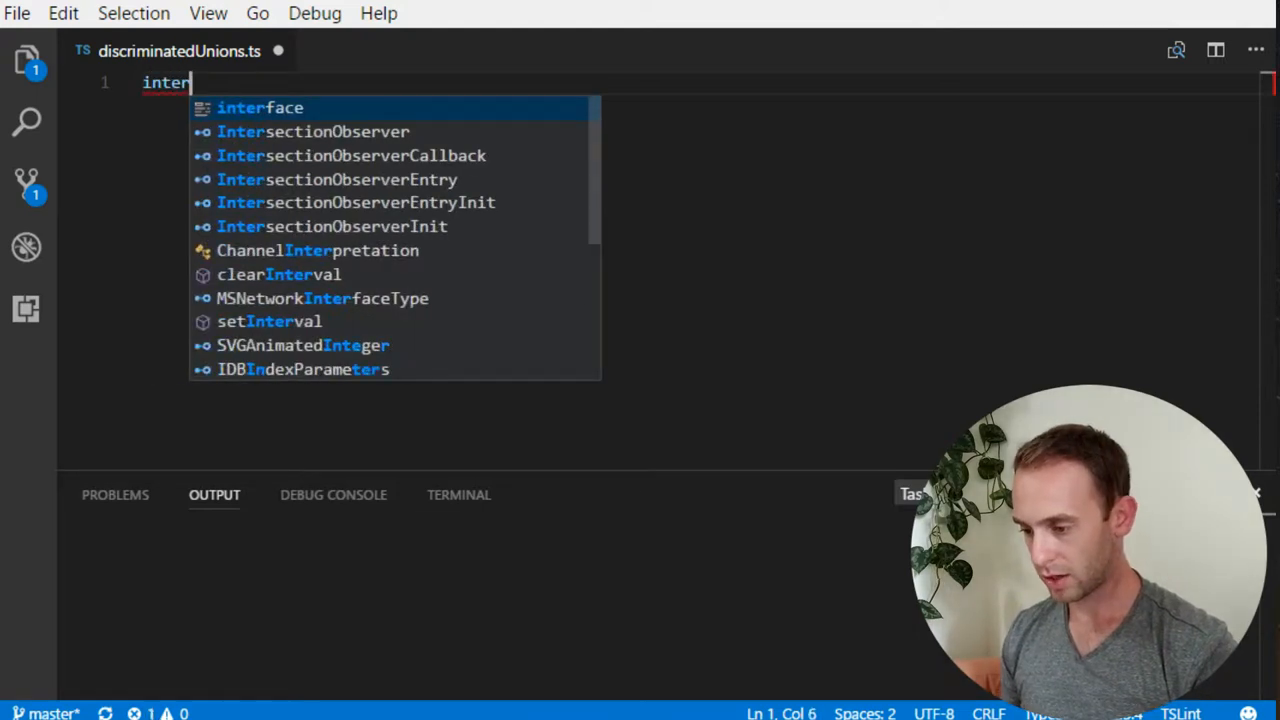
pyautogui.write('export int')
pyautogui.write('kind')
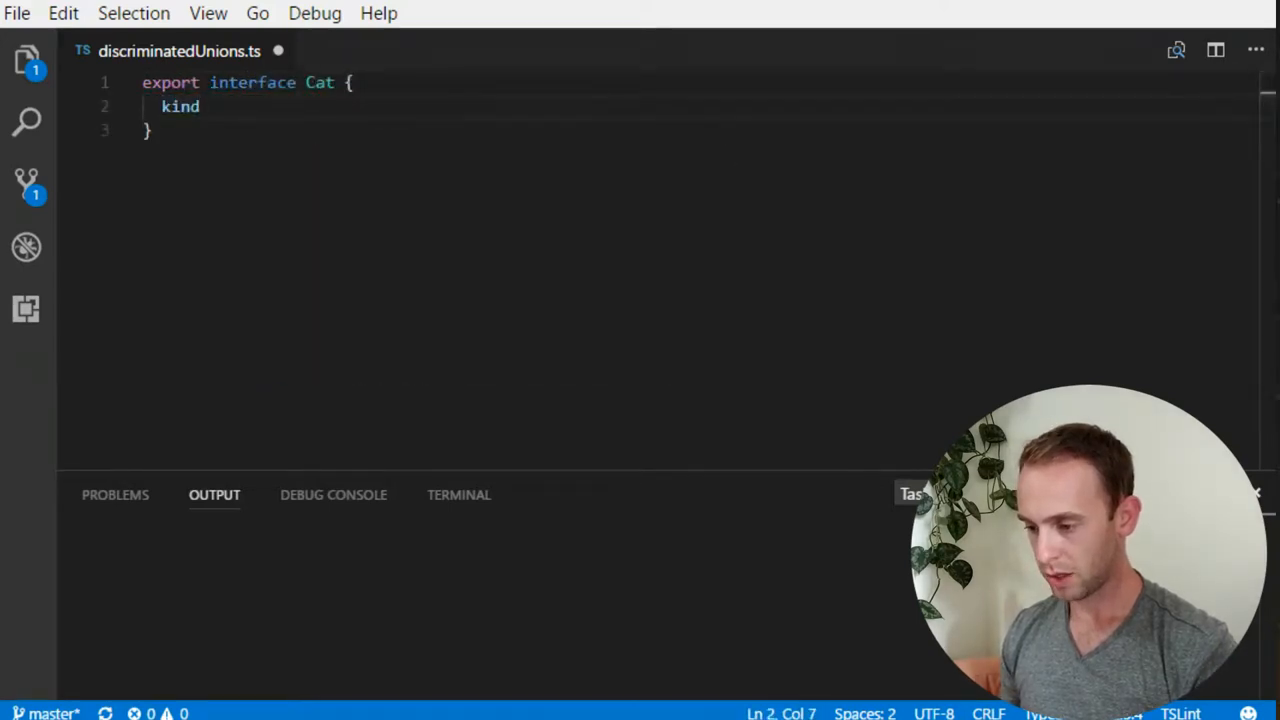
pyautogui.write(':')
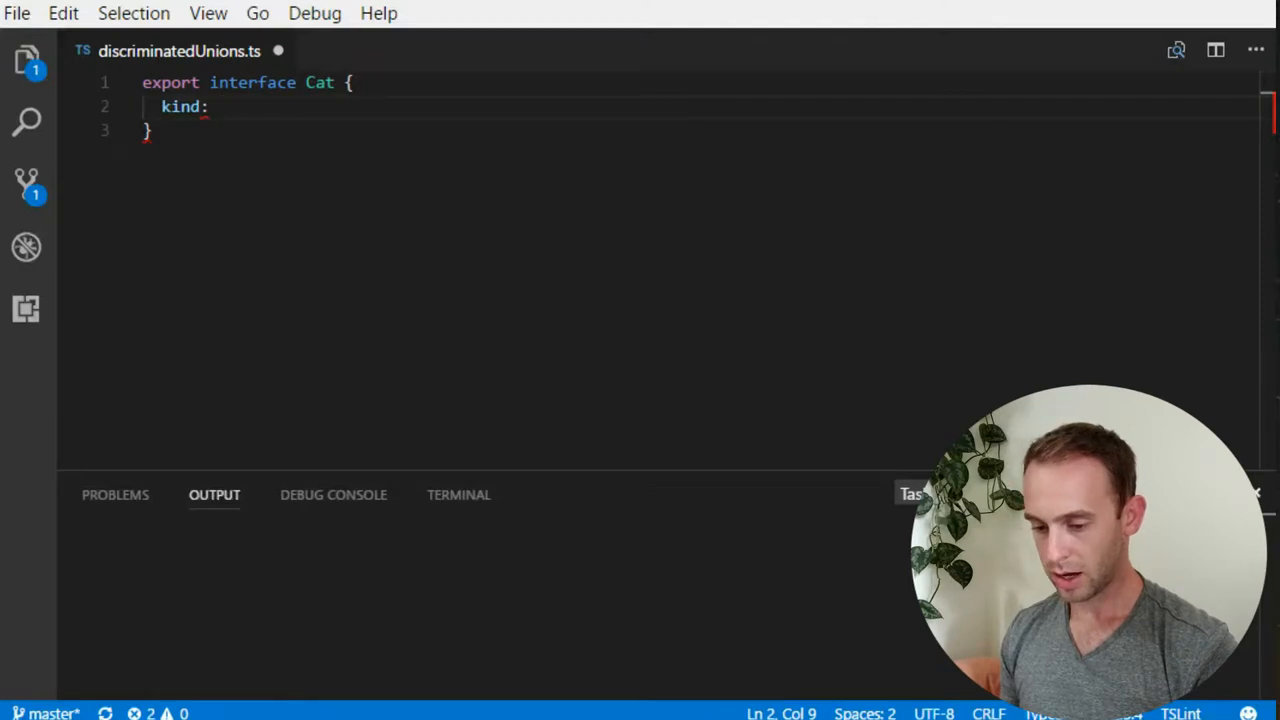
pyautogui.write("'cat';")
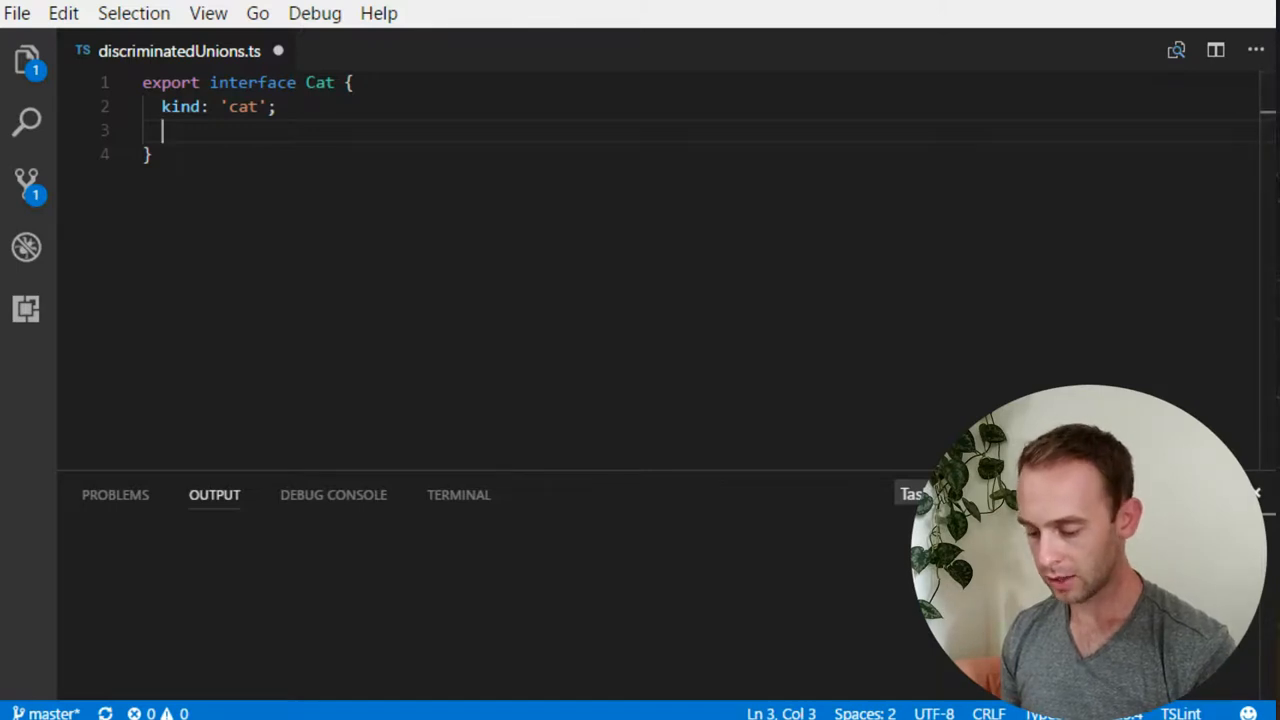
pyautogui.write('numbe')
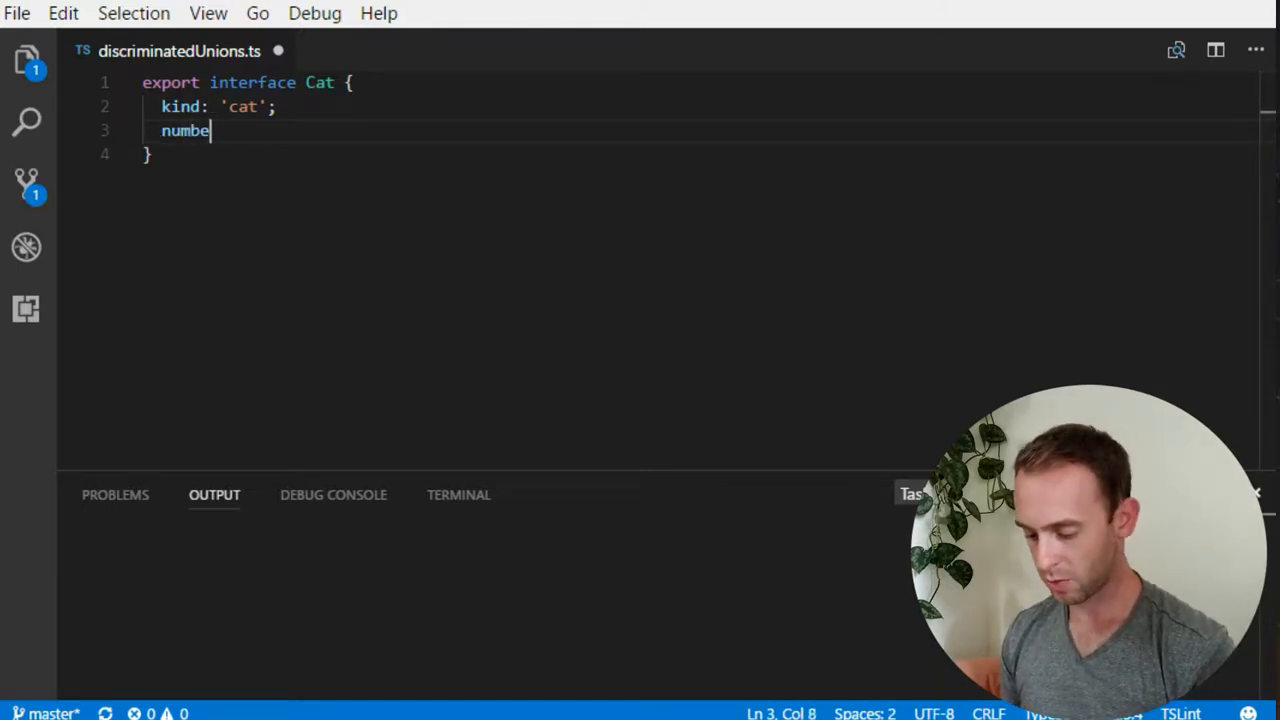
pyautogui.write('rOfLives')
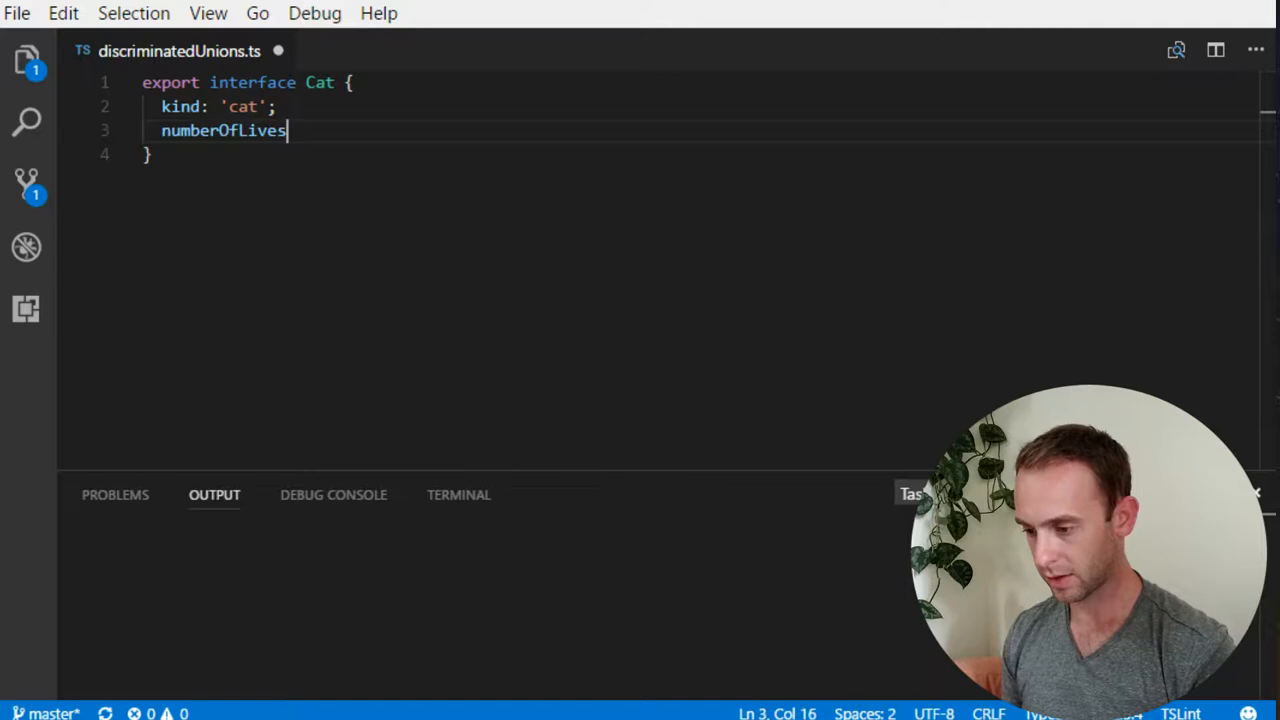
pyautogui.write(': number;')
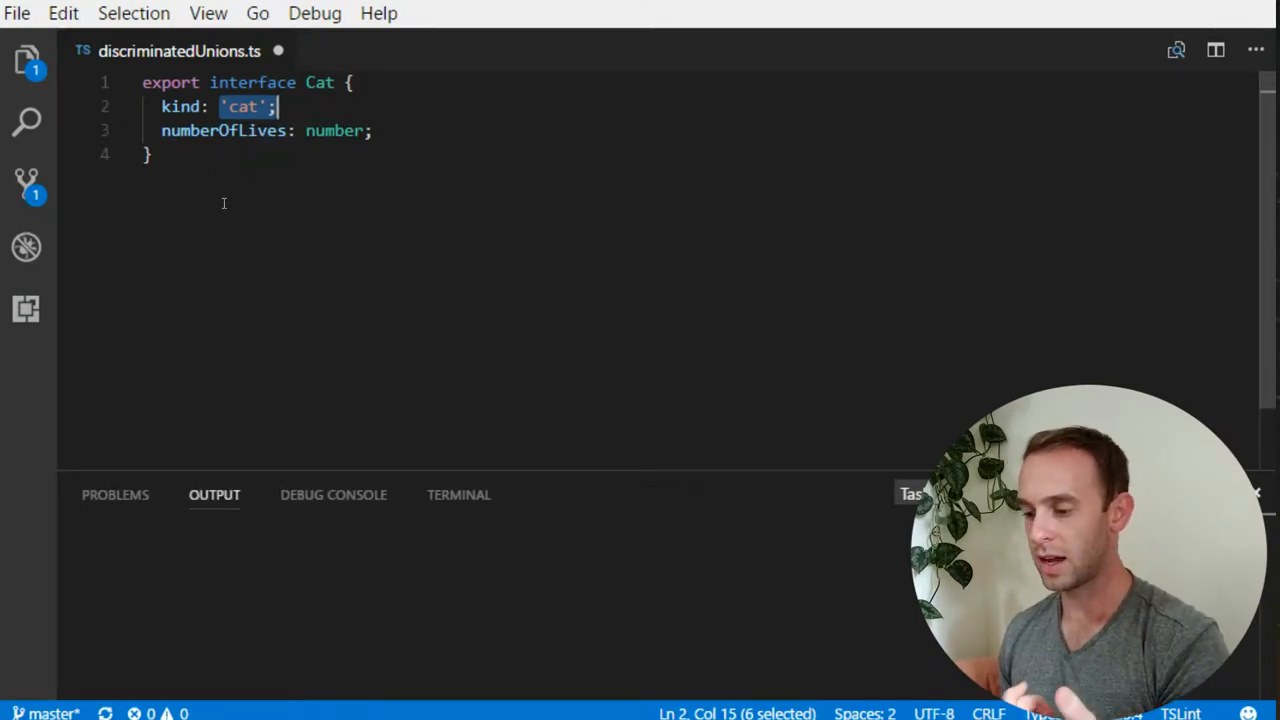
# Step: Write an exported Dog interface with kind: 'dog' and isBarkingOnStrangers: boolean
pyautogui.write('e')
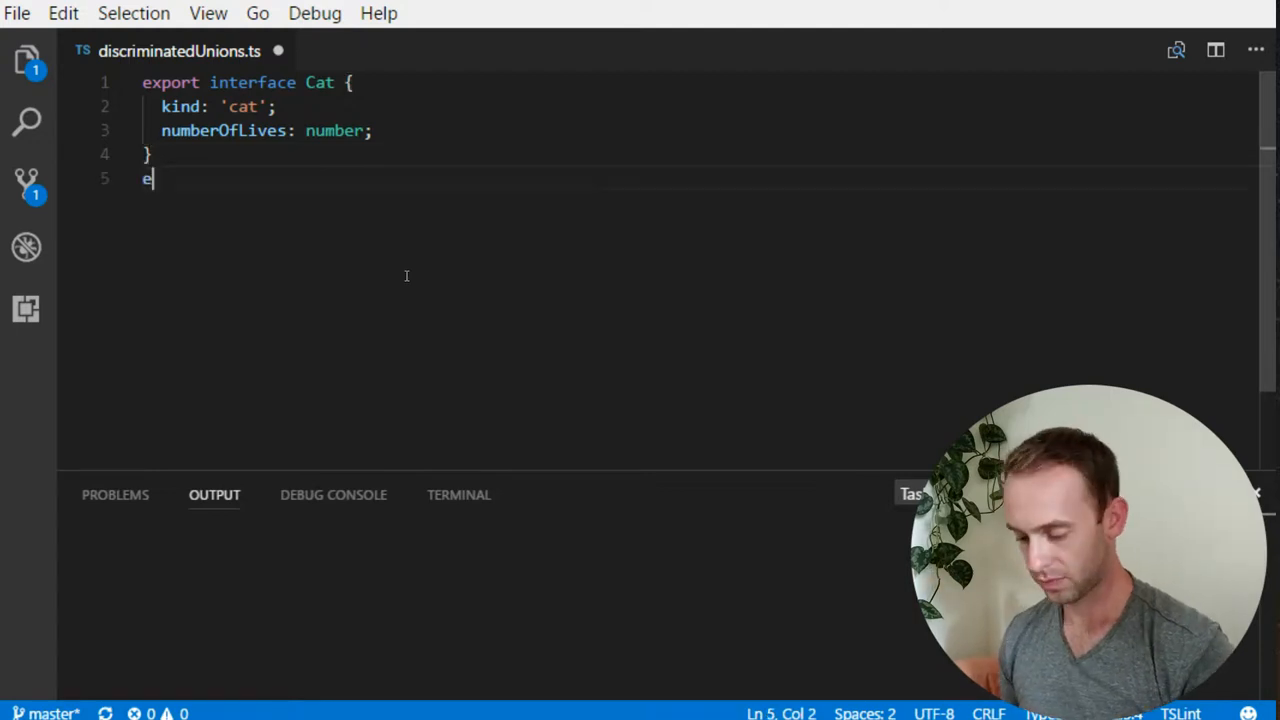
pyautogui.write('xport inter')
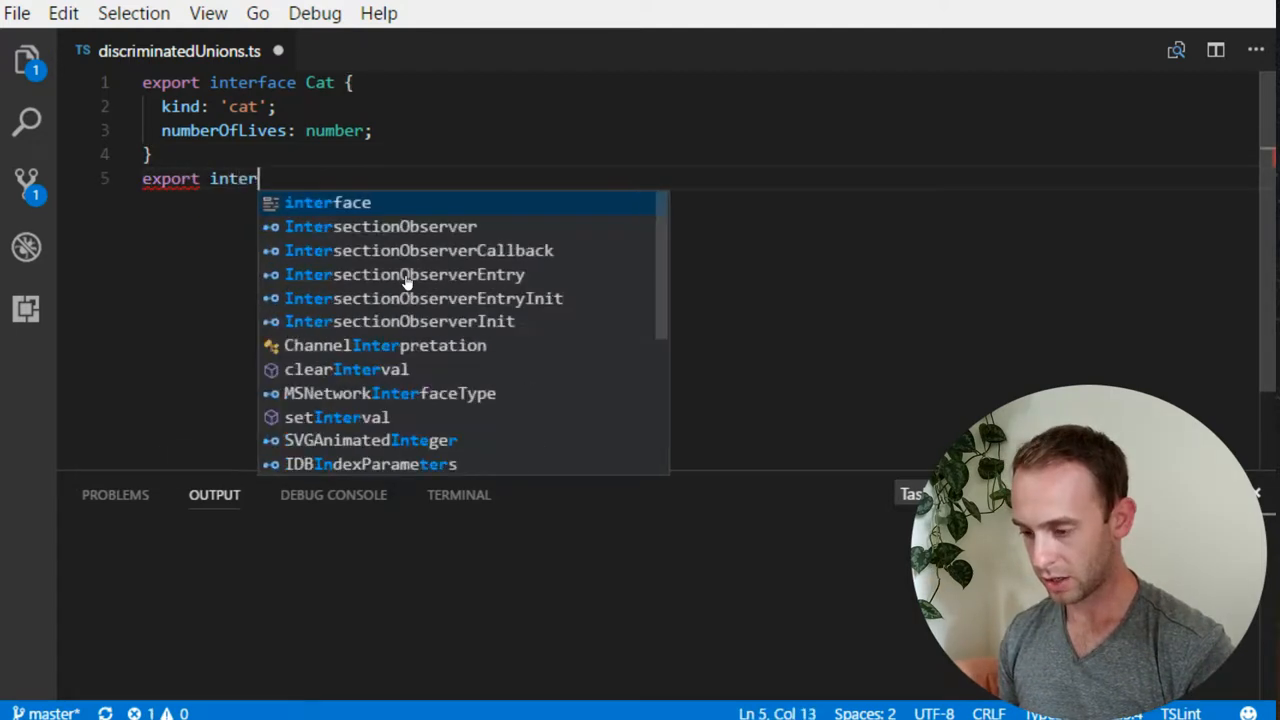
pyautogui.write('face Dog {')
pyautogui.write('kind:')
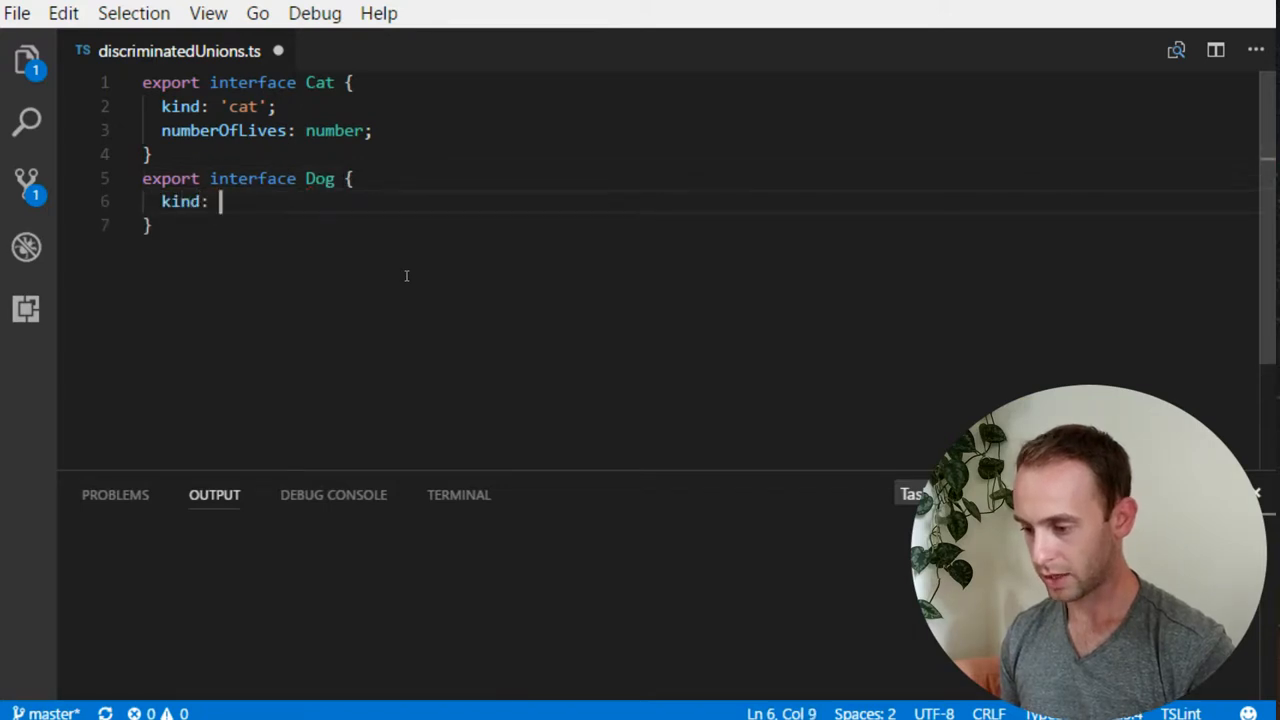
pyautogui.write("'dog',")
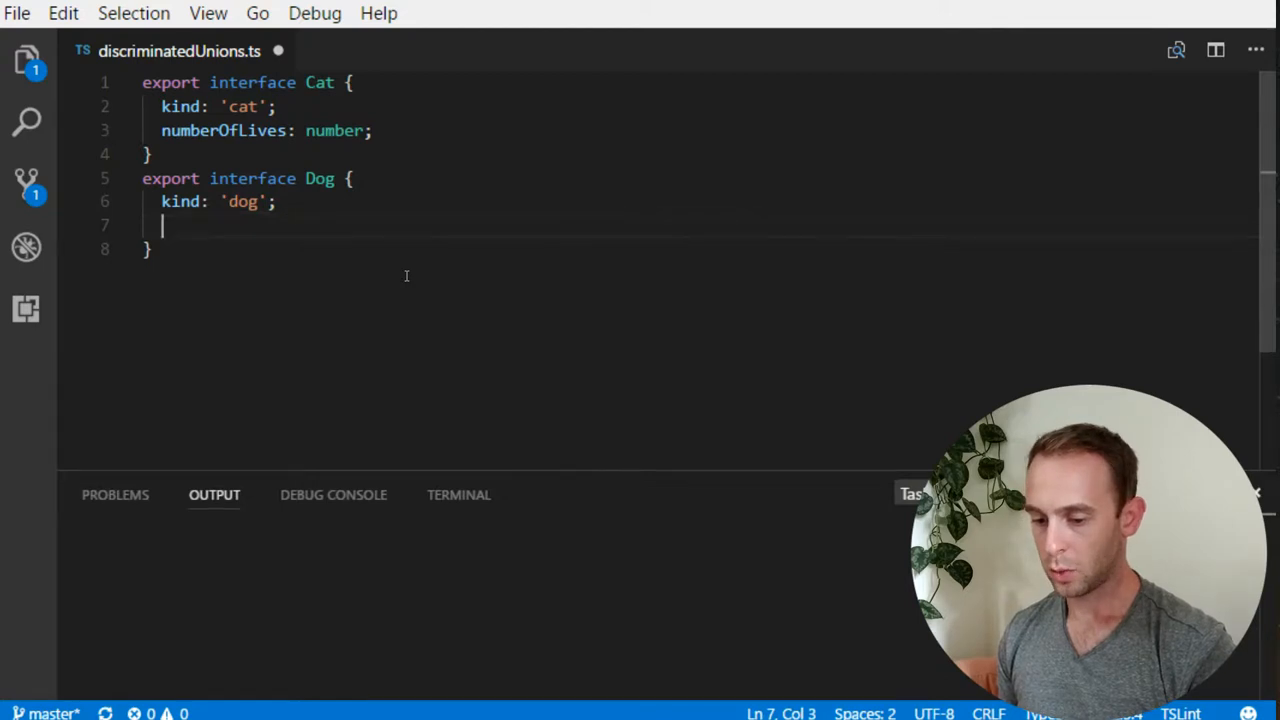
pyautogui.write('isBa')
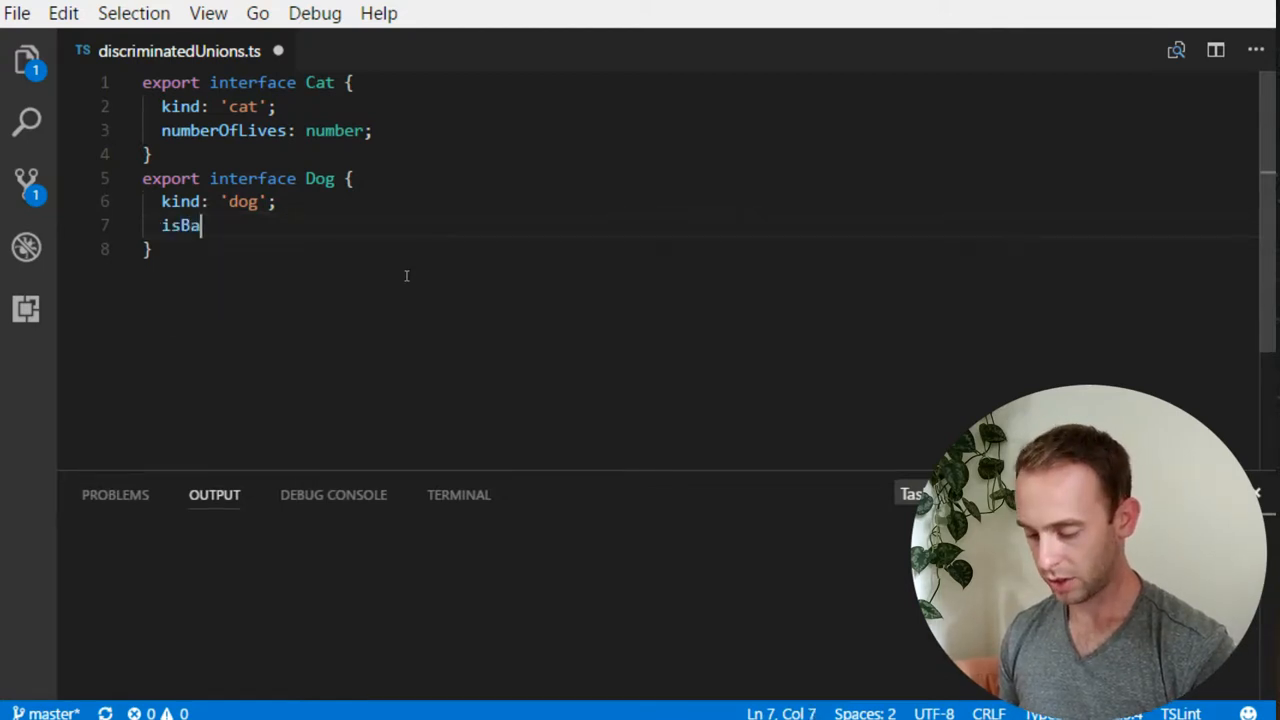
pyautogui.write('rkingOn')
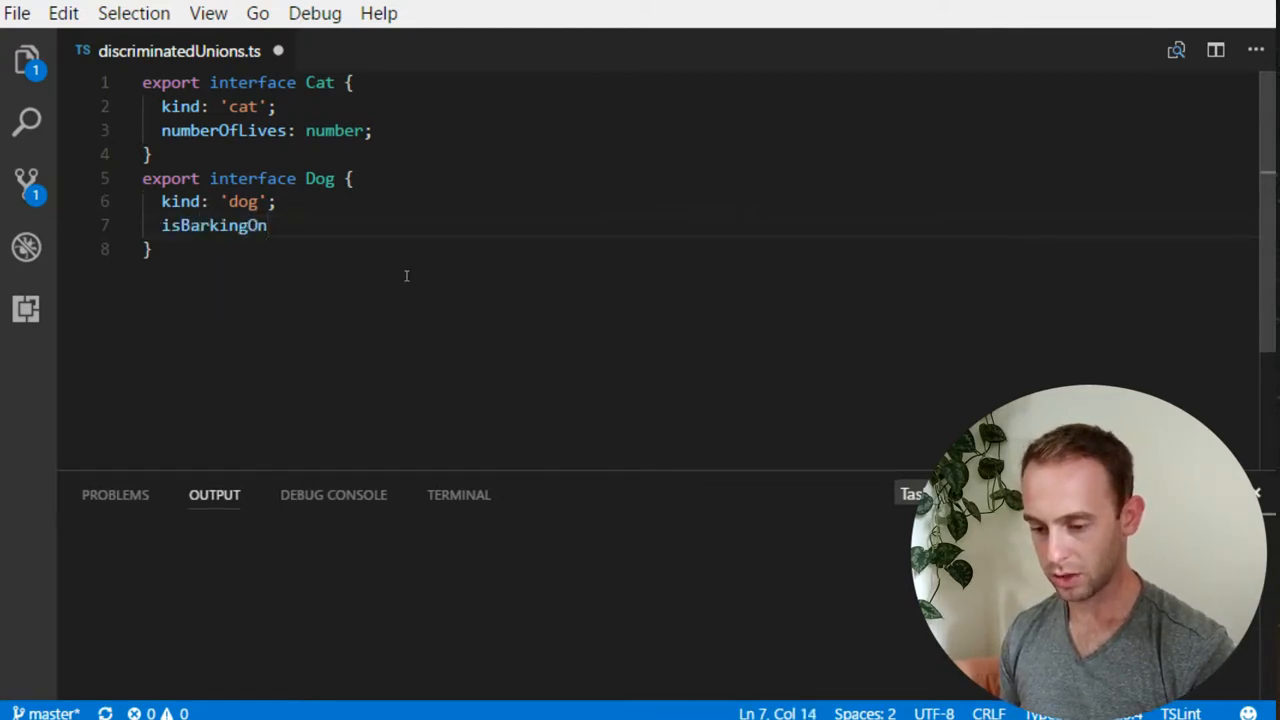
pyautogui.write('Strangers')
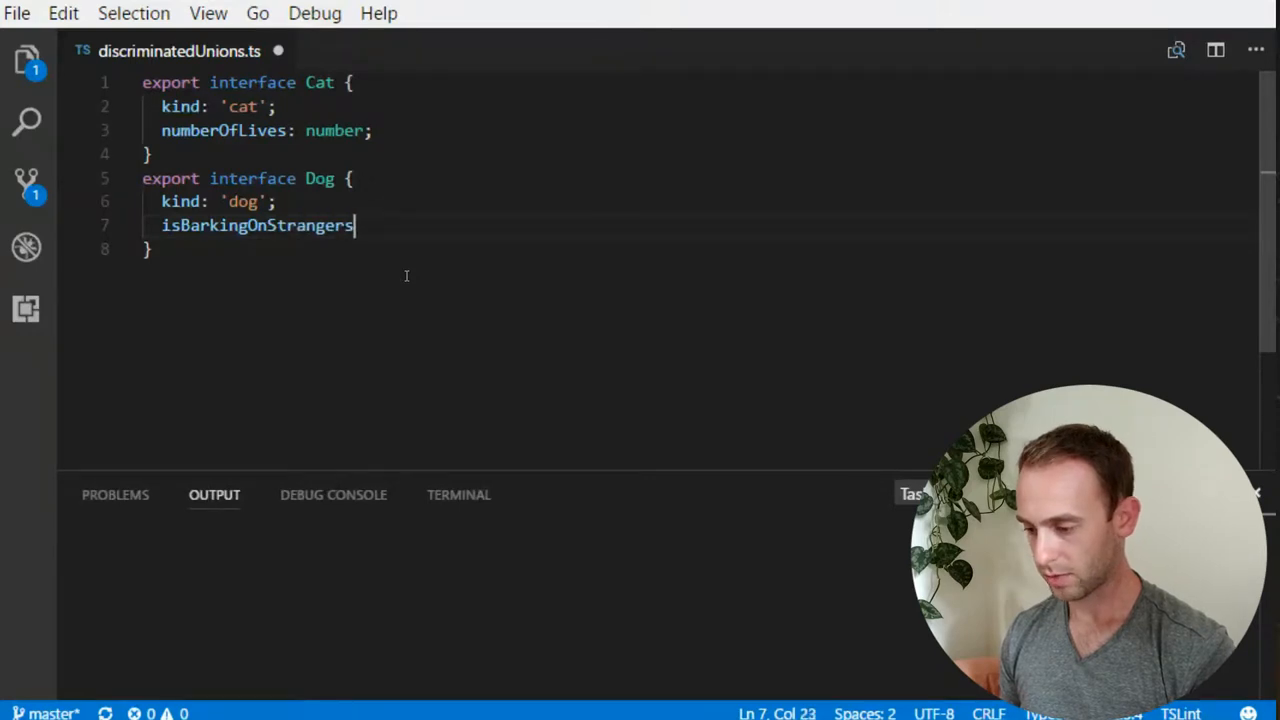
pyautogui.write(': boolean;')
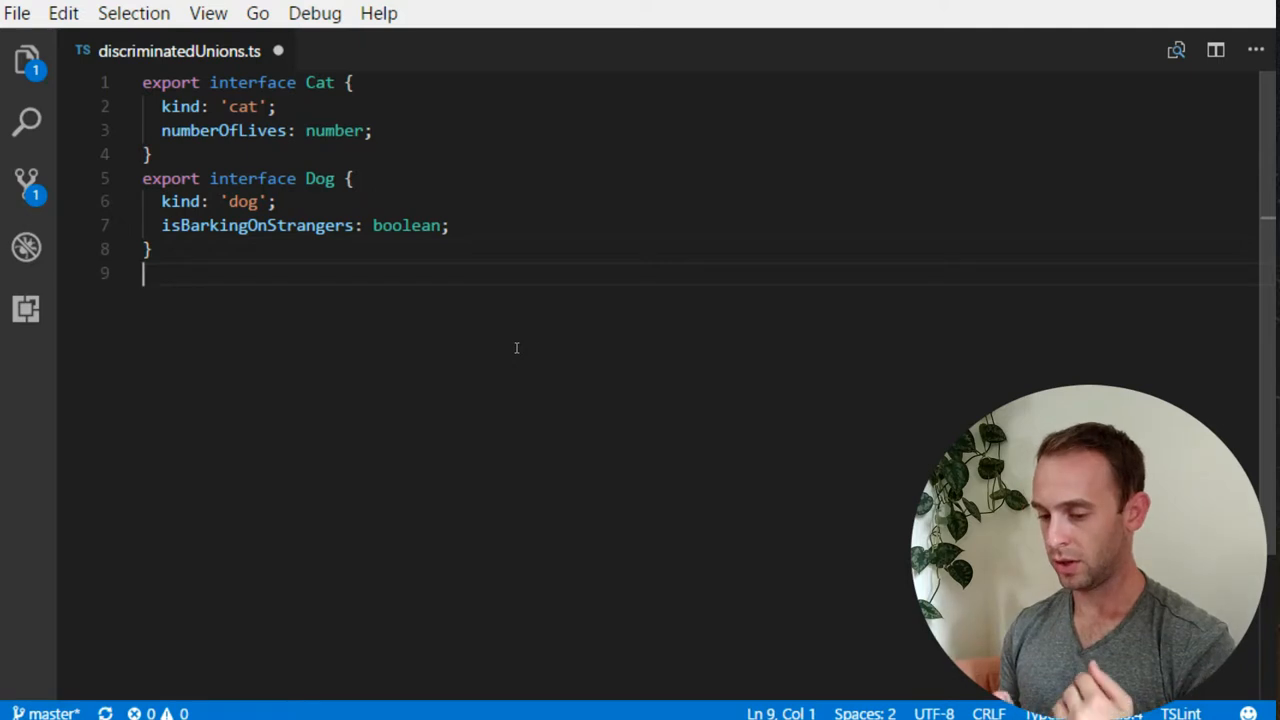
# Step: Declare 'type Animal = Cat | Dog;' and begin a function declaration below it
pyautogui.write('type')
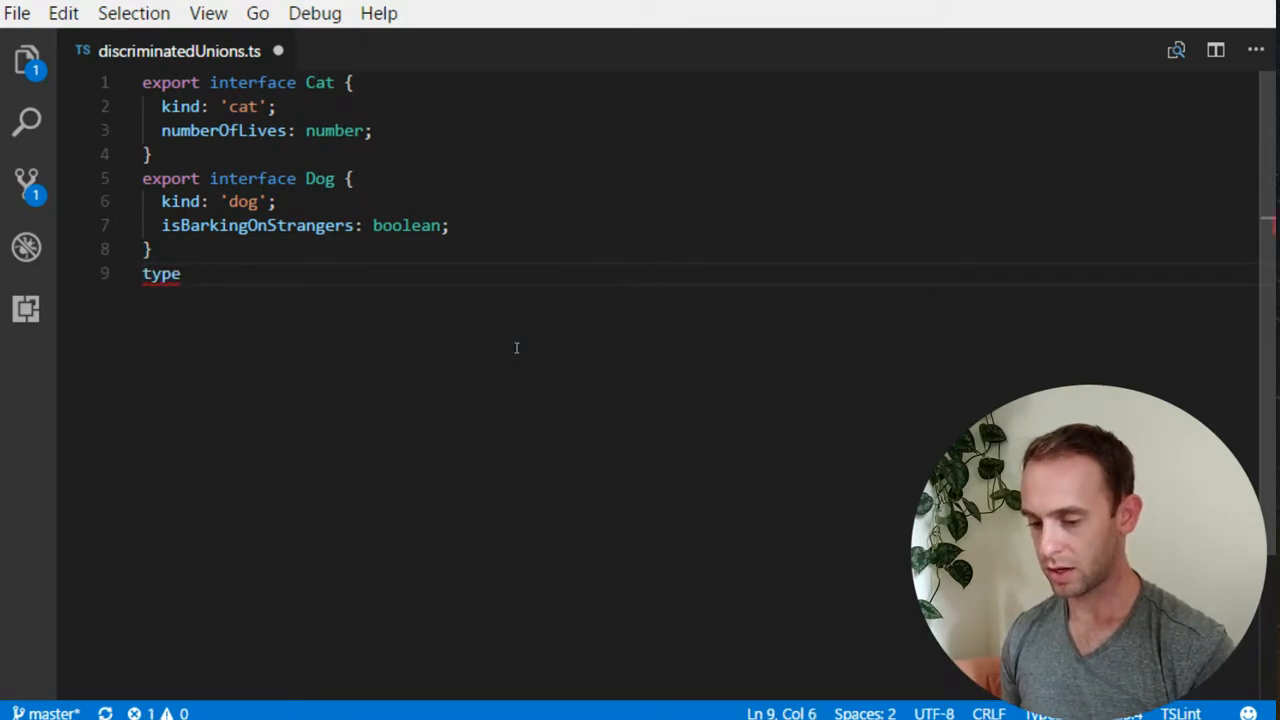
pyautogui.write('Animal =')
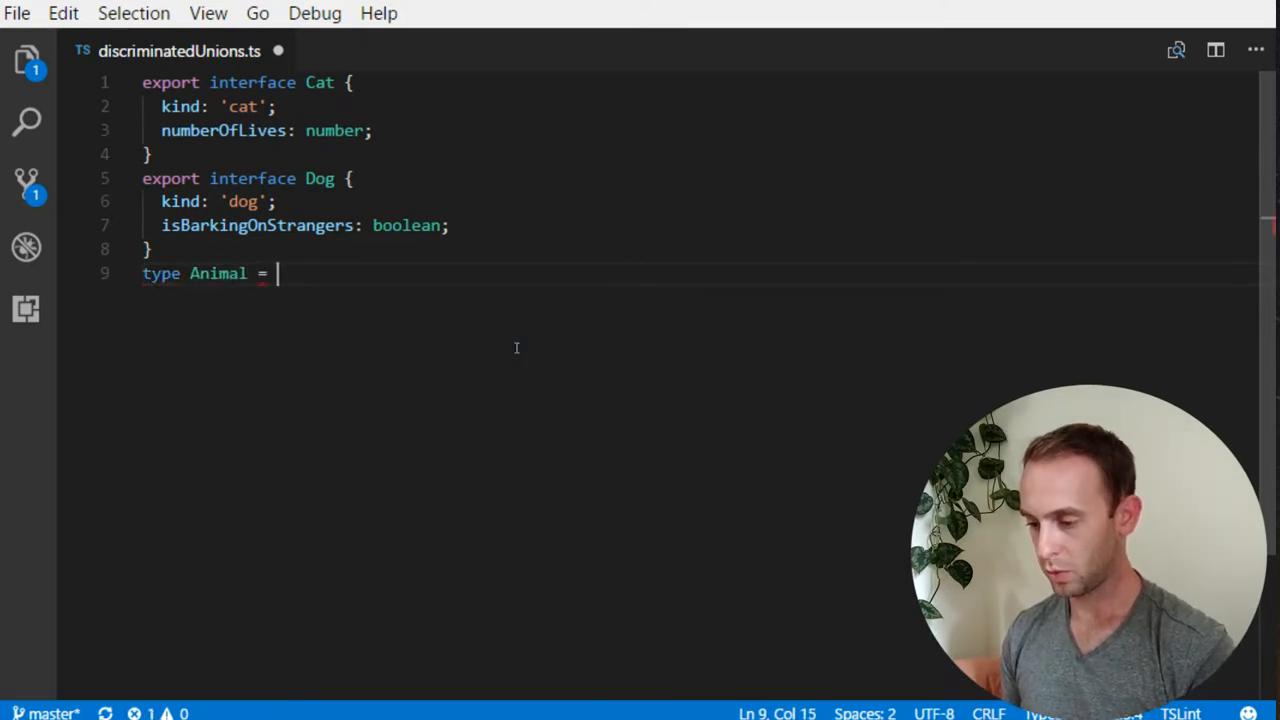
pyautogui.write('Cat | D')
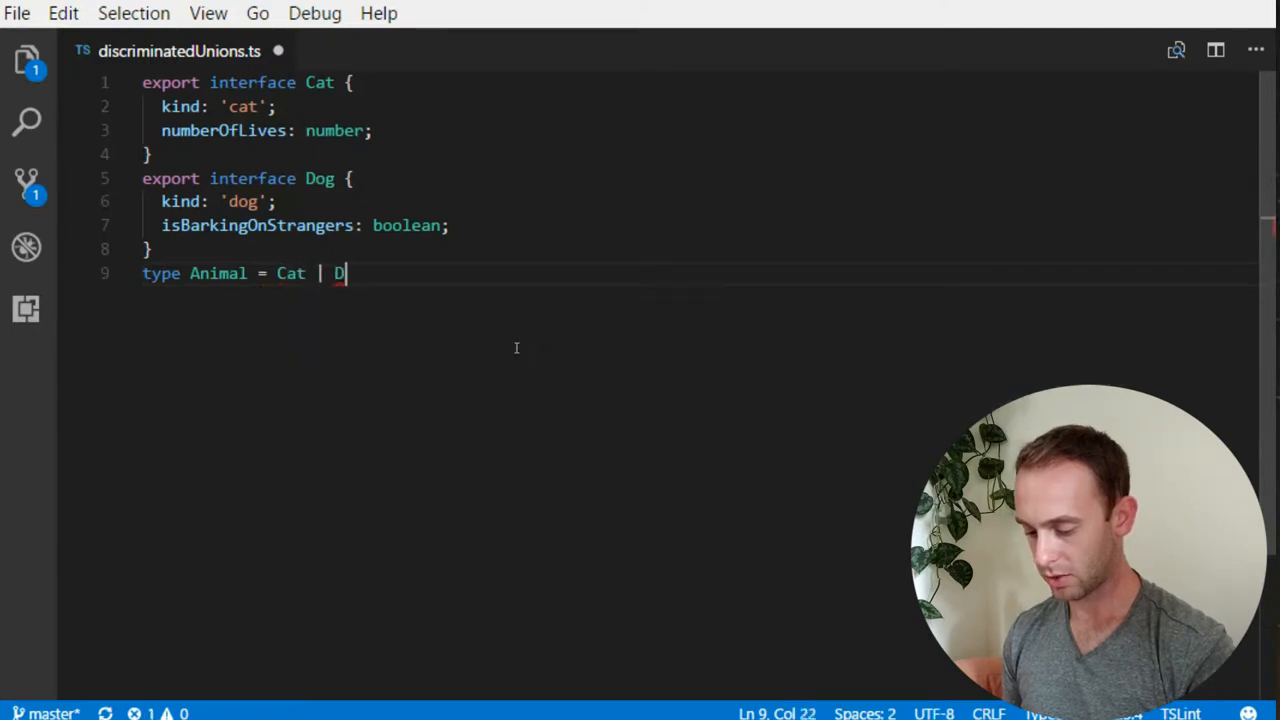
pyautogui.write('og;')
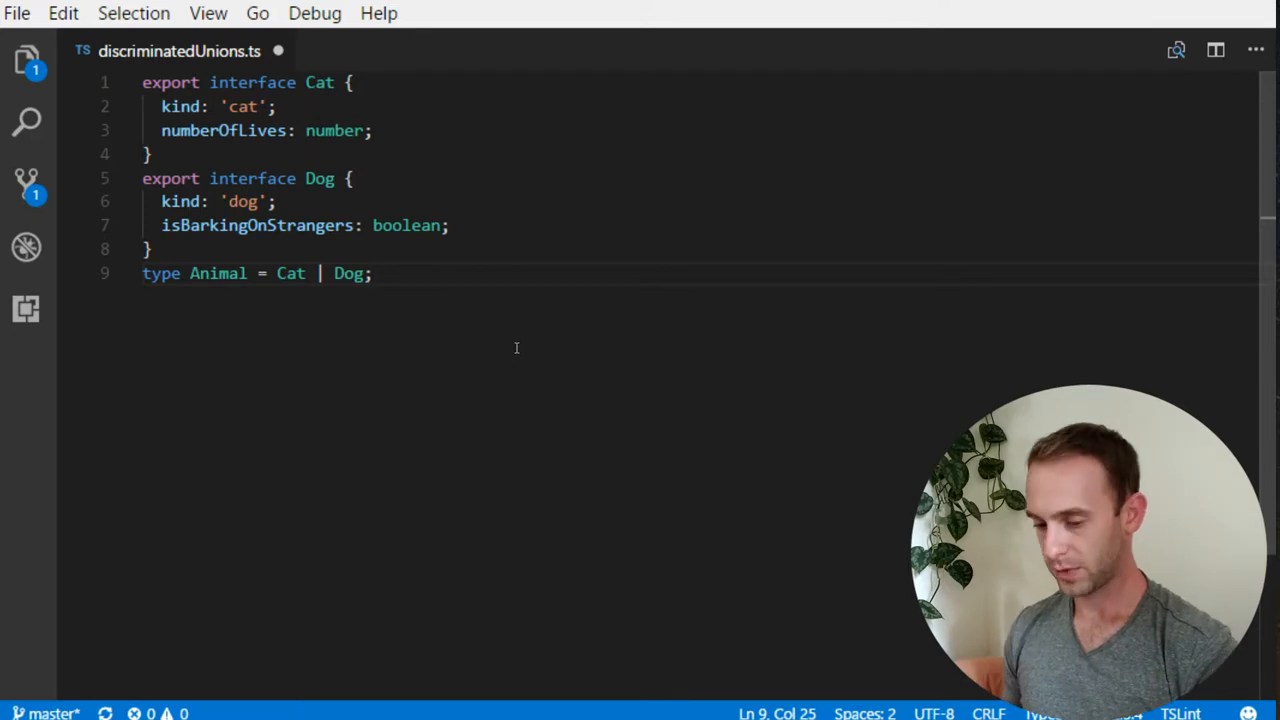
pyautogui.write('function')
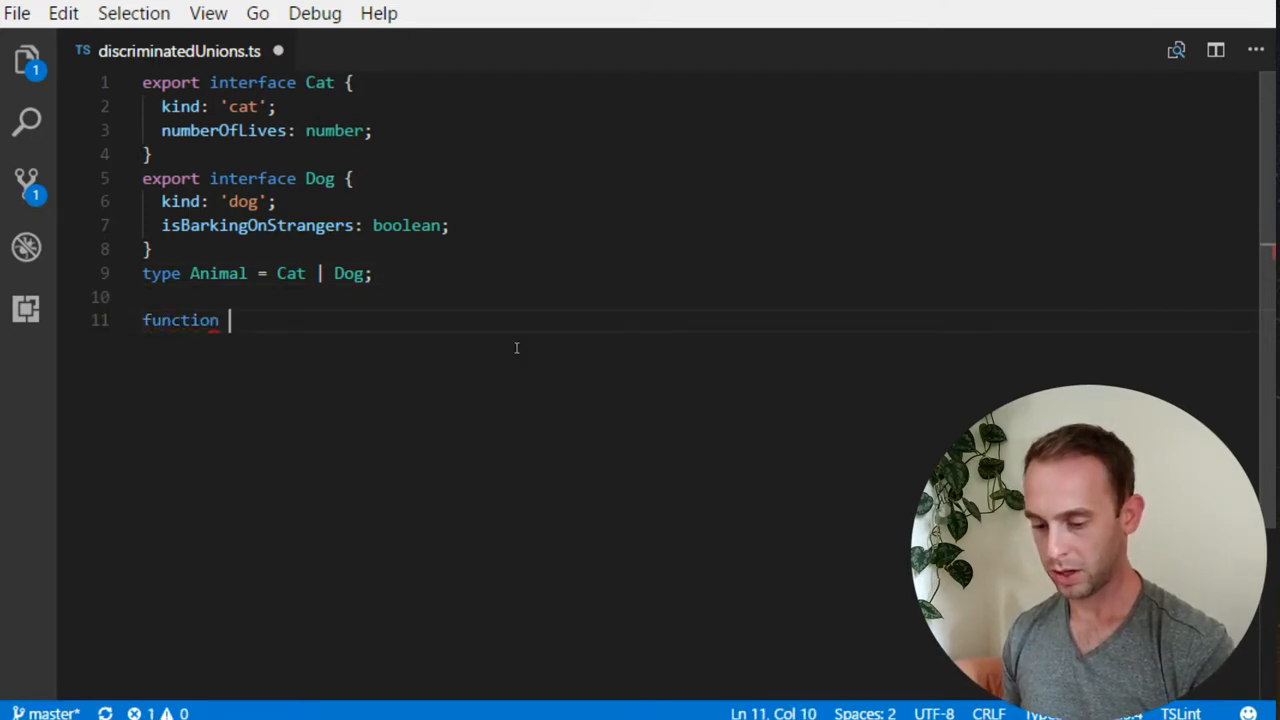
# Step: Define tellAFact(animal: Animal): string and start 'switch(animal.' in its body
pyautogui.write('tellAFact')
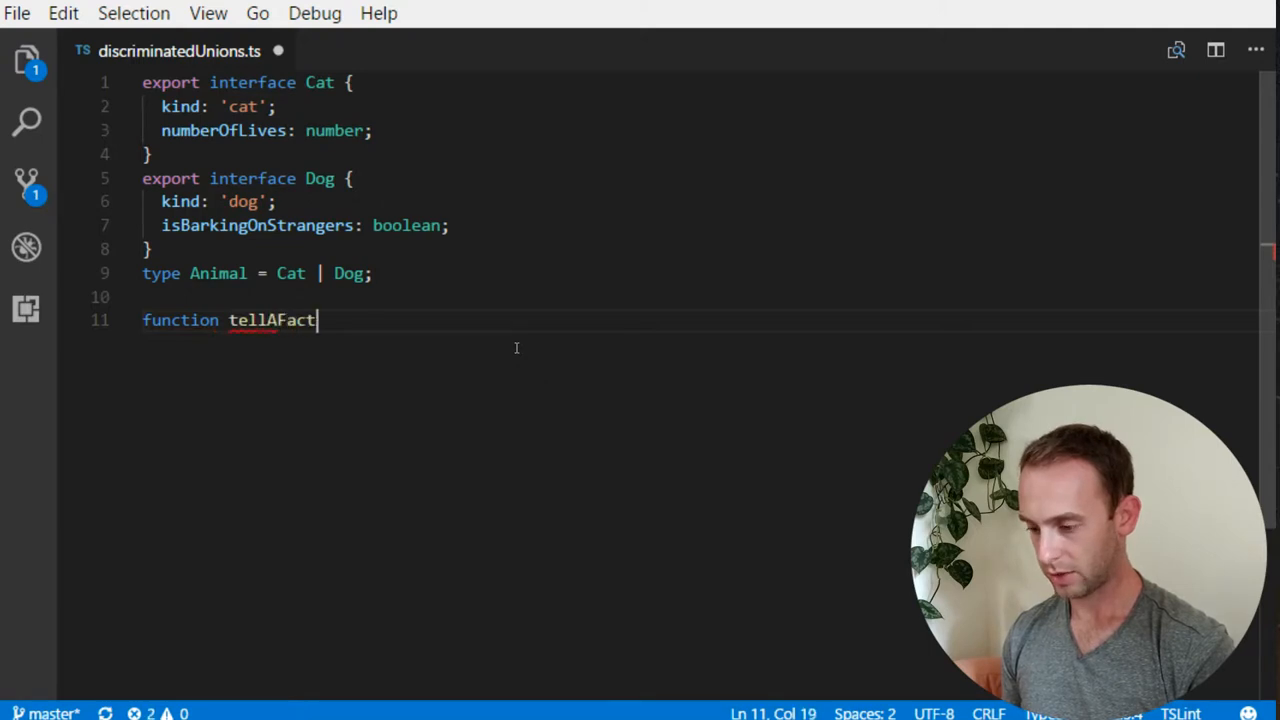
pyautogui.write('(animal')
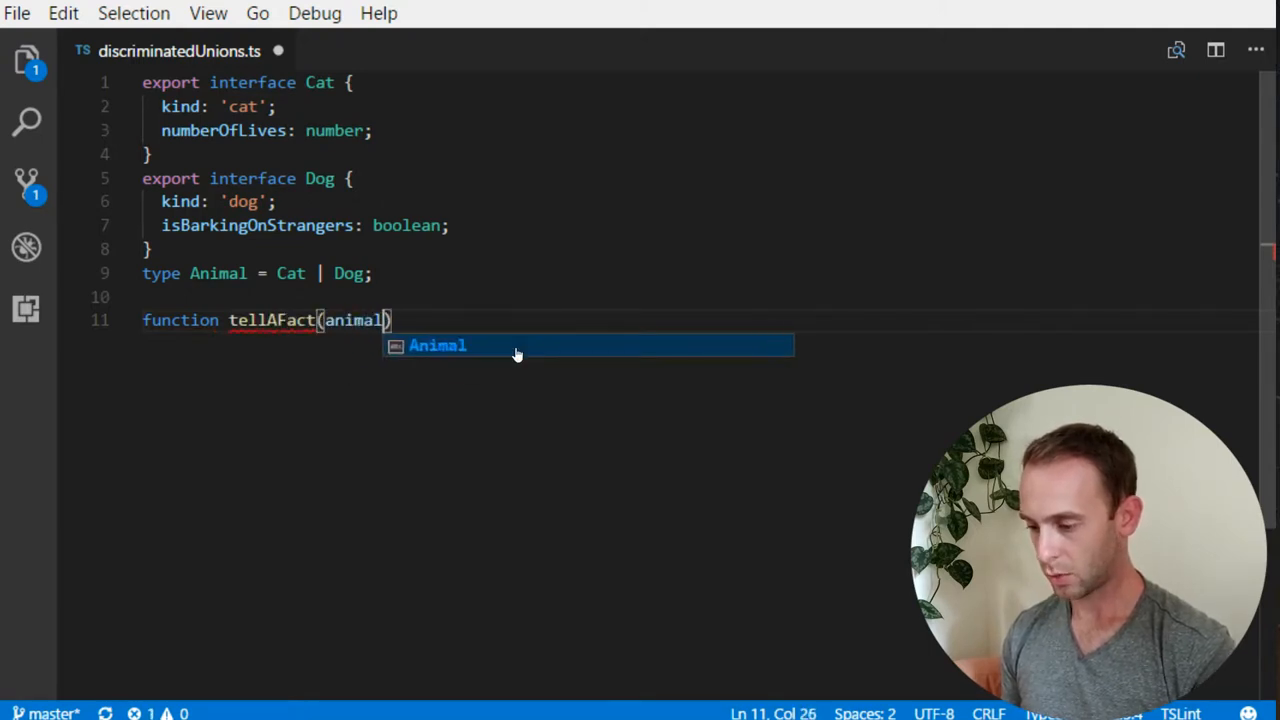
pyautogui.write(': Animal')
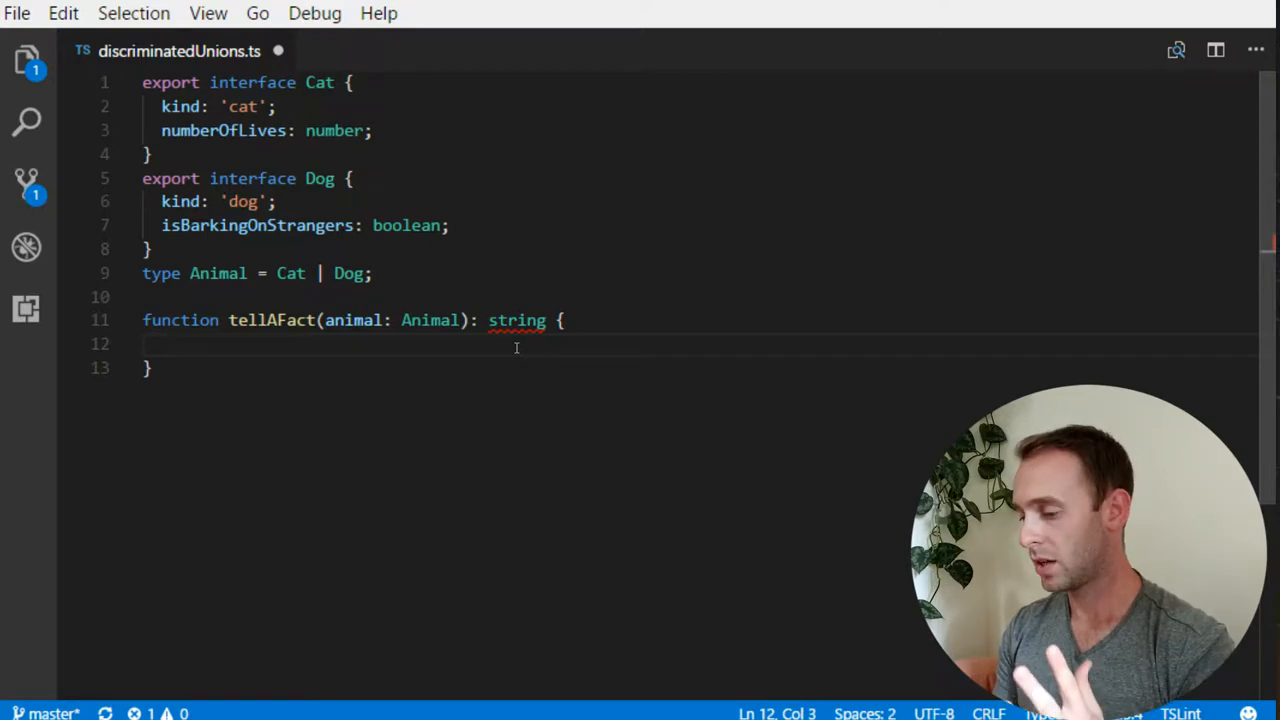
pyautogui.write('s')
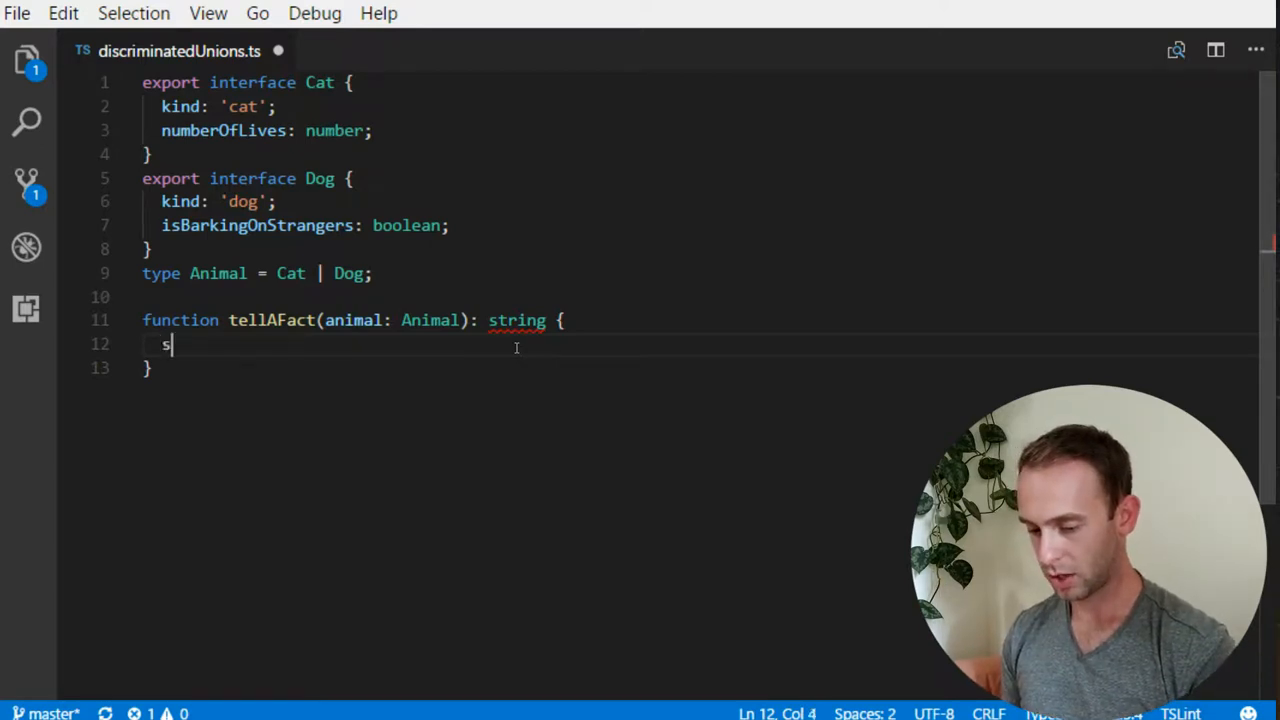
pyautogui.write('witch()')
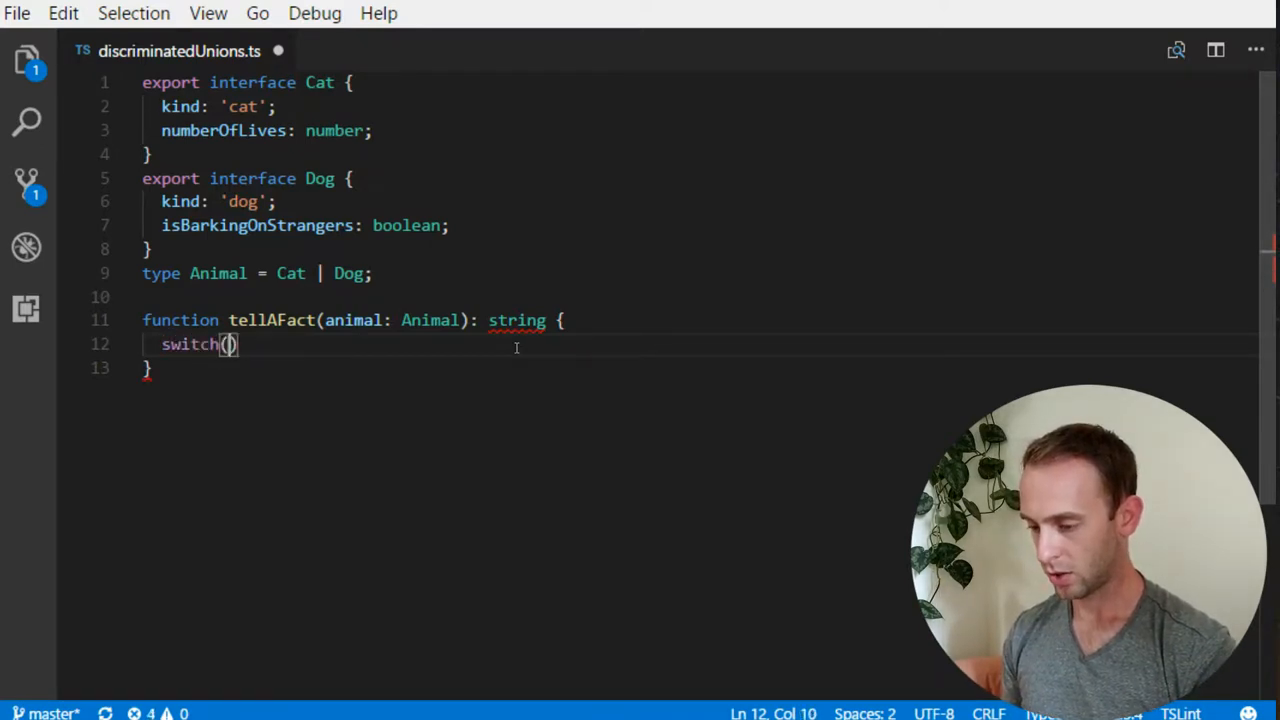
pyautogui.write('an')
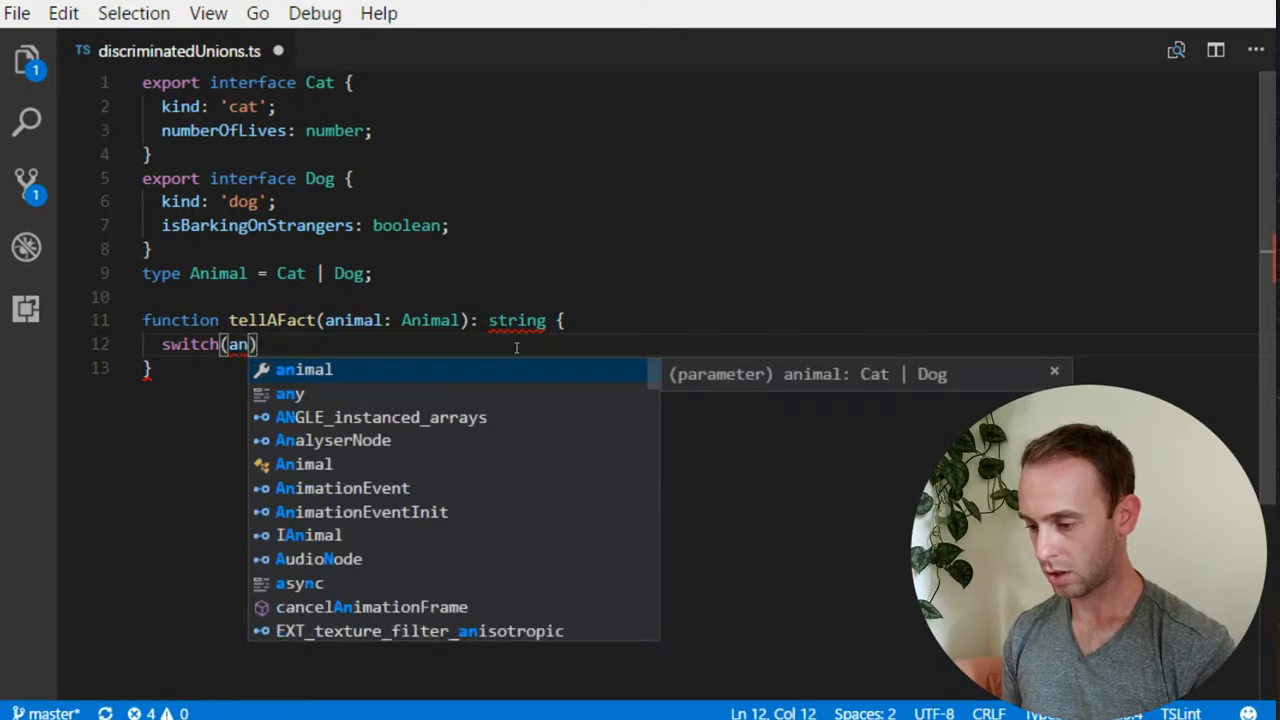
pyautogui.write('imal.')
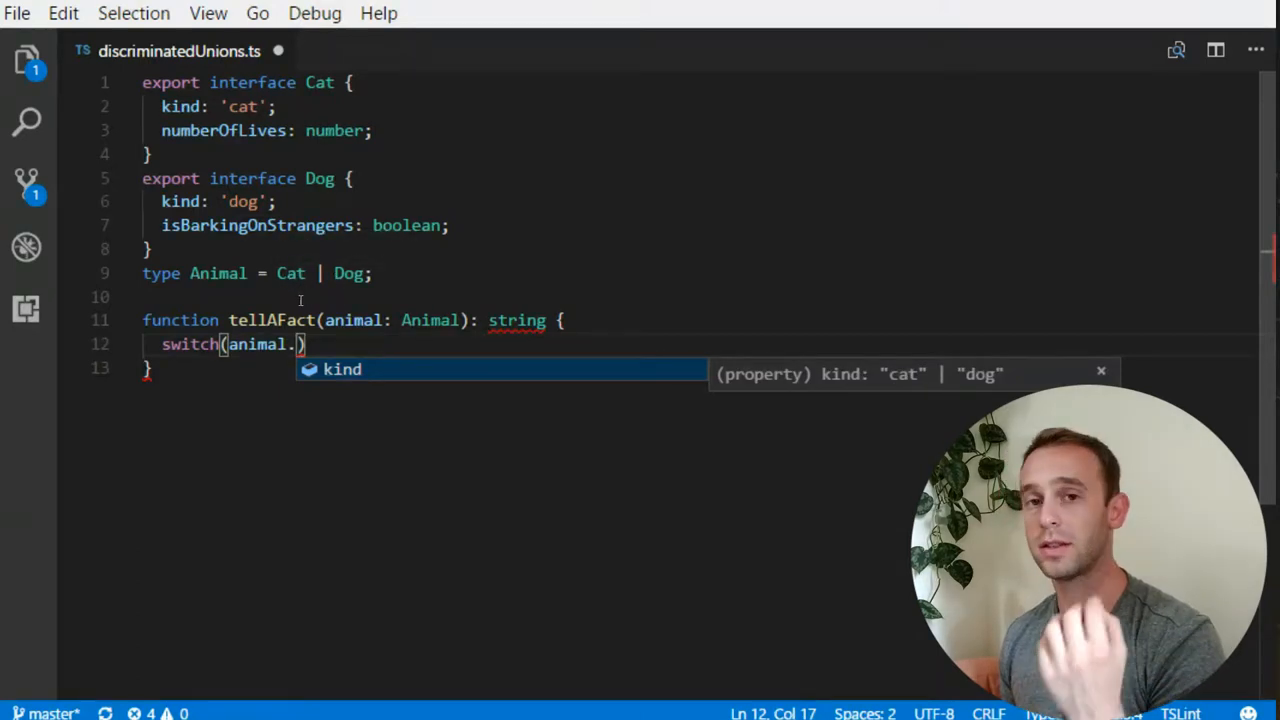
pyautogui.moveTo(452, 272)
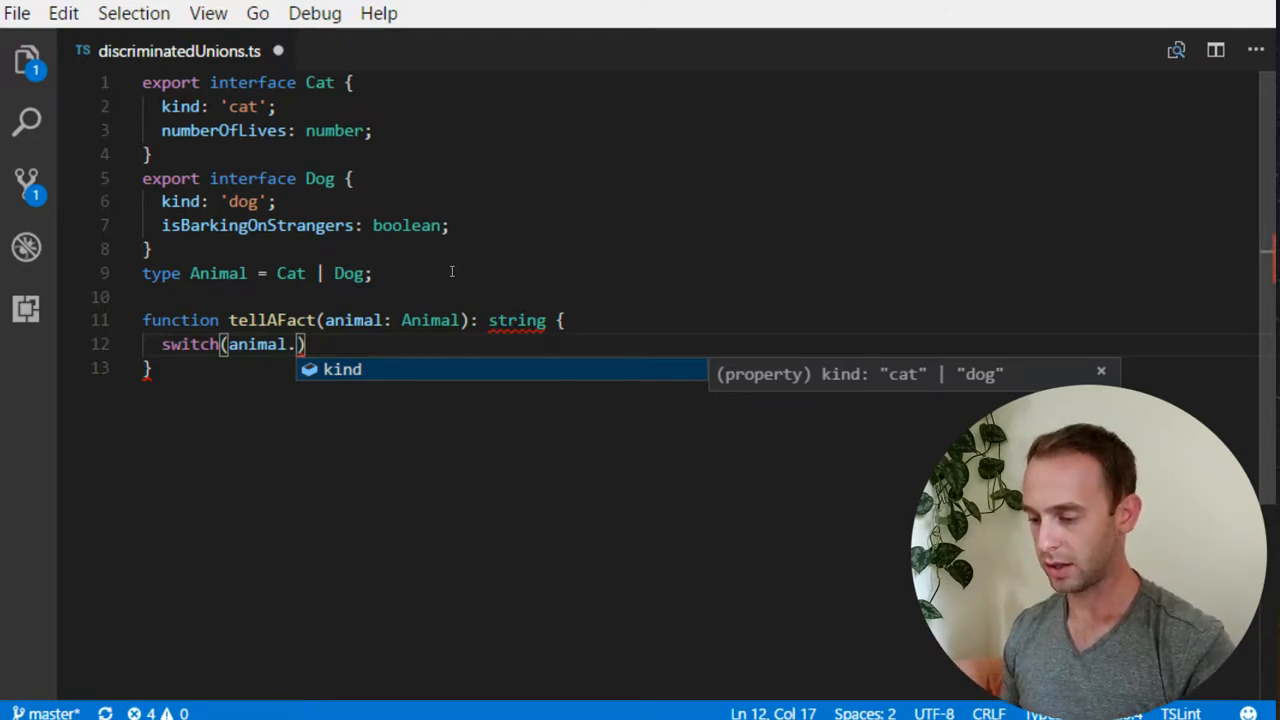
# Step: Complete switch(animal.kind) and add case 'cat' returning `The cat has ${animal` so far
pyautogui.press('Tab')
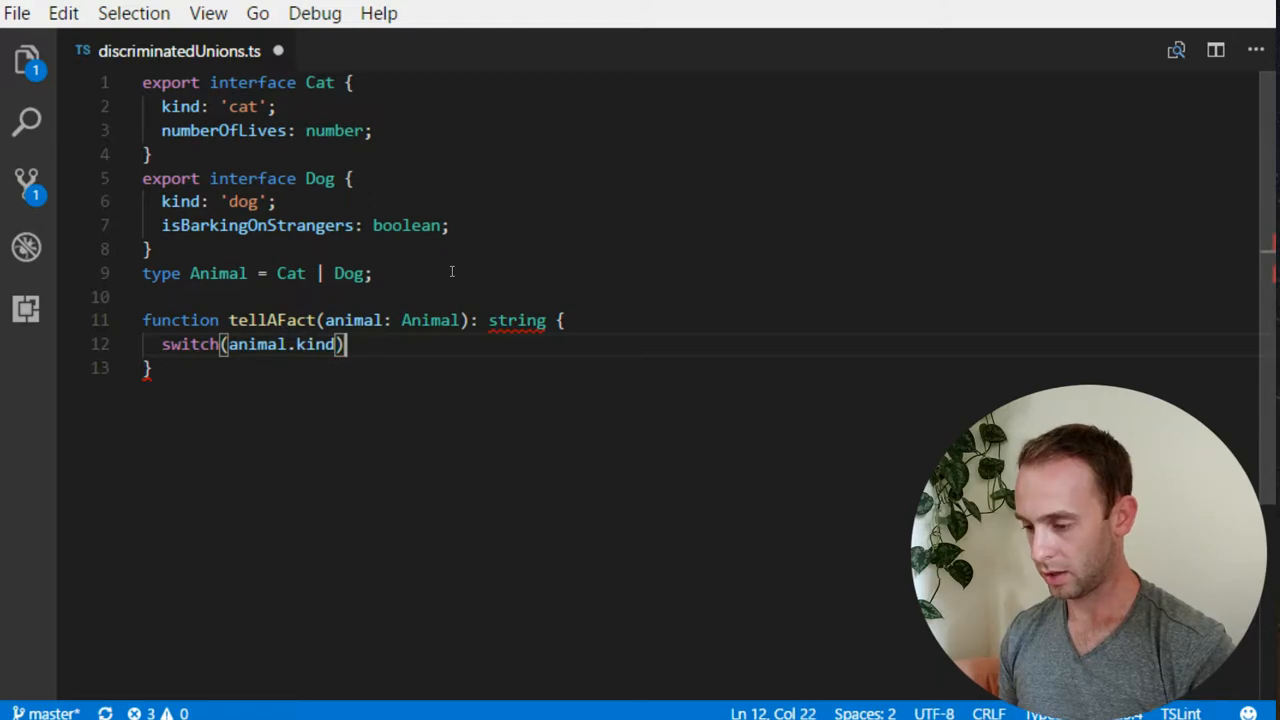
pyautogui.write('{')
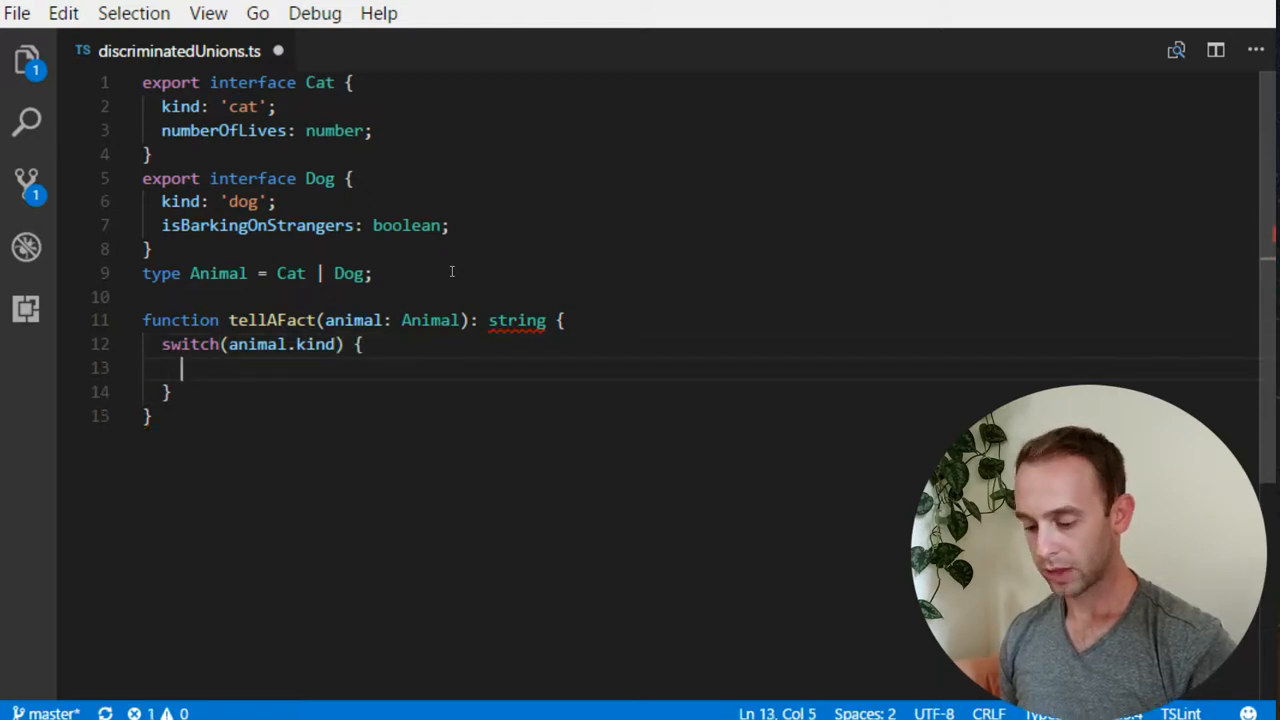
pyautogui.write("case 'ca")
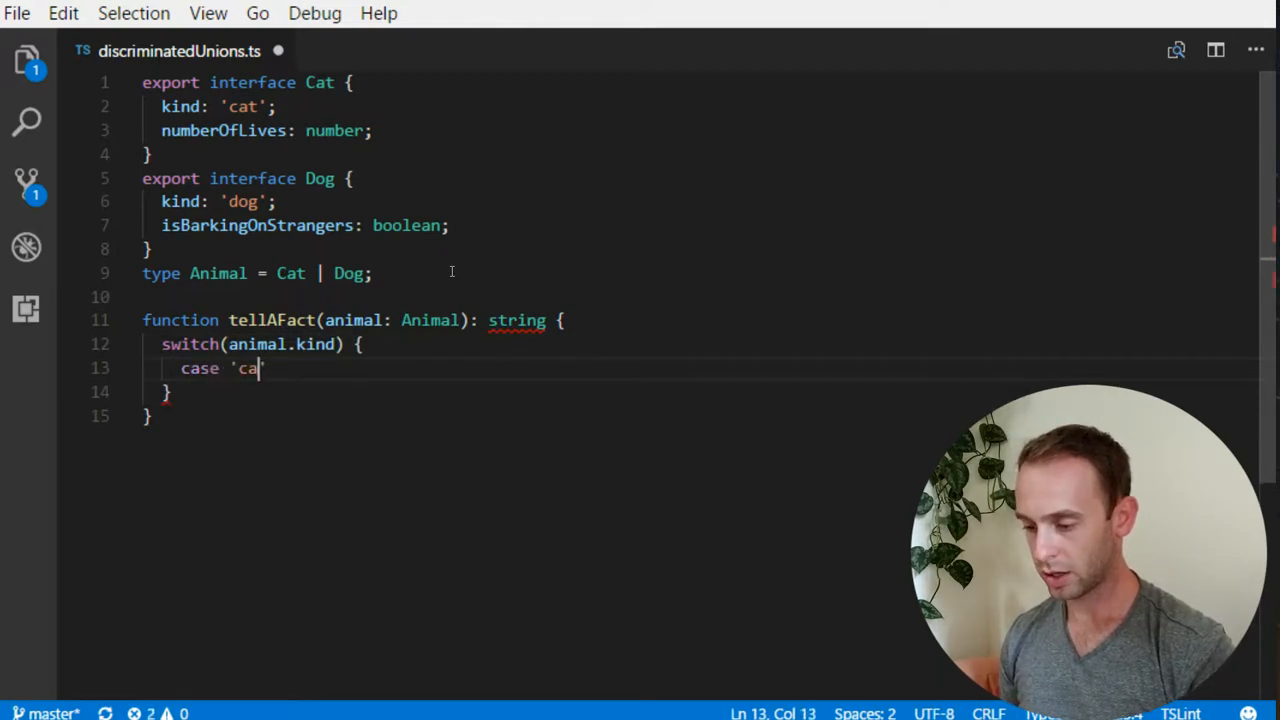
pyautogui.write("t':")
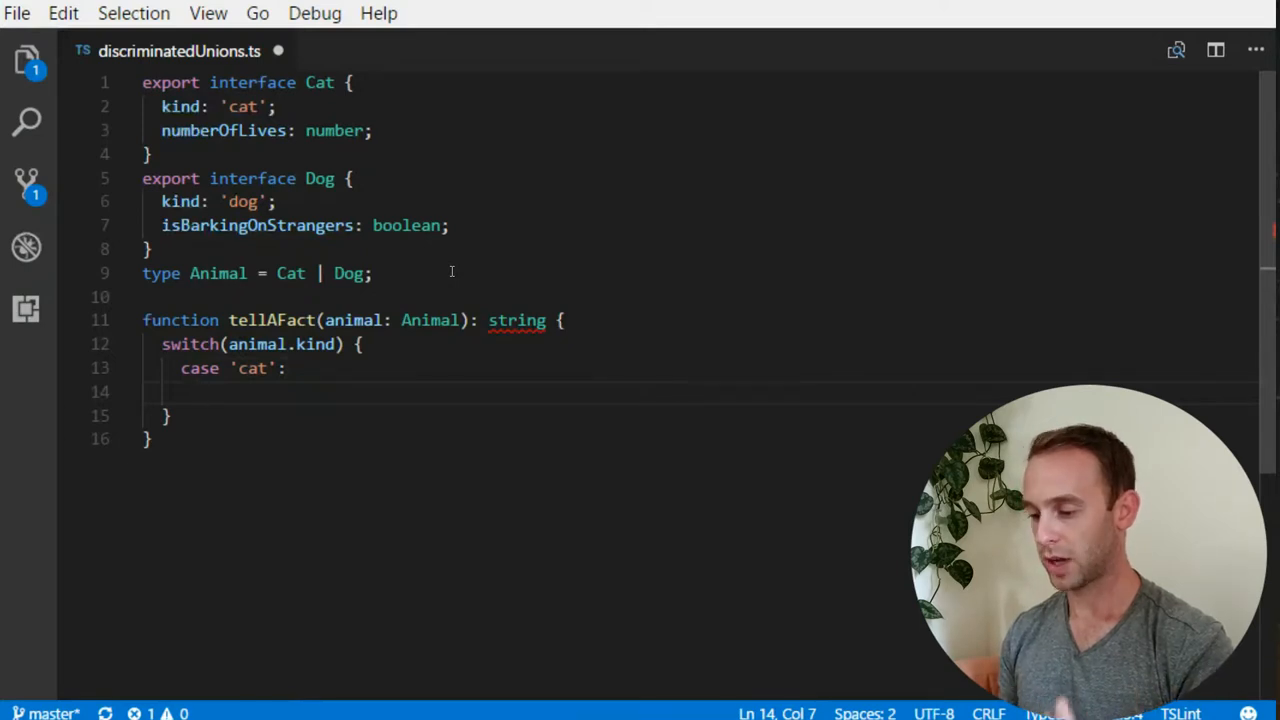
pyautogui.write("return '")
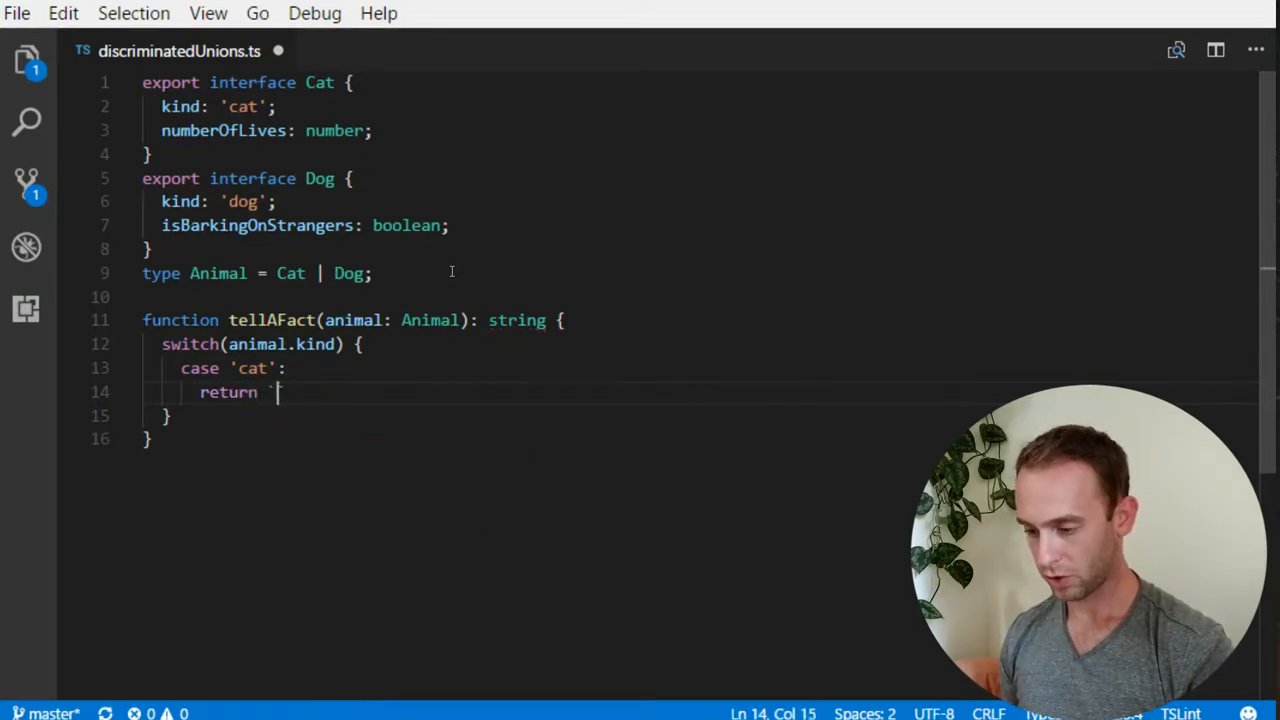
pyautogui.write('`The')
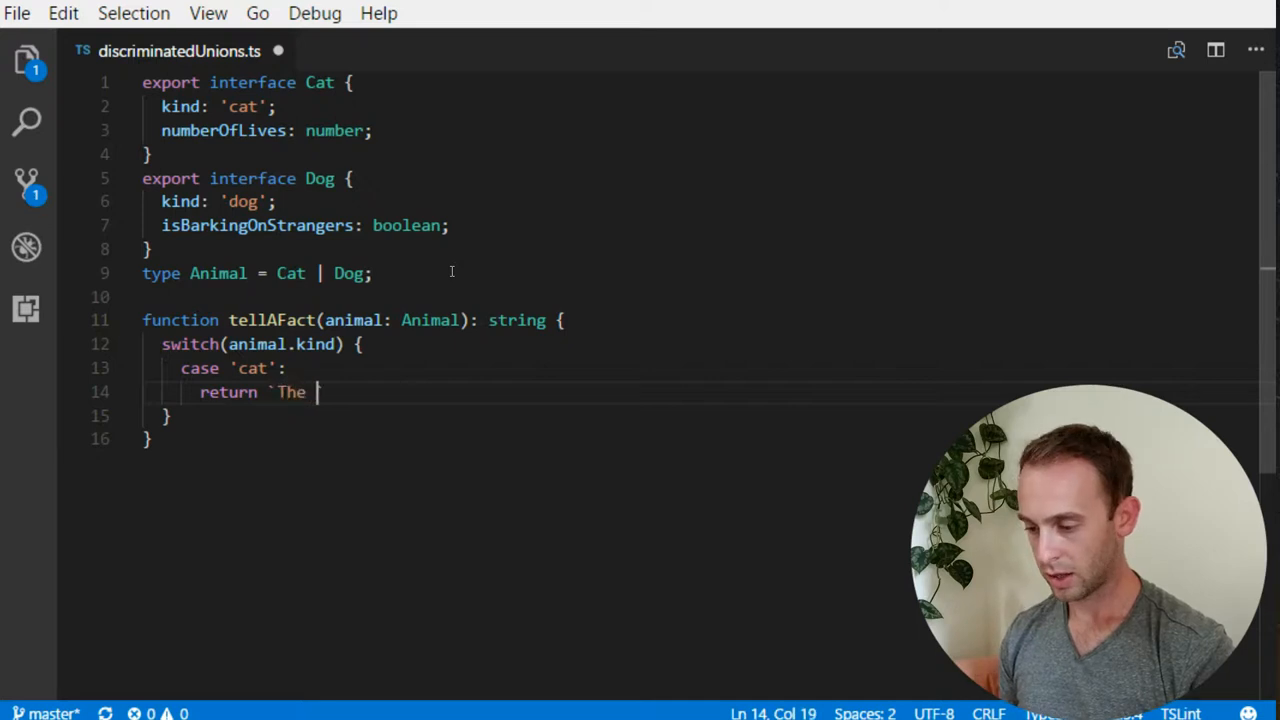
pyautogui.write('cat has')
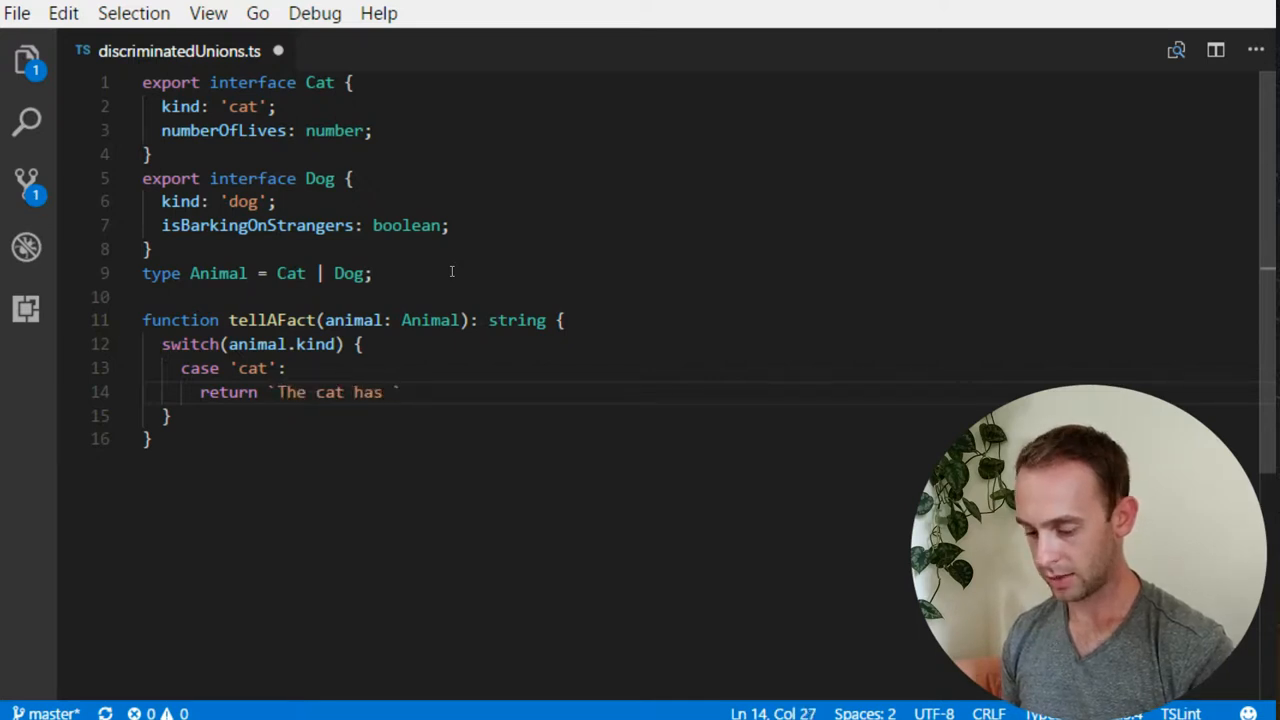
pyautogui.write('${')
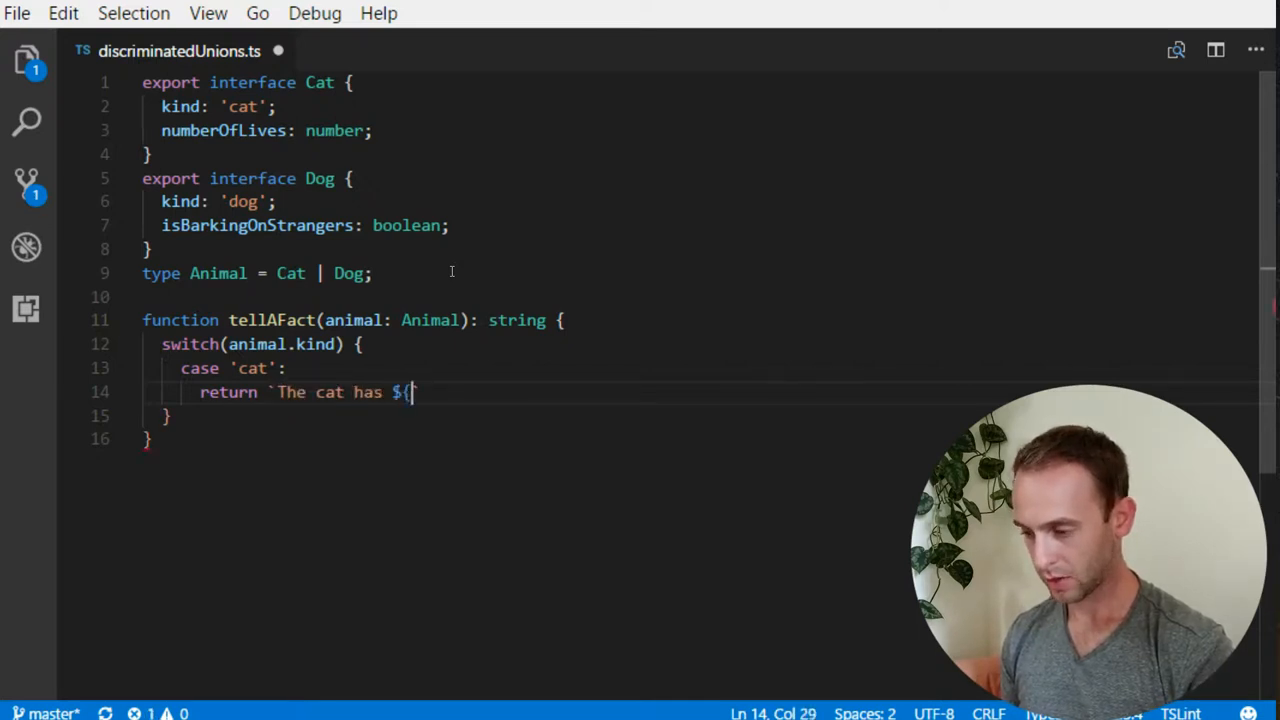
pyautogui.write('animal')
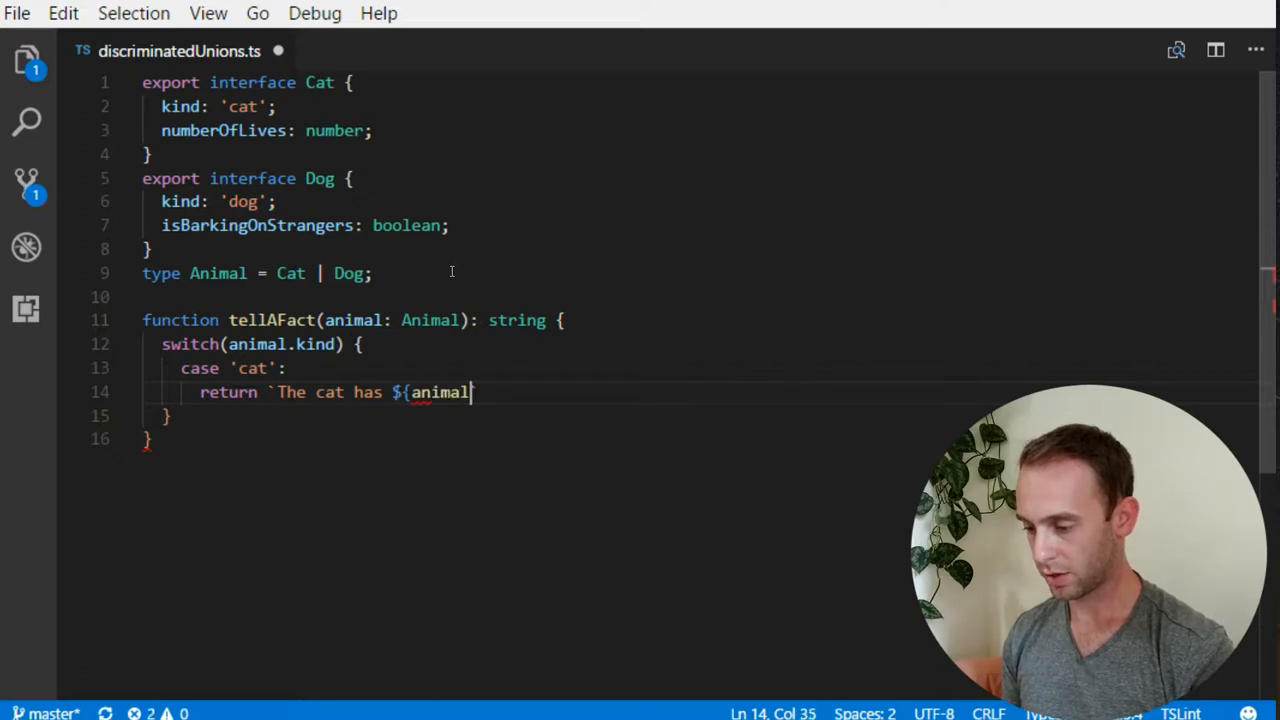
# Step: Finish the cat return as ${animal.numberOfLives} lives left` and begin the next case
pyautogui.write('.')
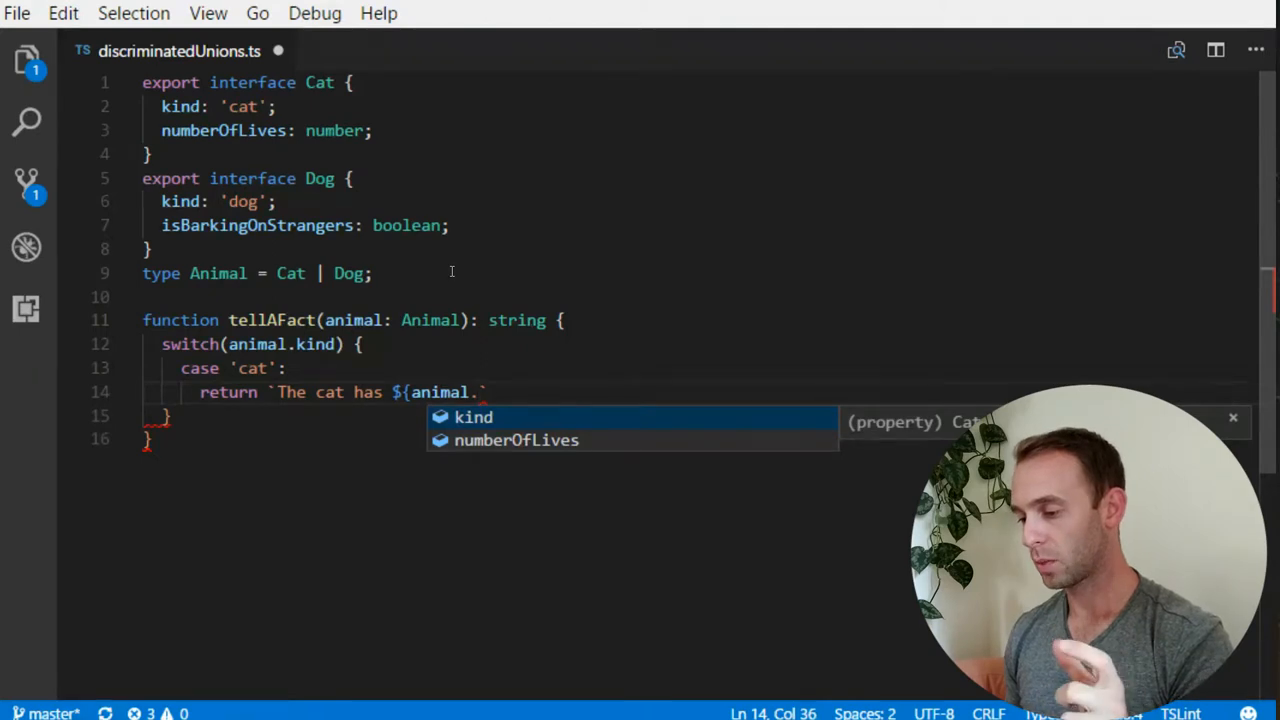
pyautogui.moveTo(446, 280)
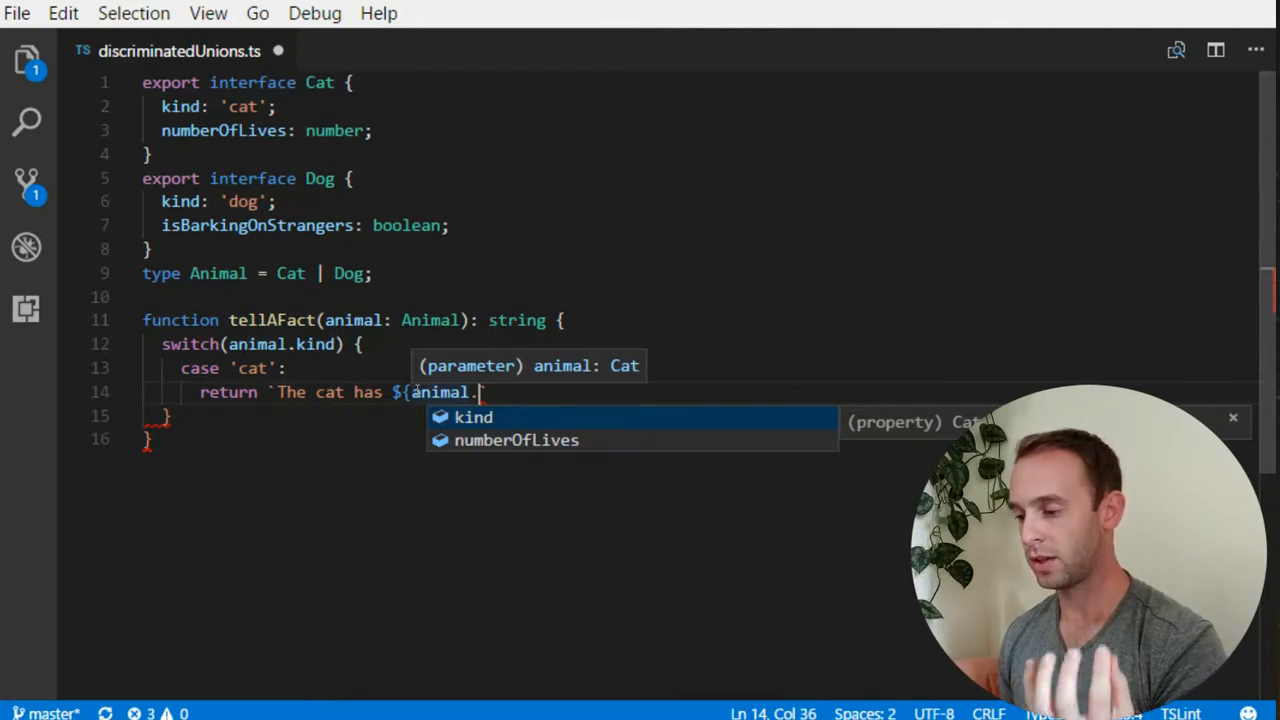
pyautogui.press('Down')
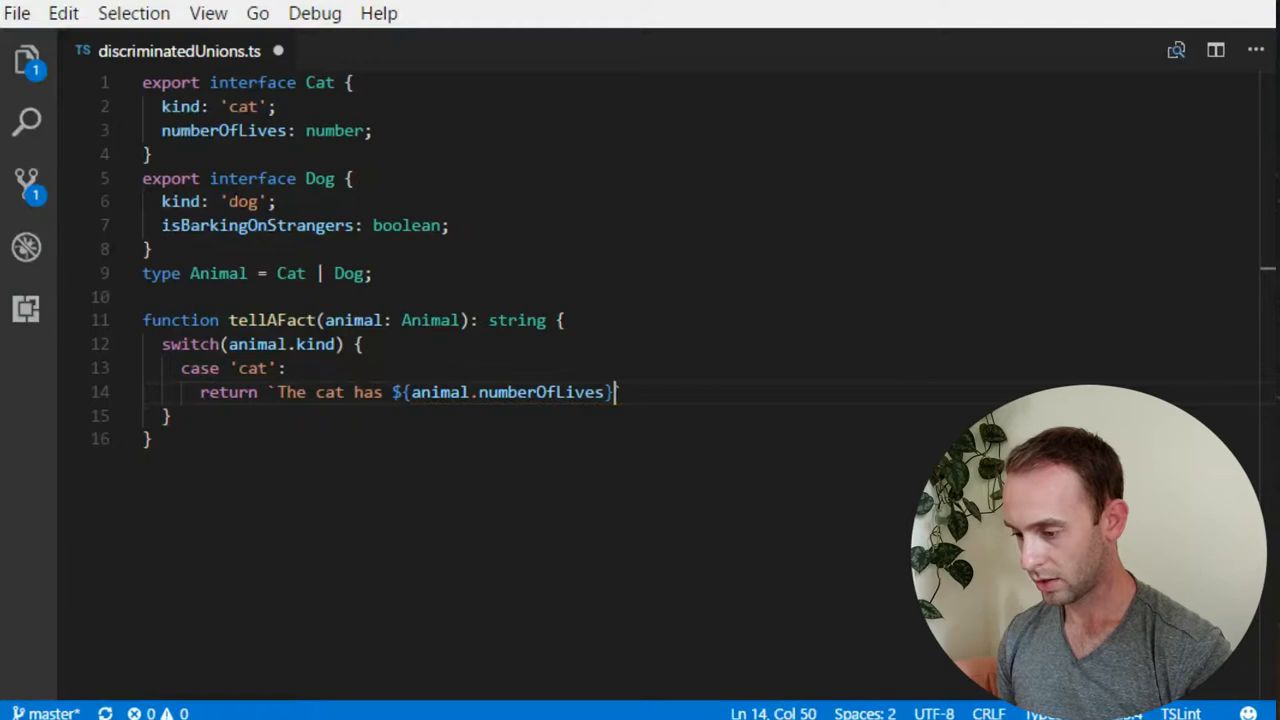
pyautogui.write('liv')
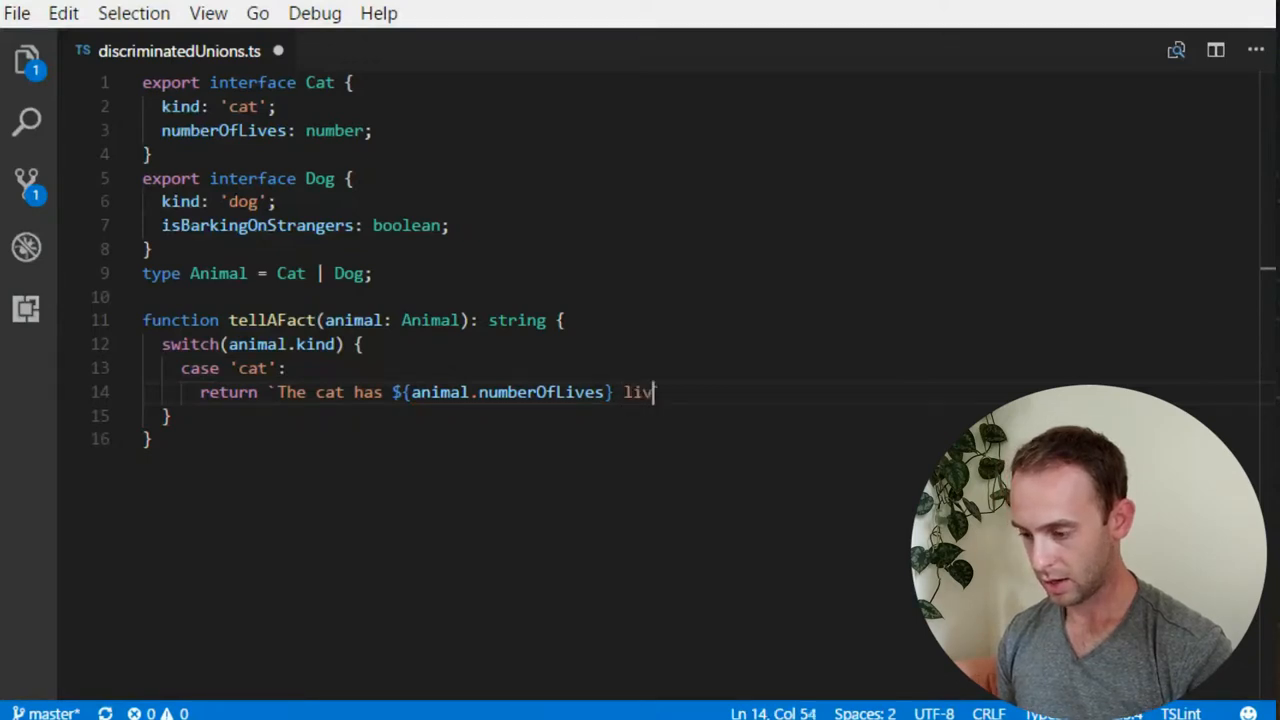
pyautogui.write('es left`')
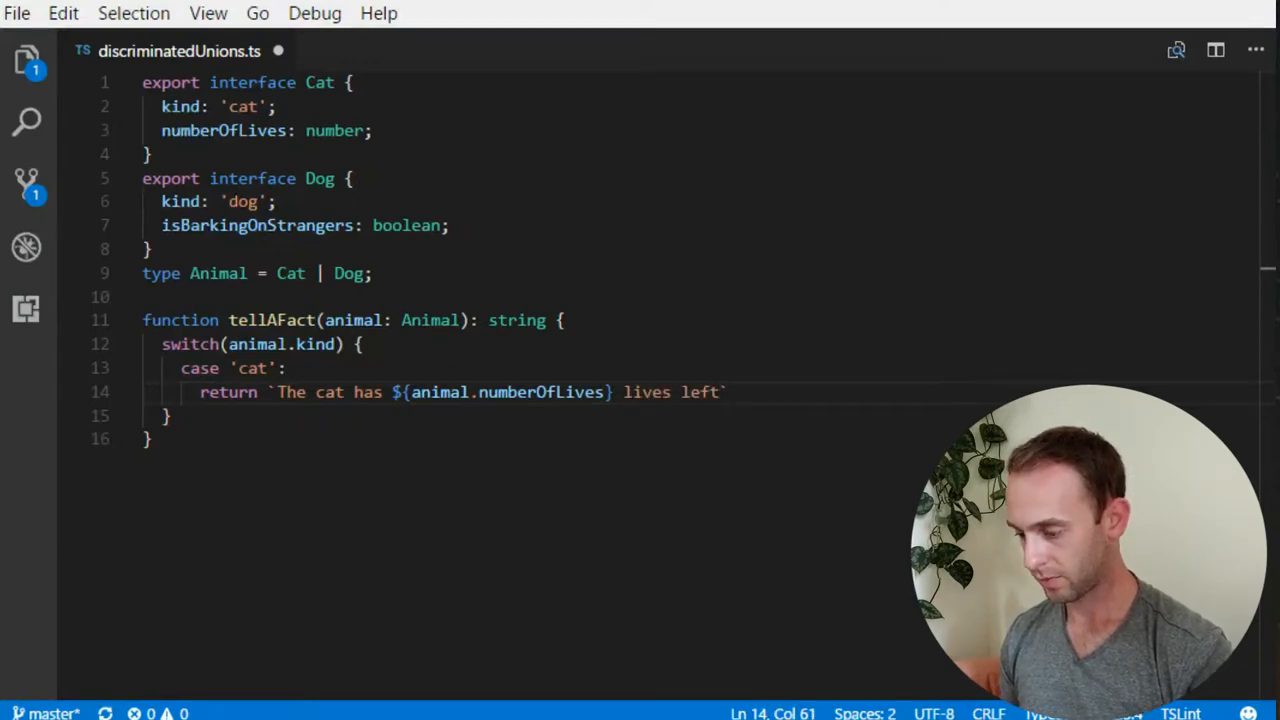
pyautogui.write("case 'dog")
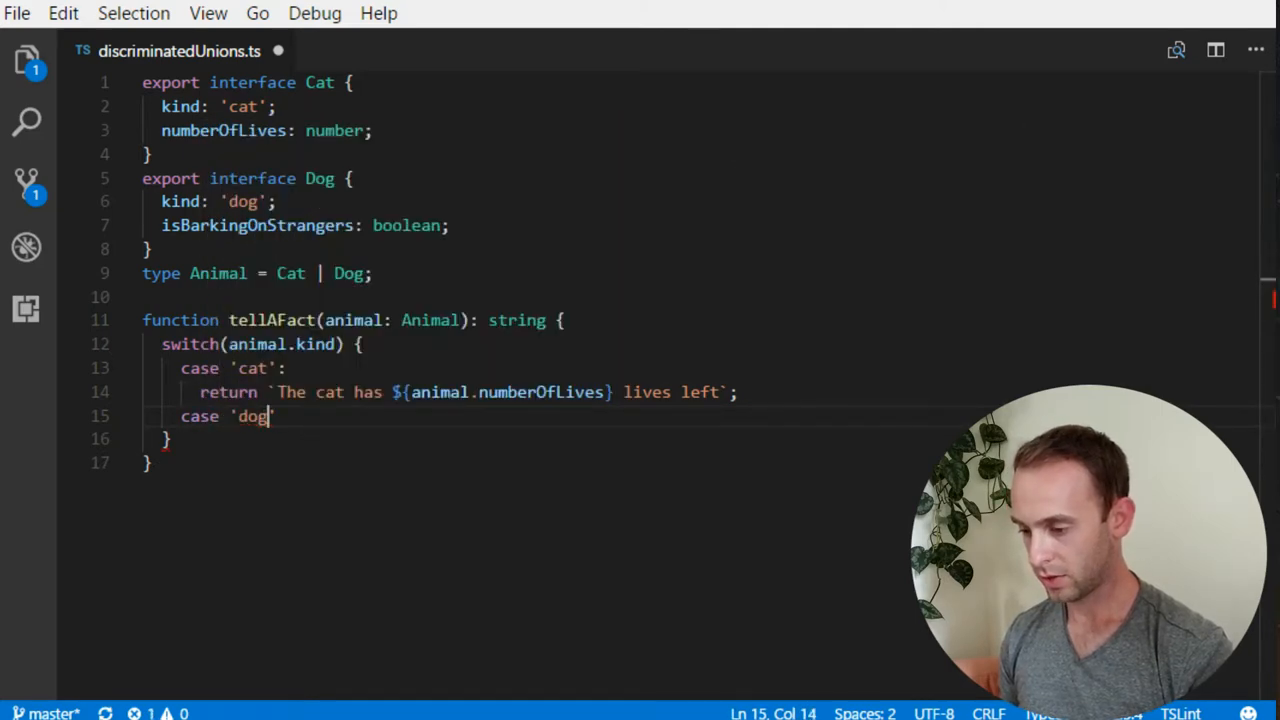
# Step: Write case 'dog' returning 'The dog does' plus isBarkingOnStrangers ? '' : 'not ' bark on strangers
pyautogui.write(':')
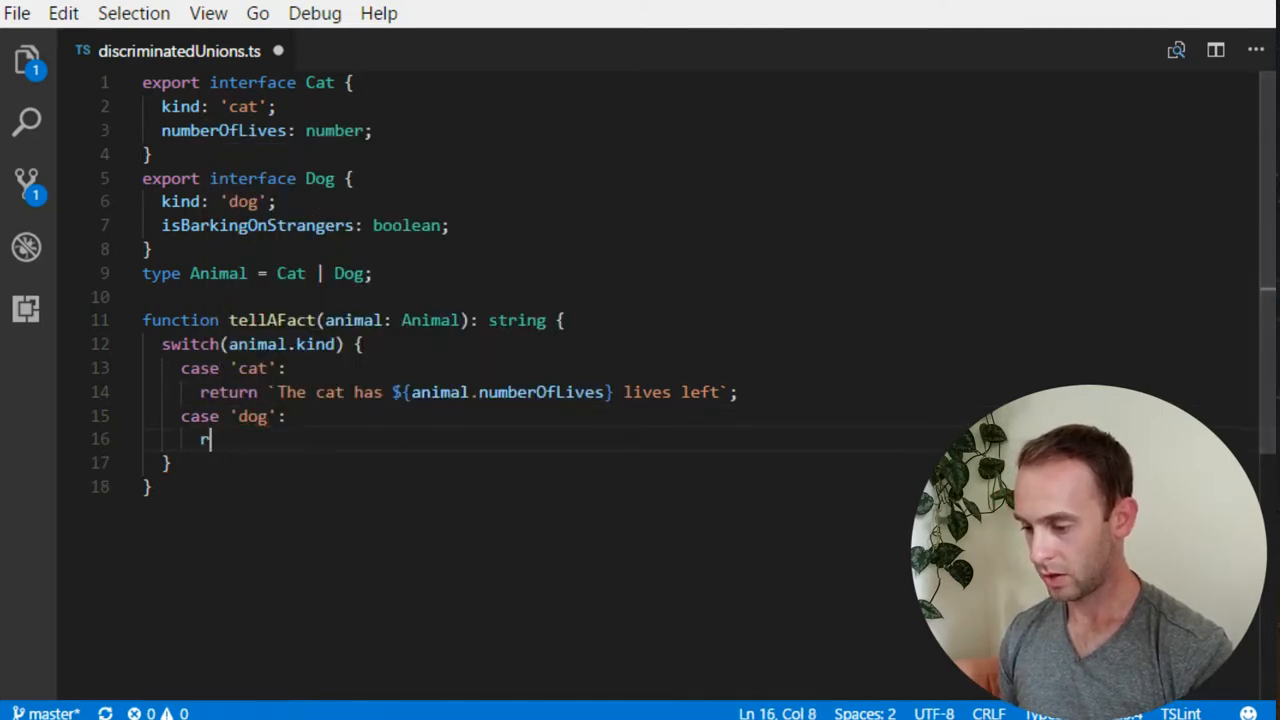
pyautogui.write('eturn `The')
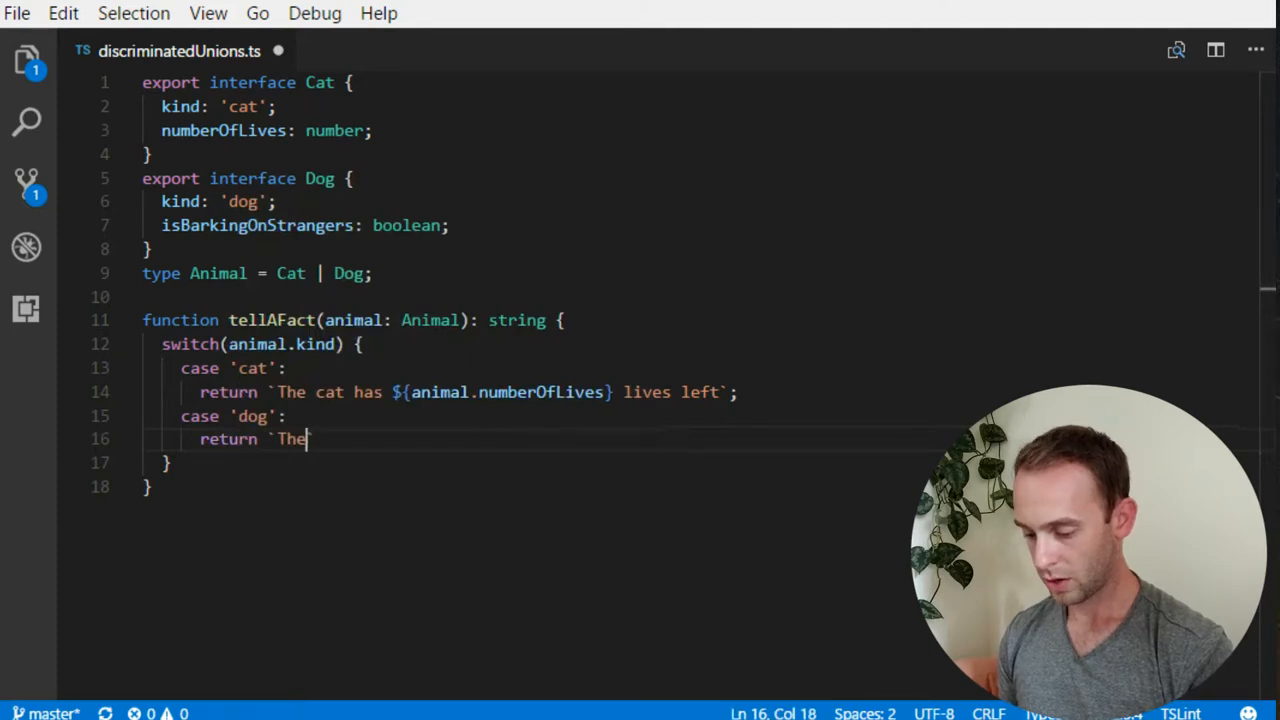
pyautogui.write('dog does `')
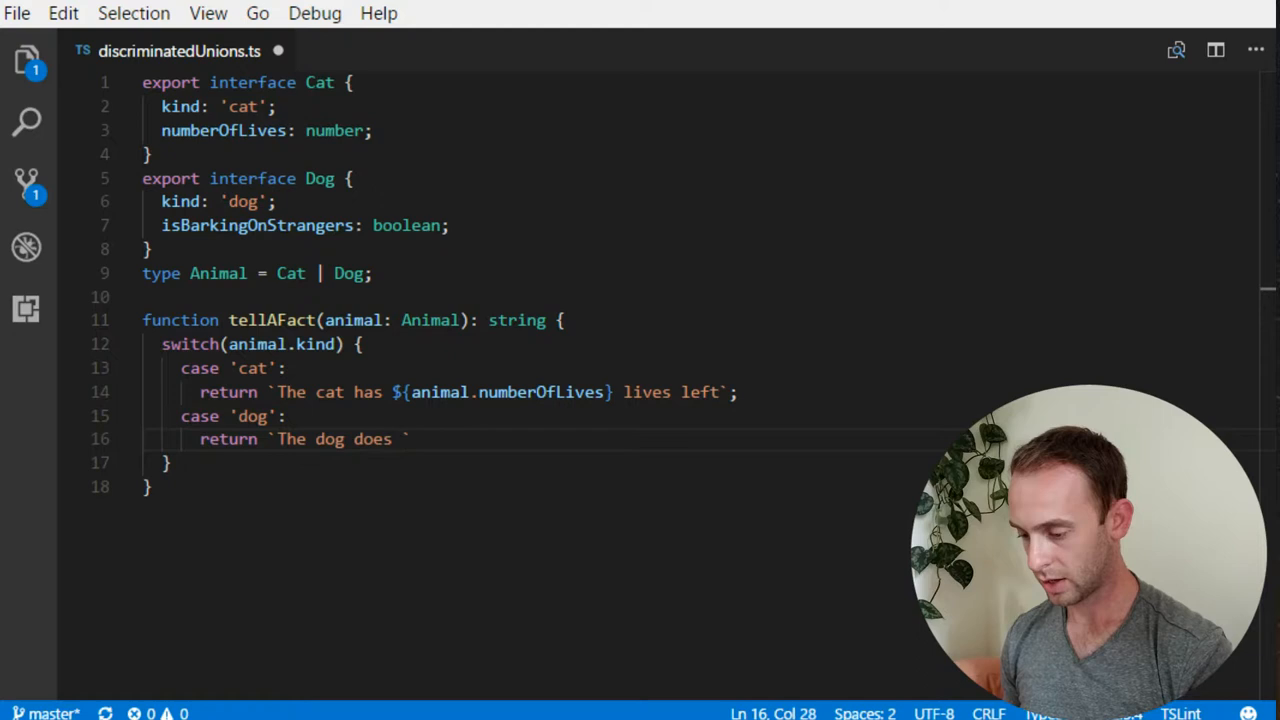
pyautogui.write('+')
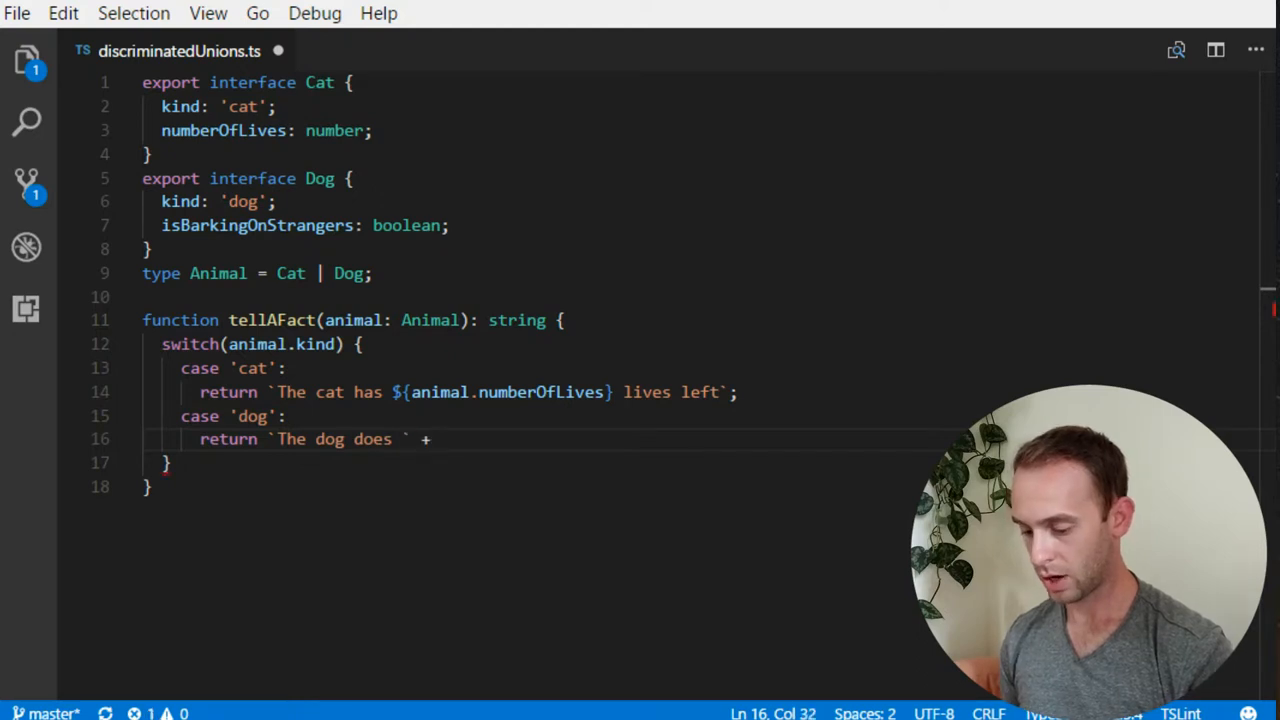
pyautogui.write('animal.')
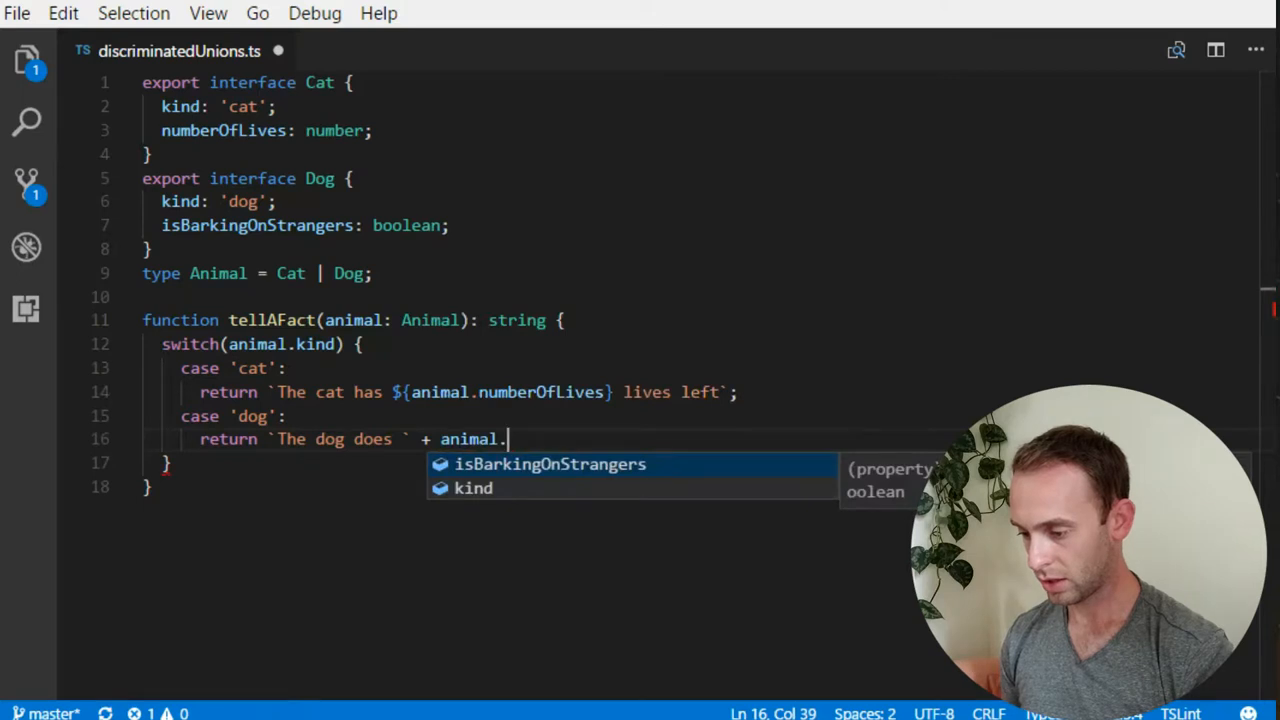
pyautogui.write("isBarkingOnStrangers ? '' : '")
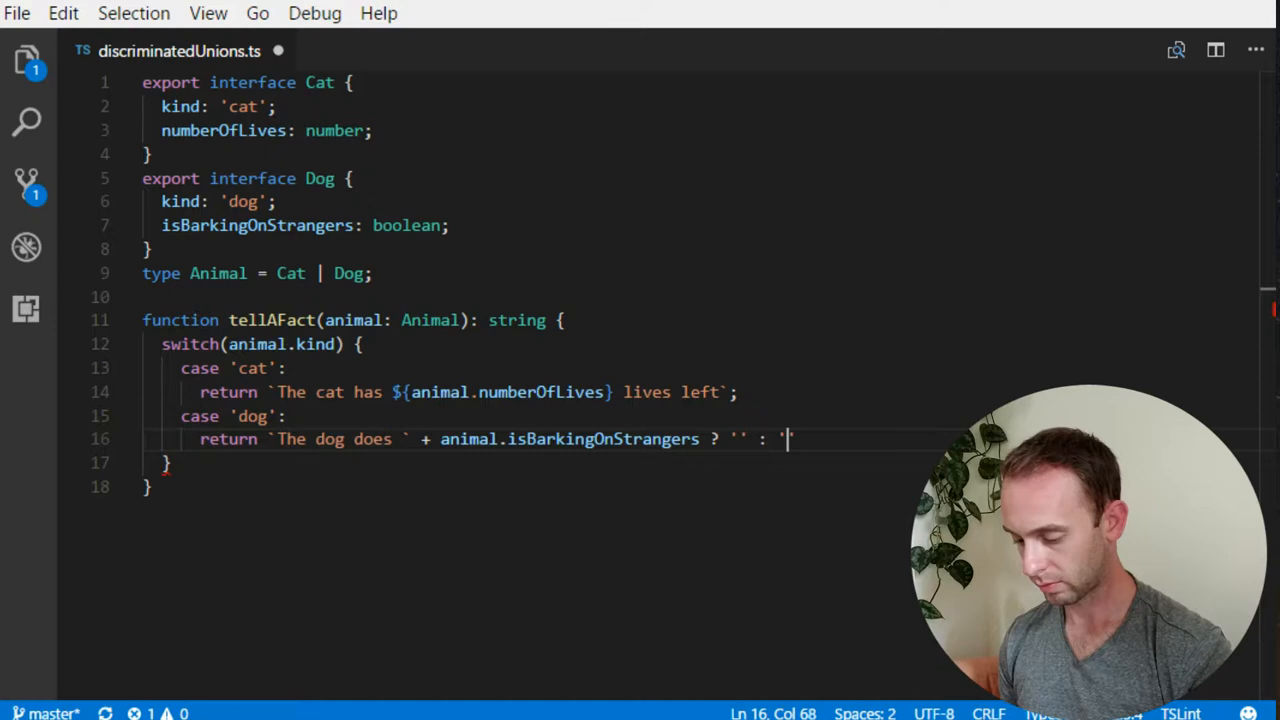
pyautogui.write("not ' +")
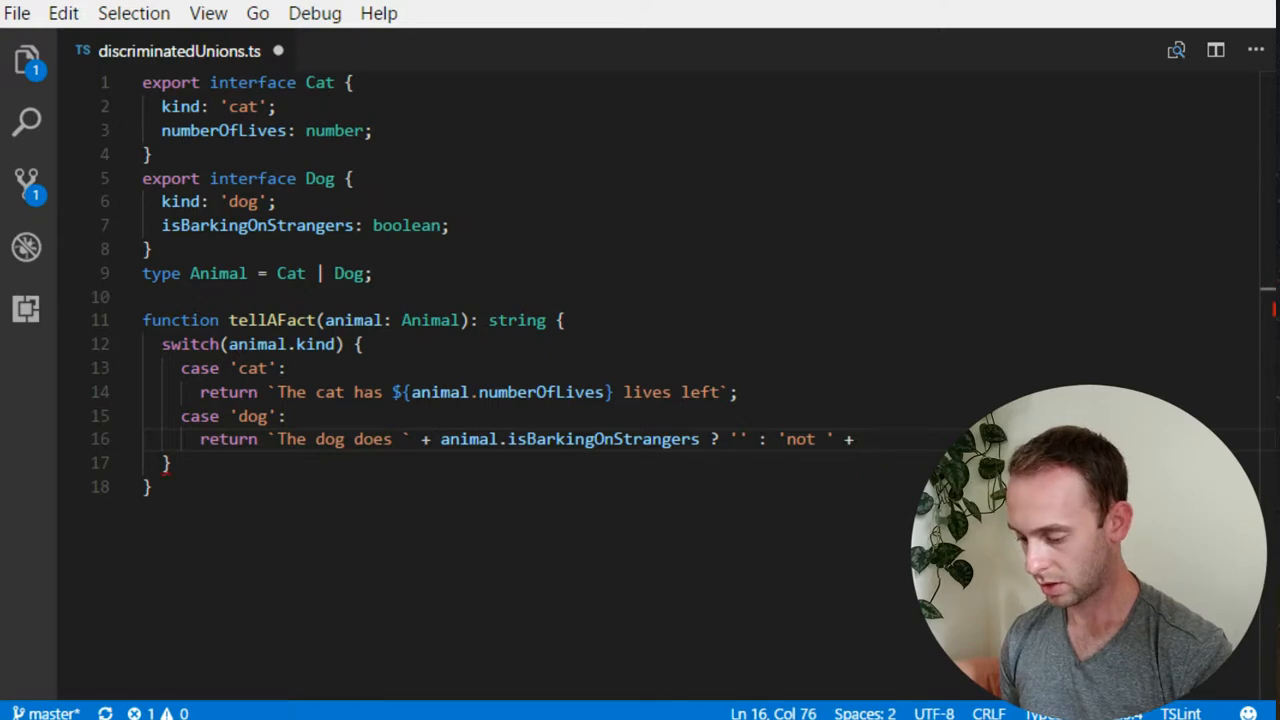
pyautogui.write("'barking")
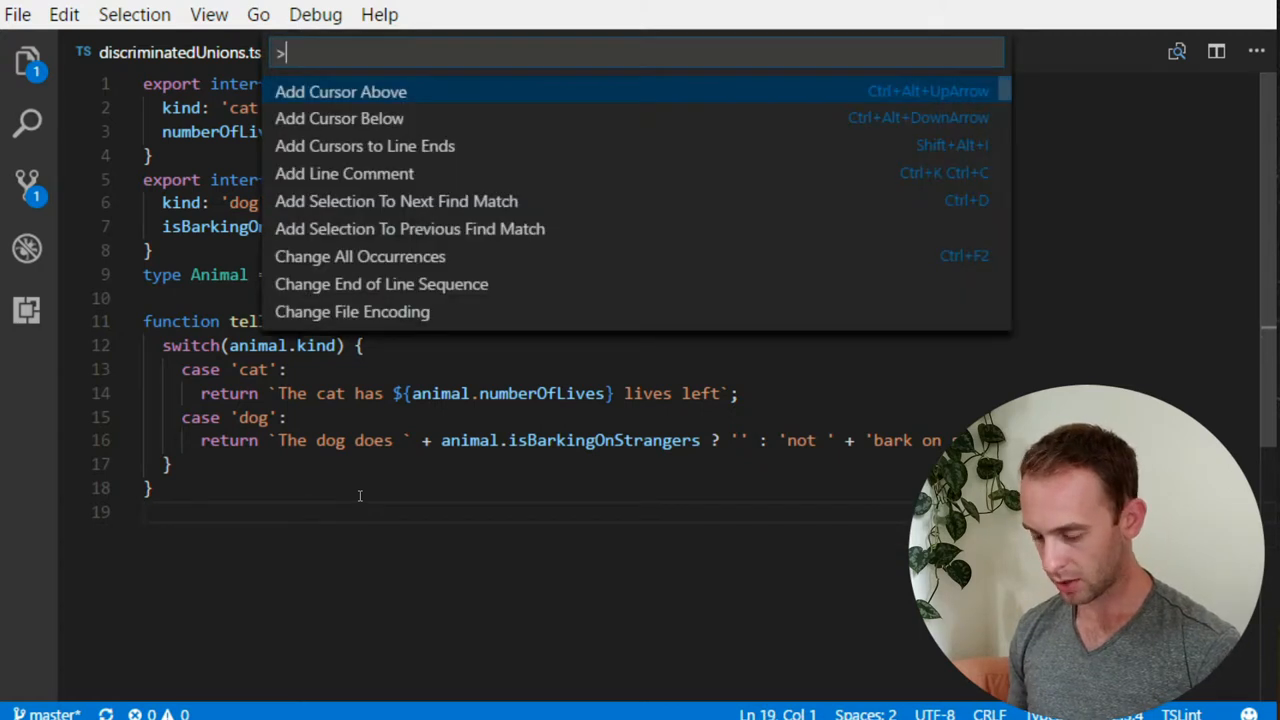
# Step: Run Quokka.js: Start on Current File from the Command Palette
pyautogui.write('quo')
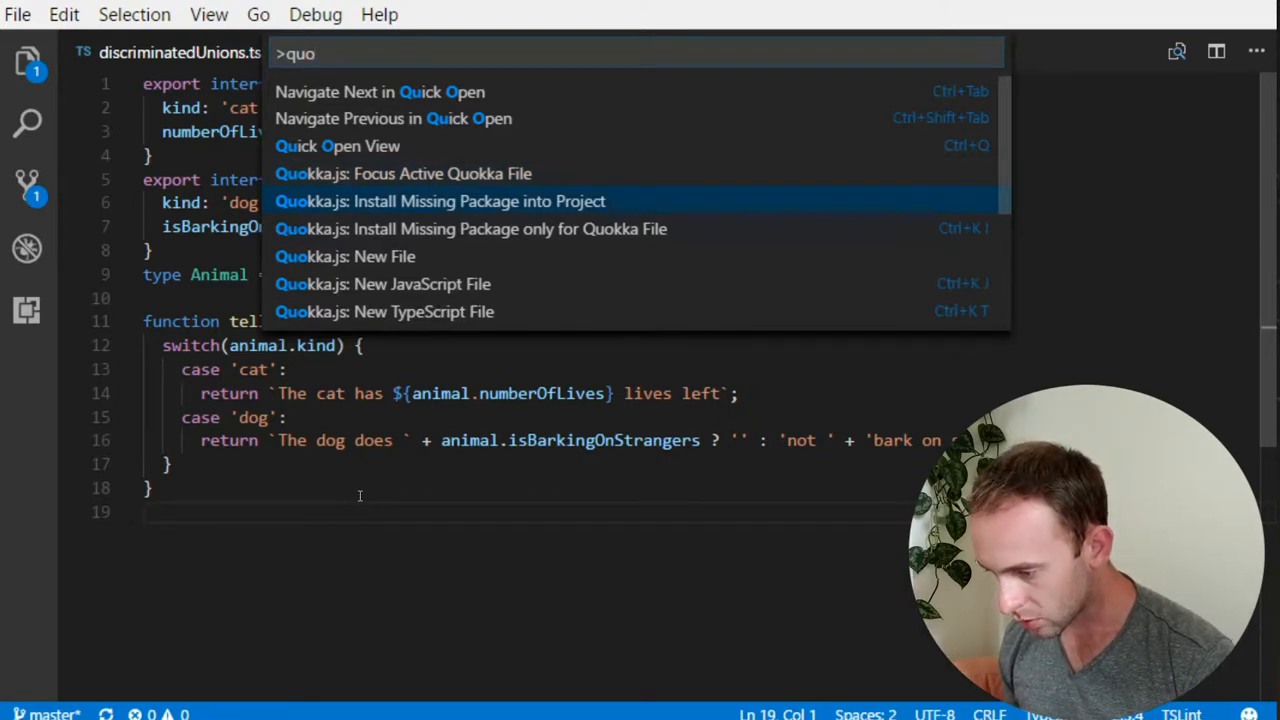
pyautogui.write('kka')
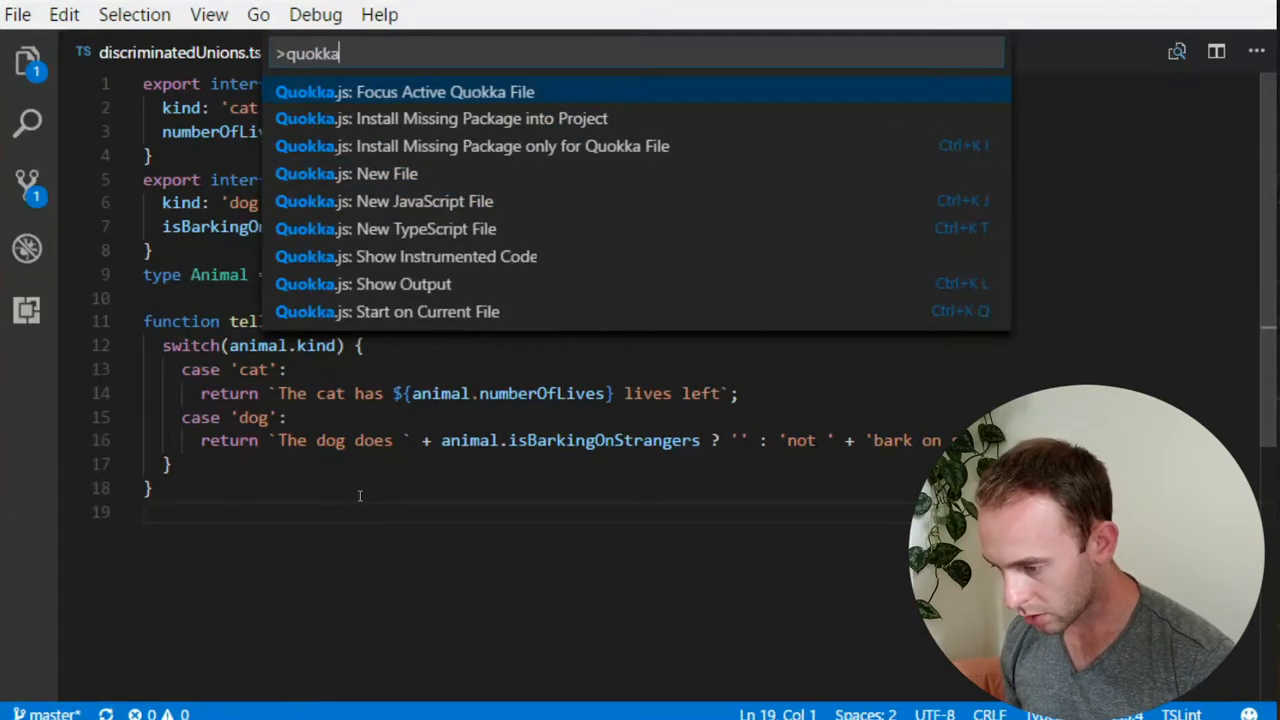
pyautogui.press('Down')
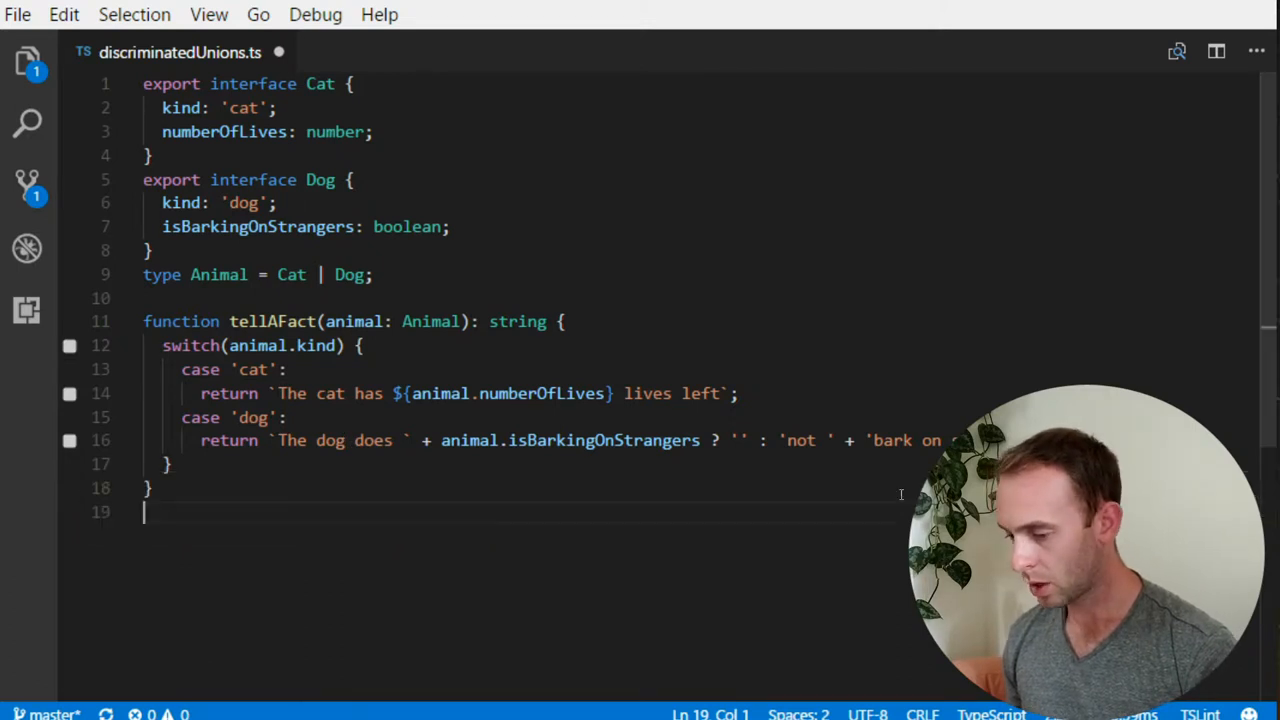
# Step: Add console.log(tellAFact({kind:'cat', numberOfLives:9})) and duplicate the line
pyautogui.write('console.l')
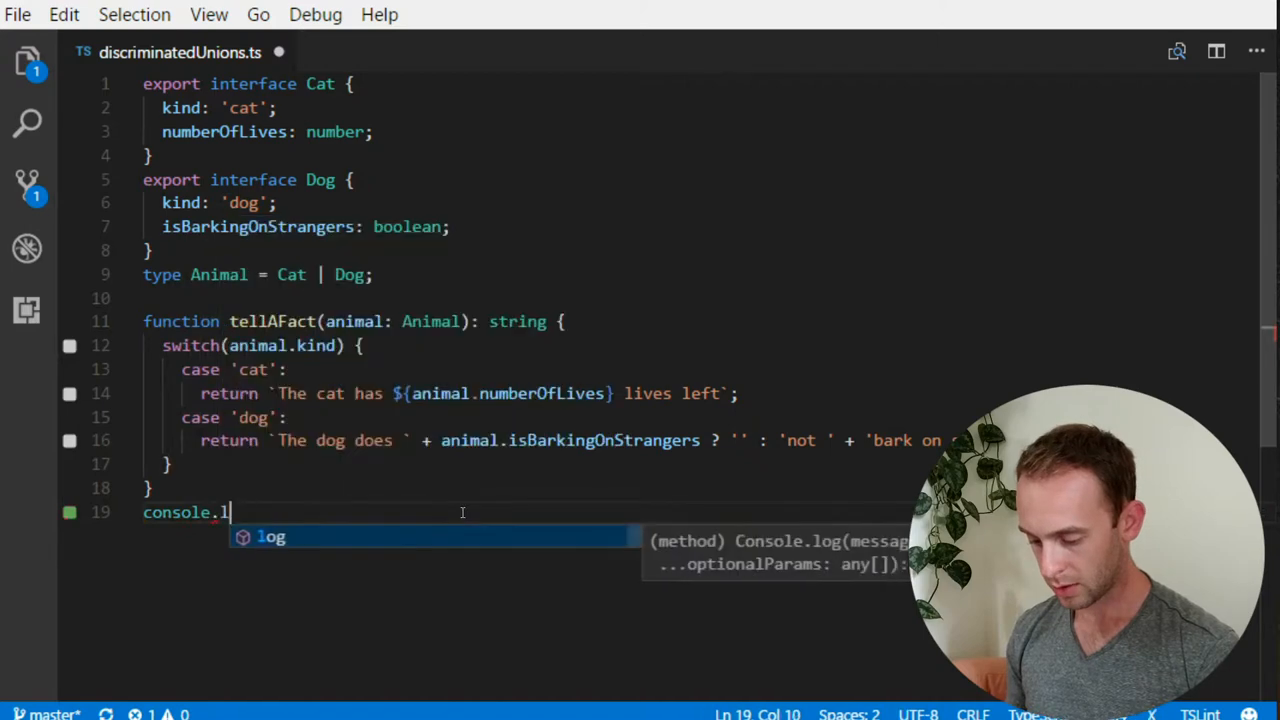
pyautogui.write('og(tellAFact({')
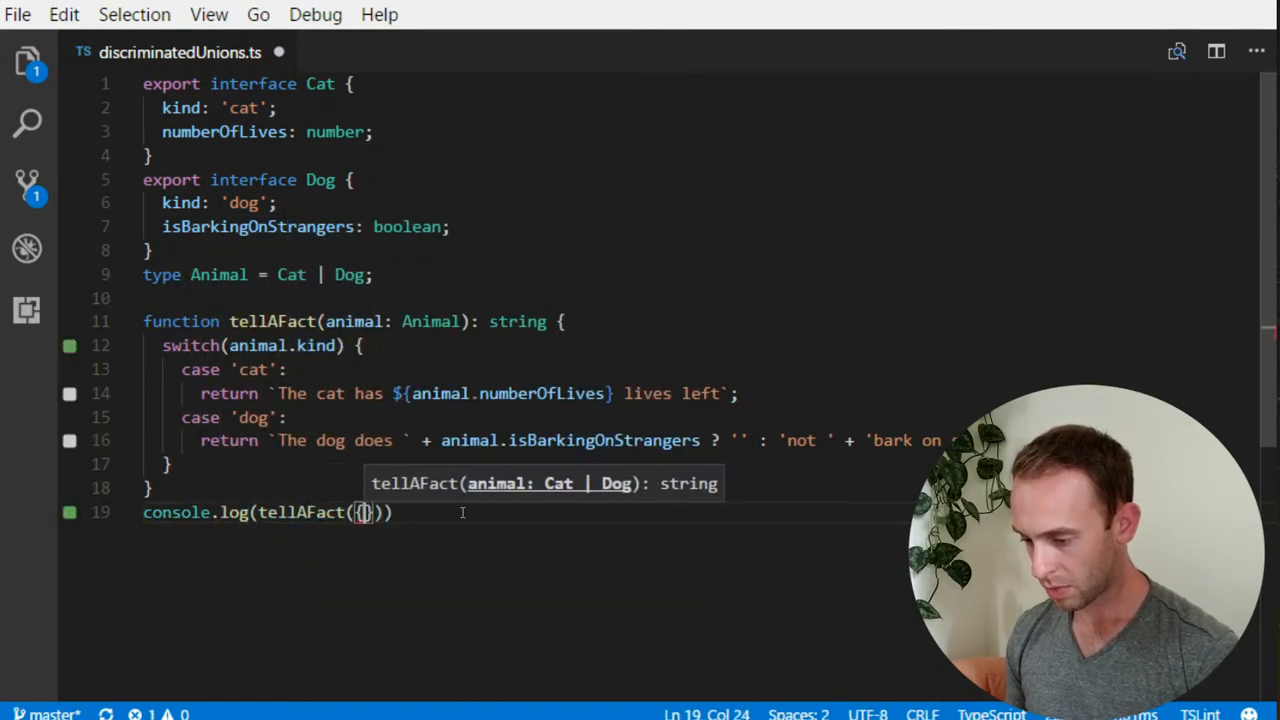
pyautogui.write("kind:'d'")
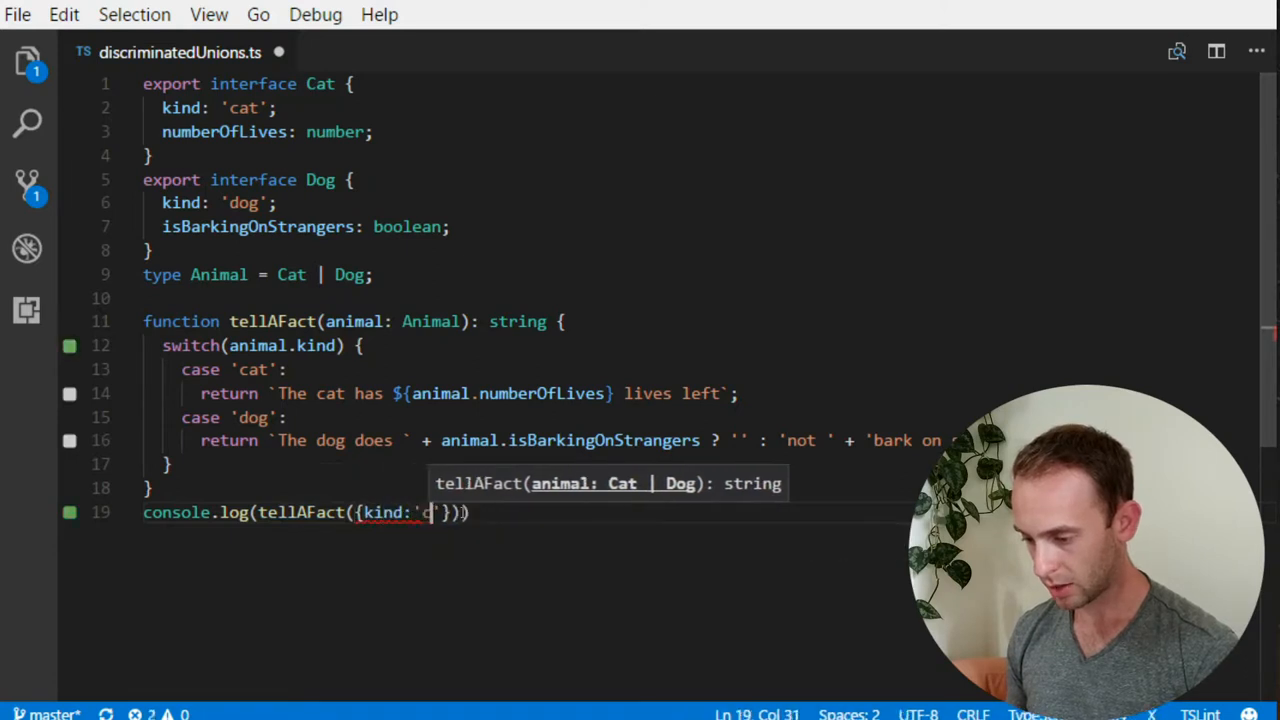
pyautogui.write('cat')
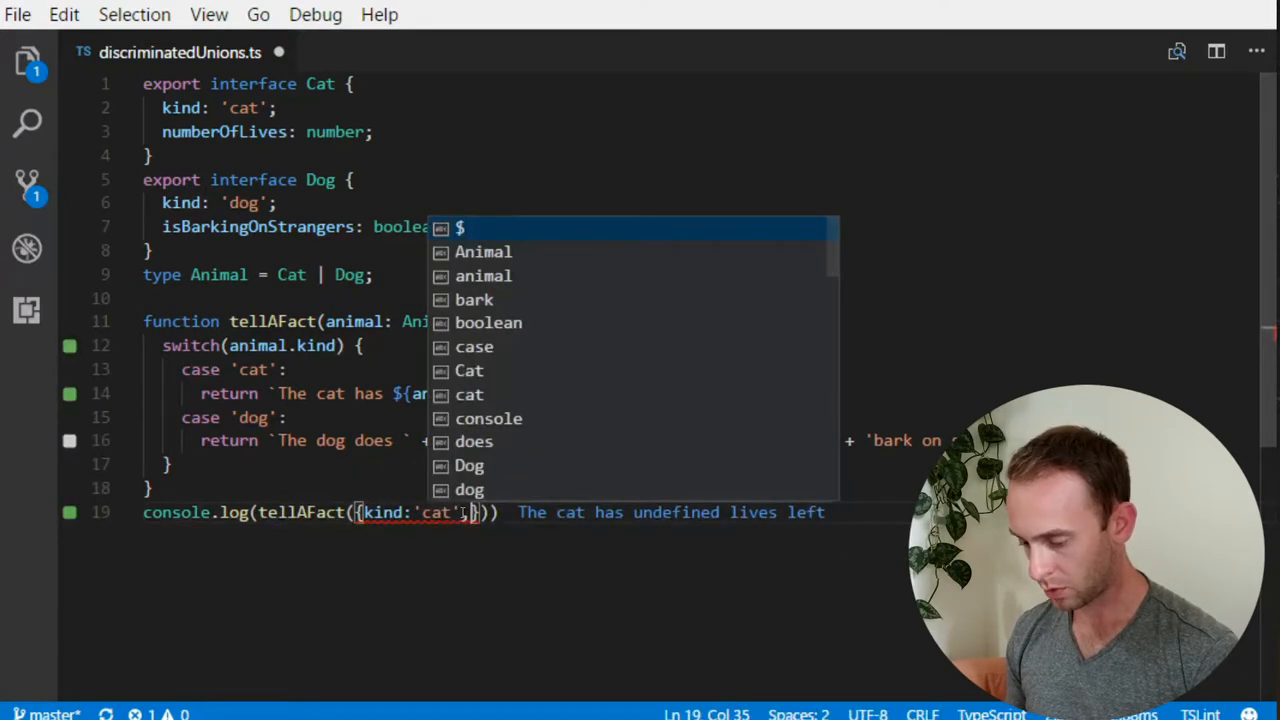
pyautogui.write('number')
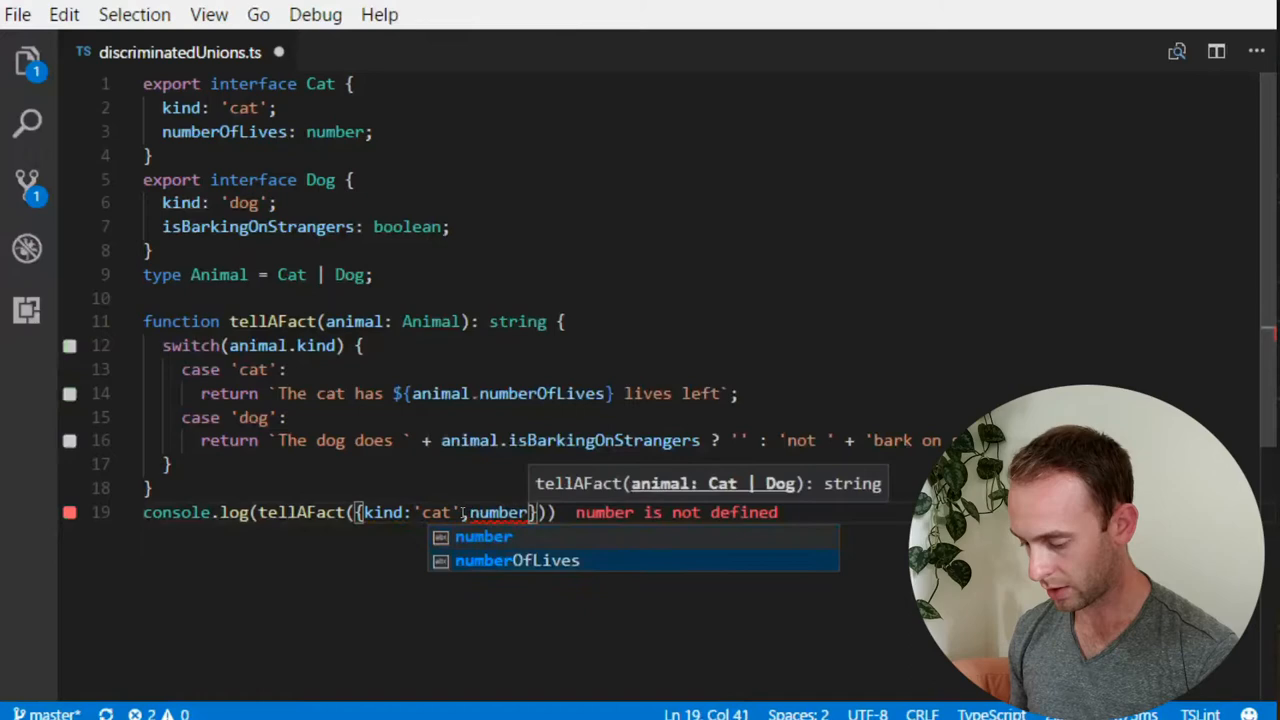
pyautogui.write('numberOfLives:9')
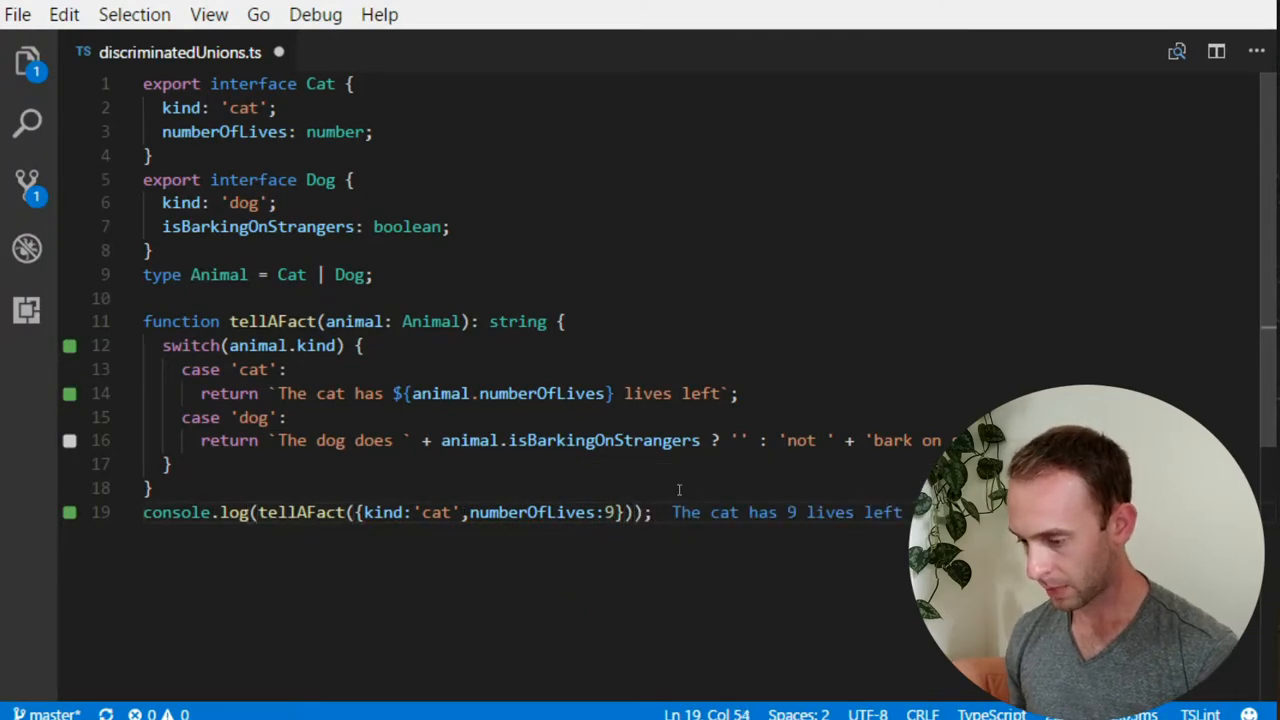
pyautogui.scroll(-3)
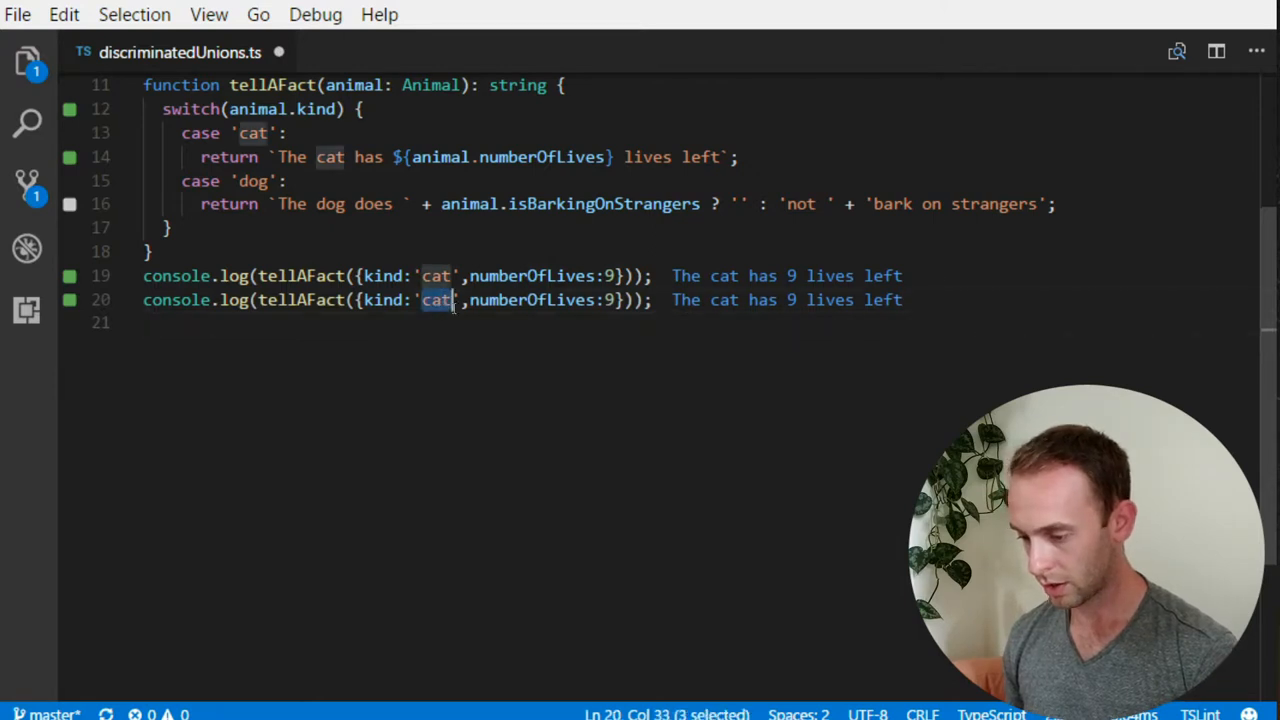
# Step: Turn the copied call into tellAFact({kind:'dog', isBarkingOnStrangers:false}) above the cat call
pyautogui.write('dog')
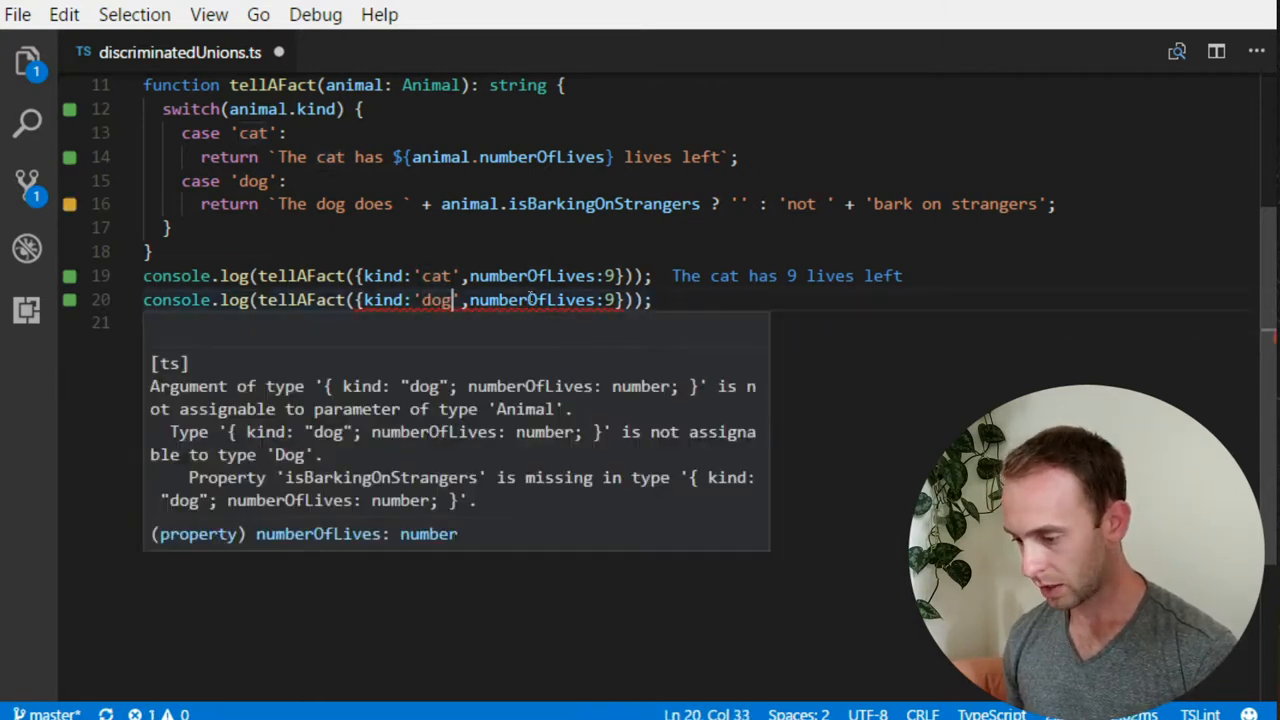
pyautogui.doubleClick(532, 300)
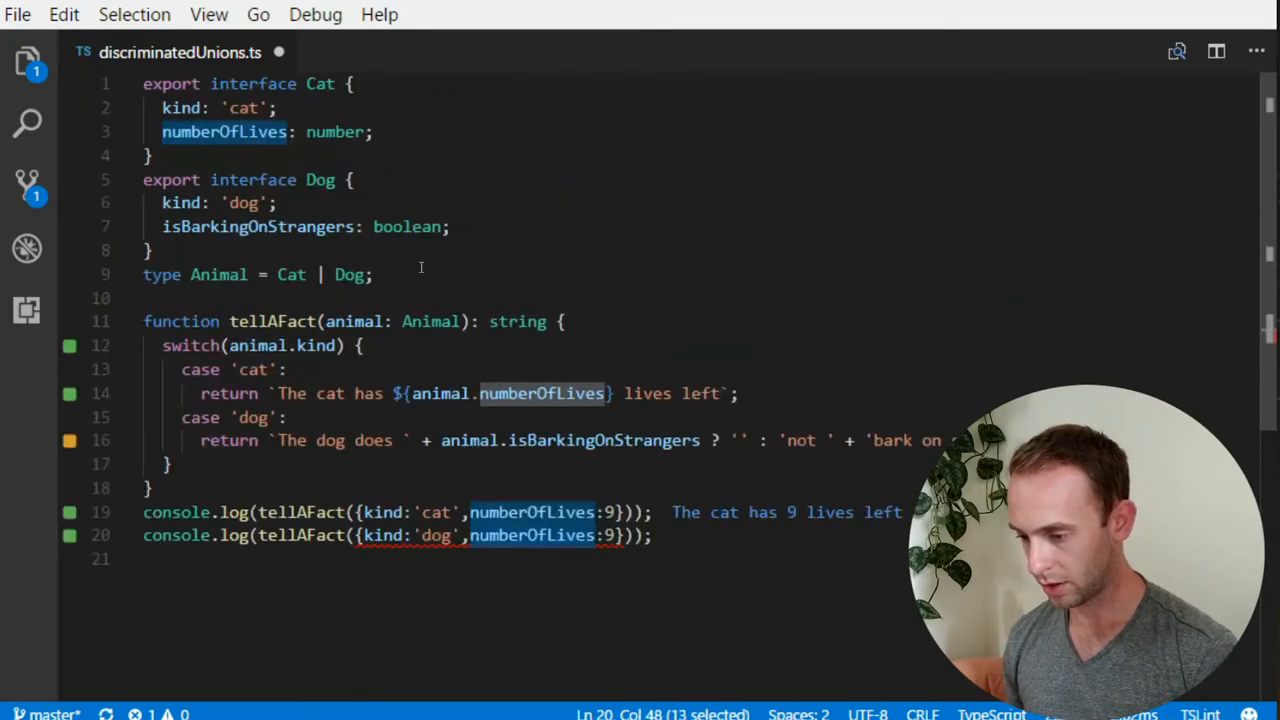
pyautogui.write('isba')
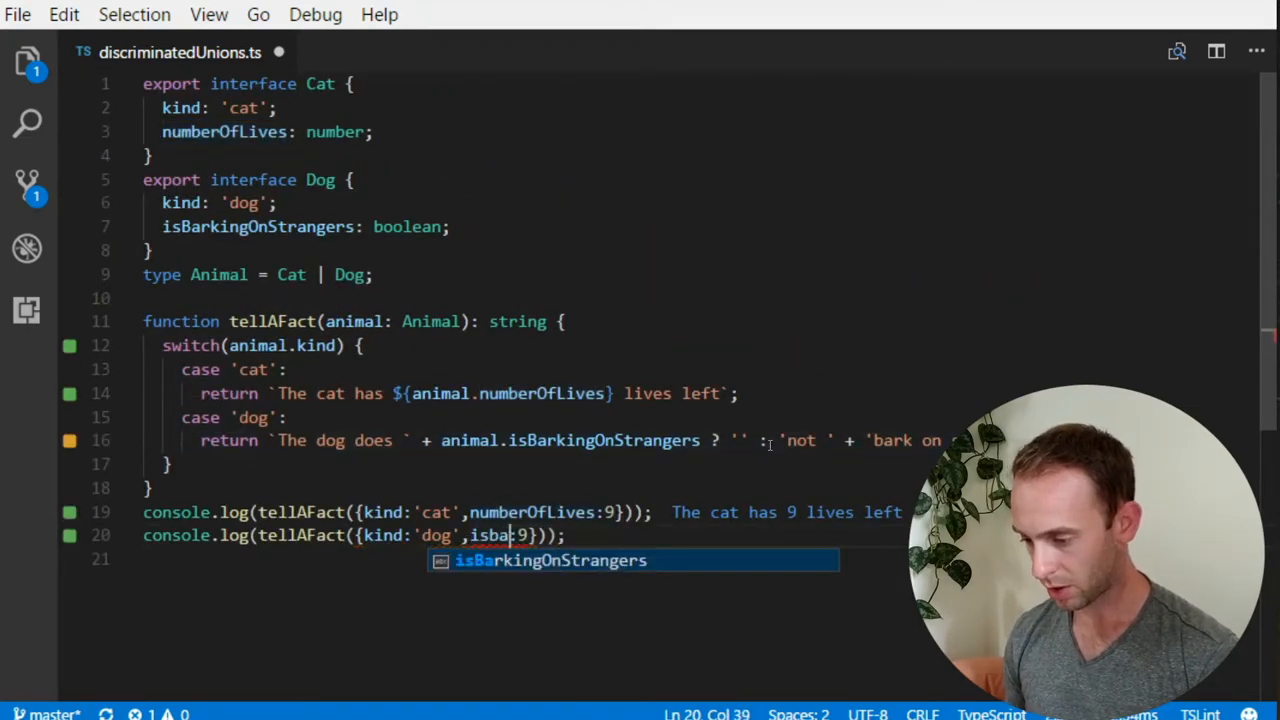
pyautogui.press('Tab')
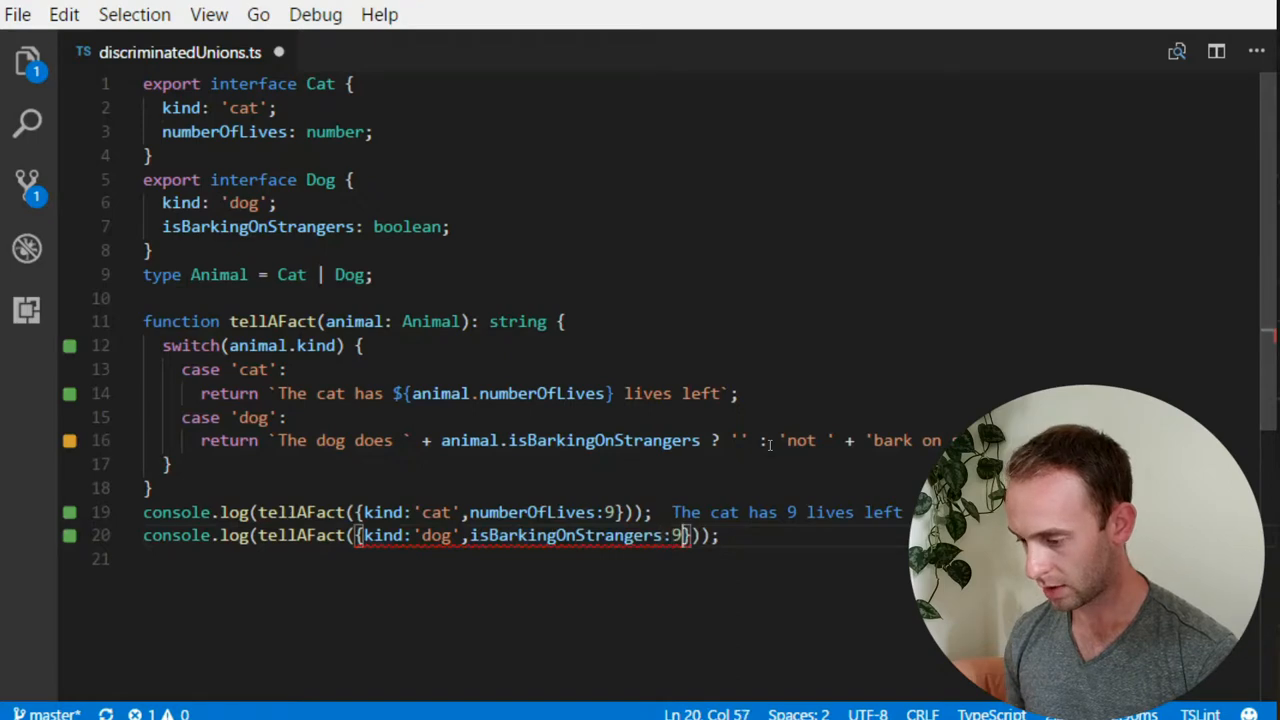
pyautogui.write('false')
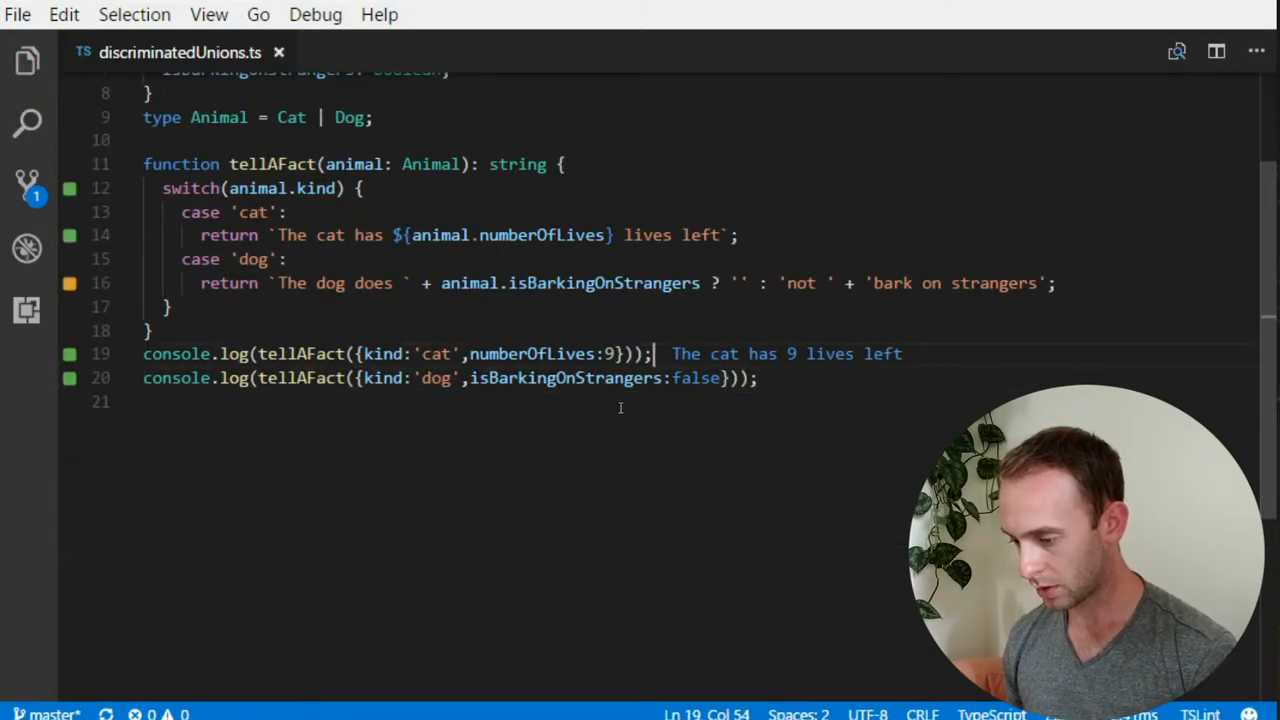
pyautogui.scroll(-3)
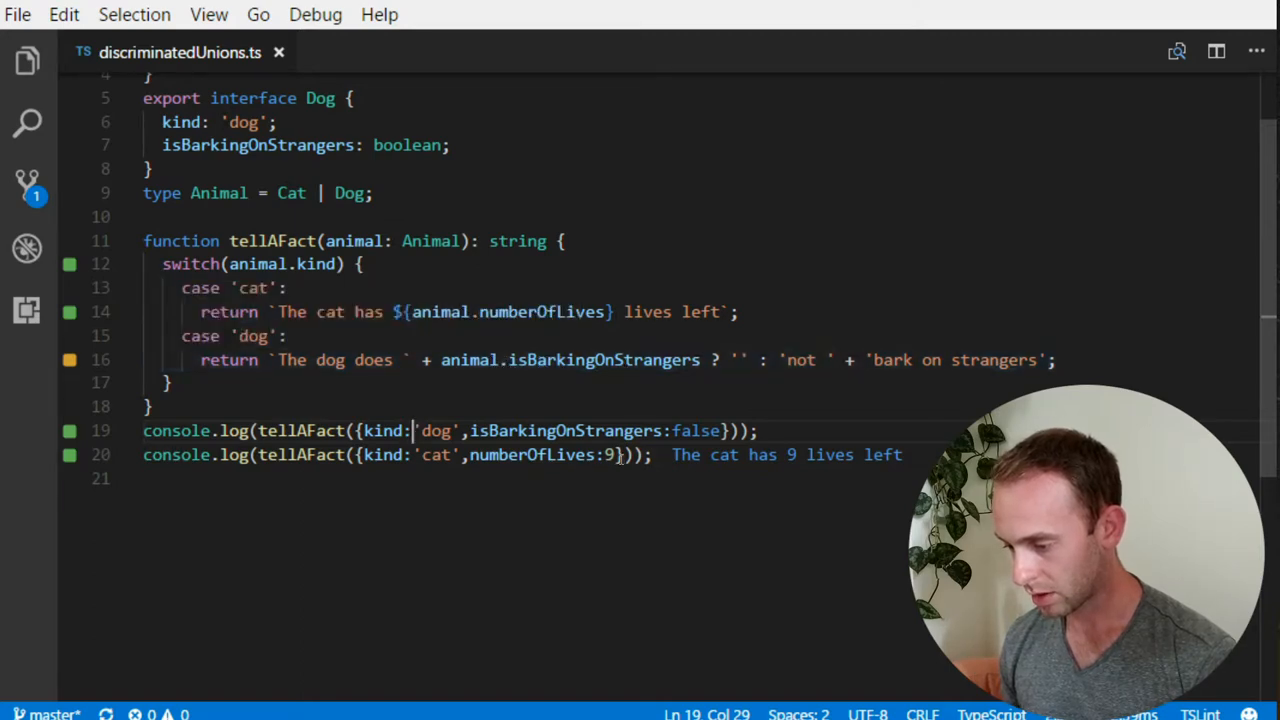
# Step: Start a new 'const isBarking =' line above the dog case's return statement
pyautogui.click(624, 360)
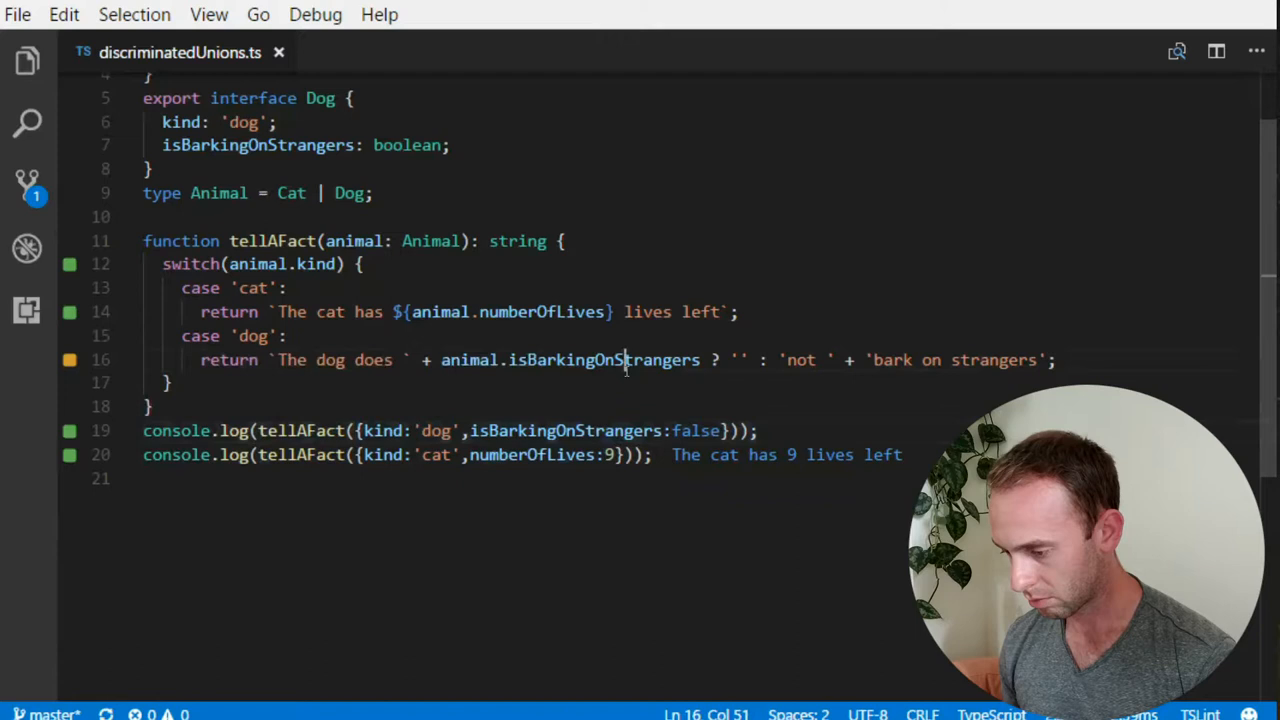
pyautogui.doubleClick(604, 360)
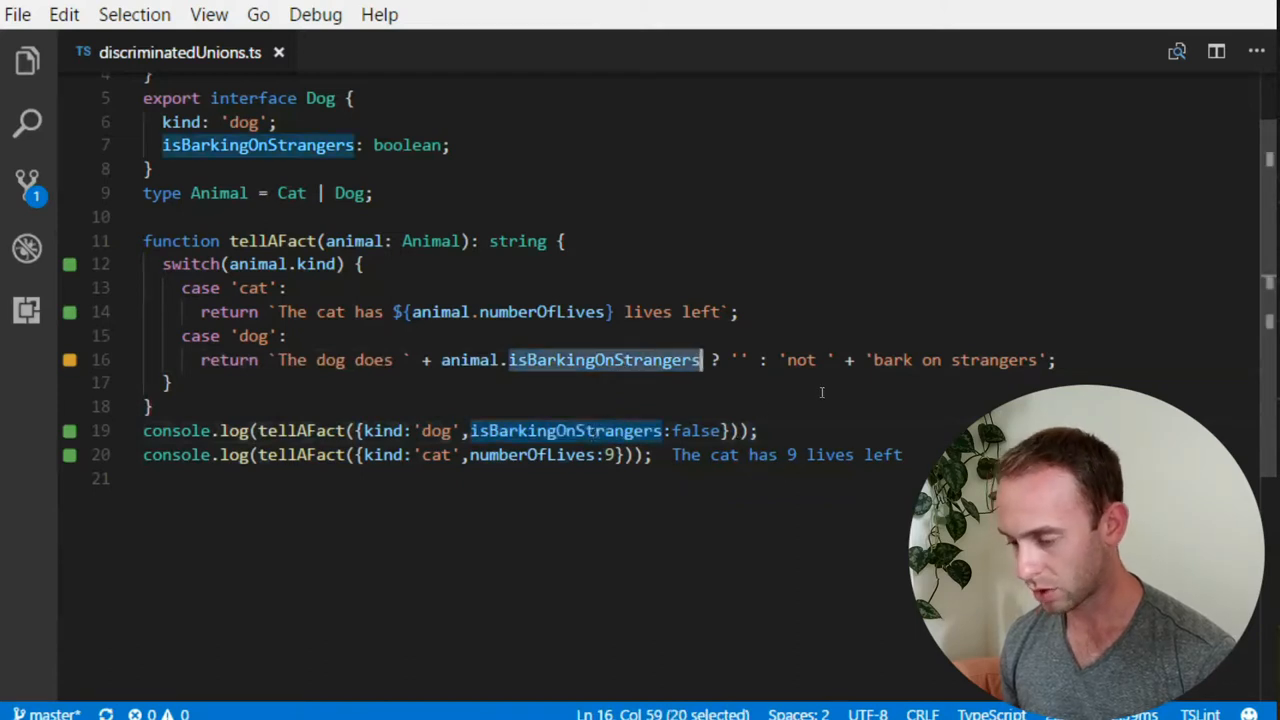
pyautogui.moveTo(452, 350)
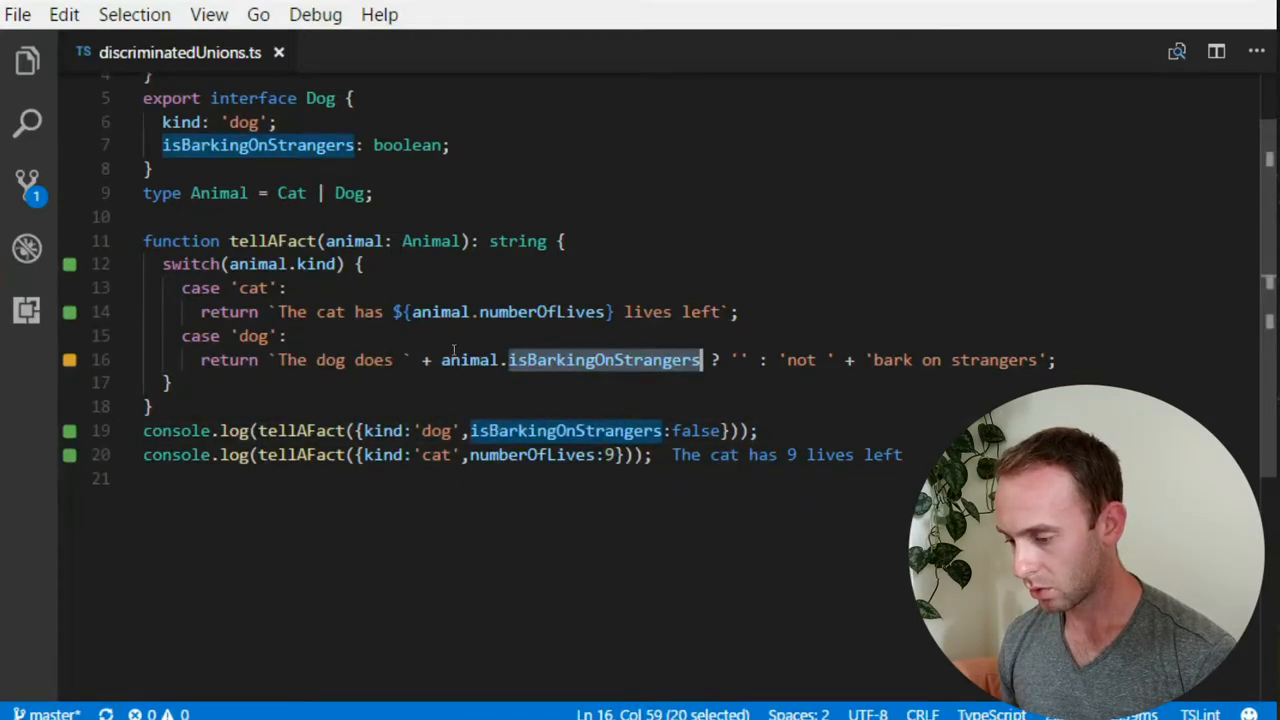
pyautogui.press('Enter')
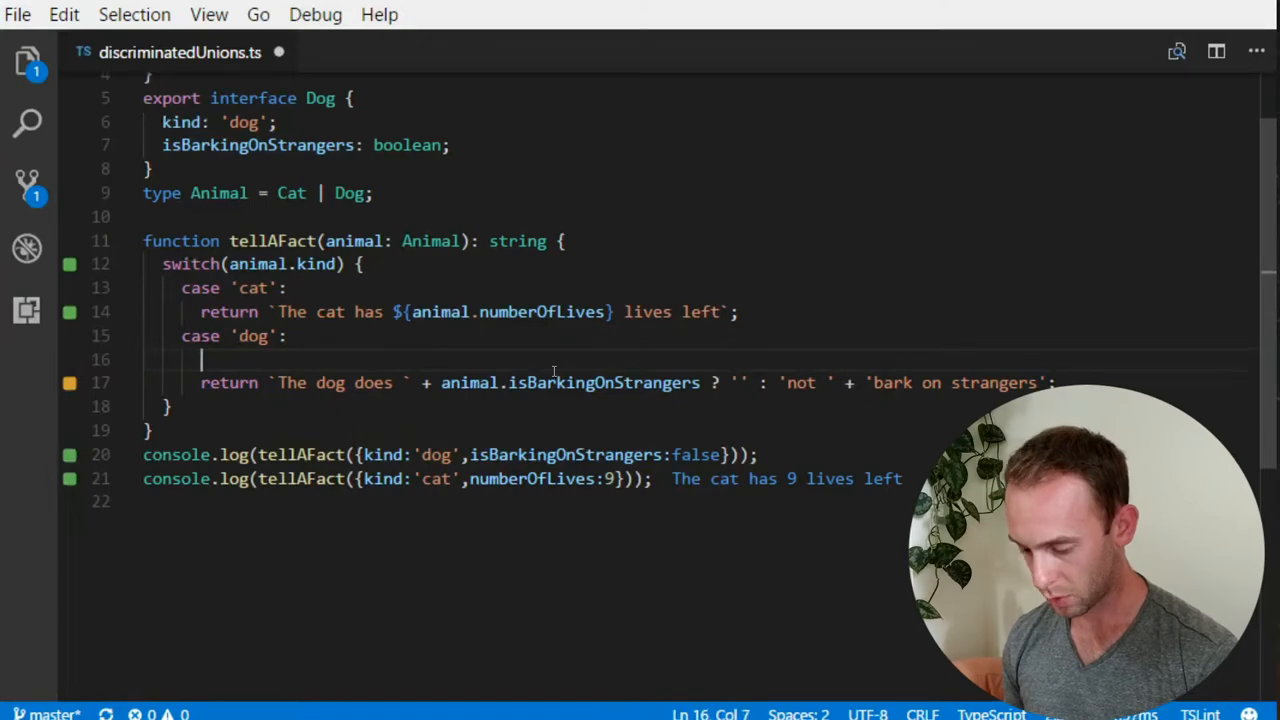
pyautogui.write('const')
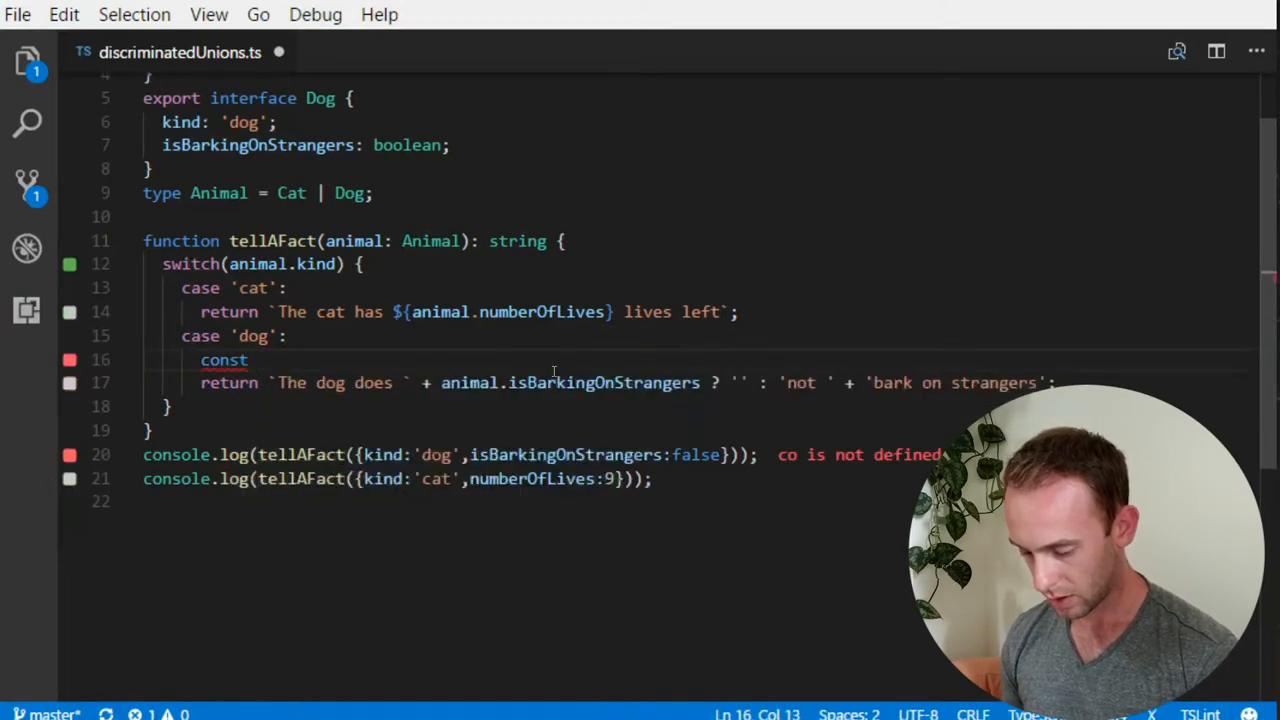
pyautogui.write('isBarking')
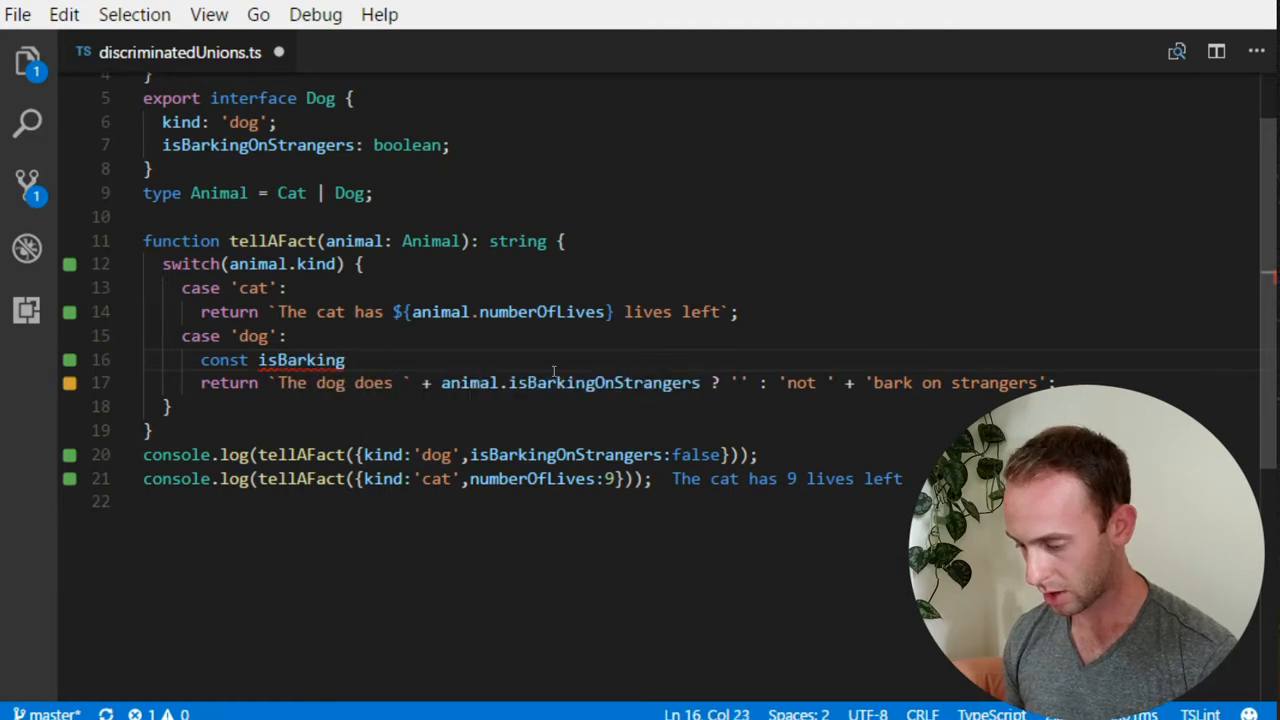
pyautogui.write('=')
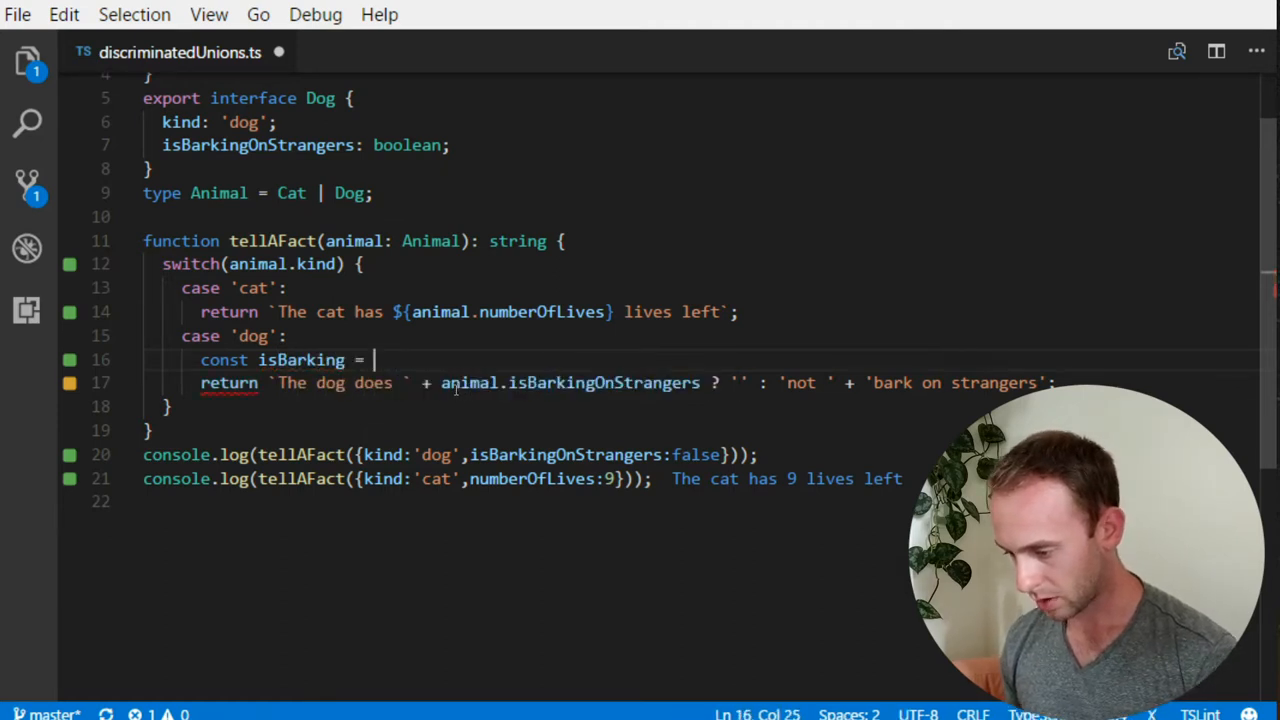
# Step: Move the ternary animal.isBarkingOnStrangers ? '' : 'not ' from the return into isBarking
pyautogui.moveTo(440, 382); pyautogui.dragTo(864, 382)
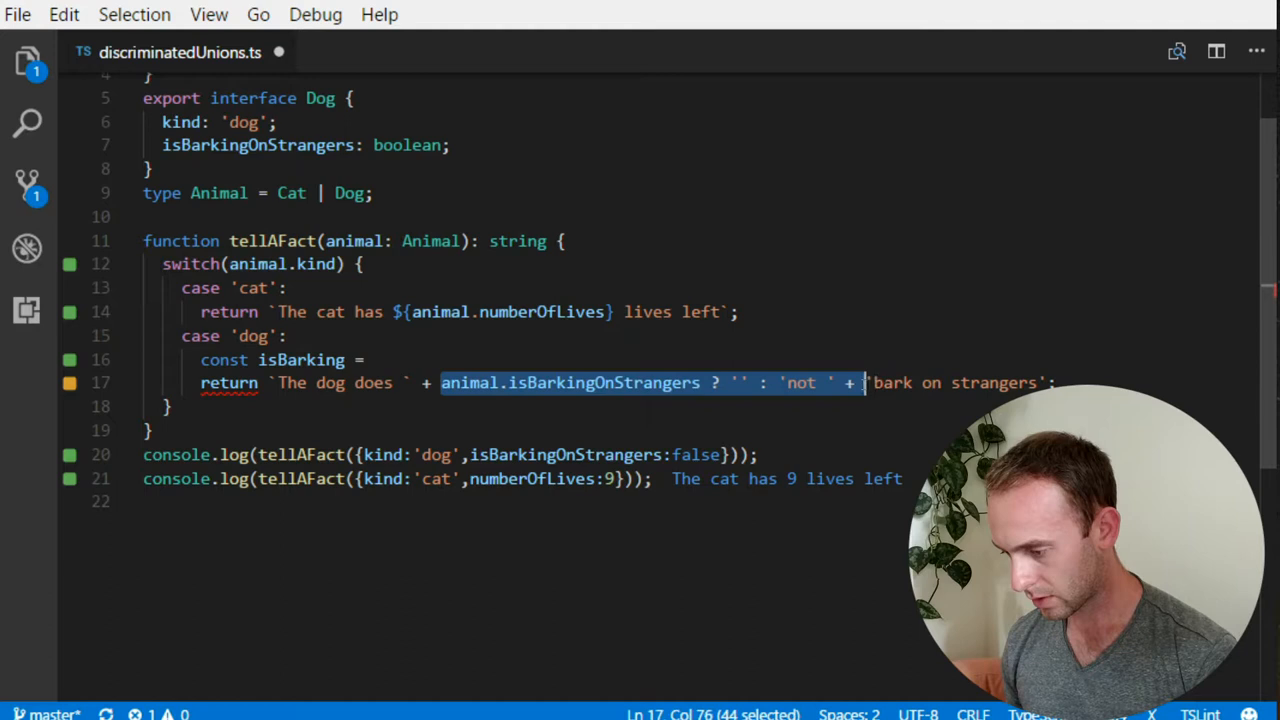
pyautogui.press('Delete')
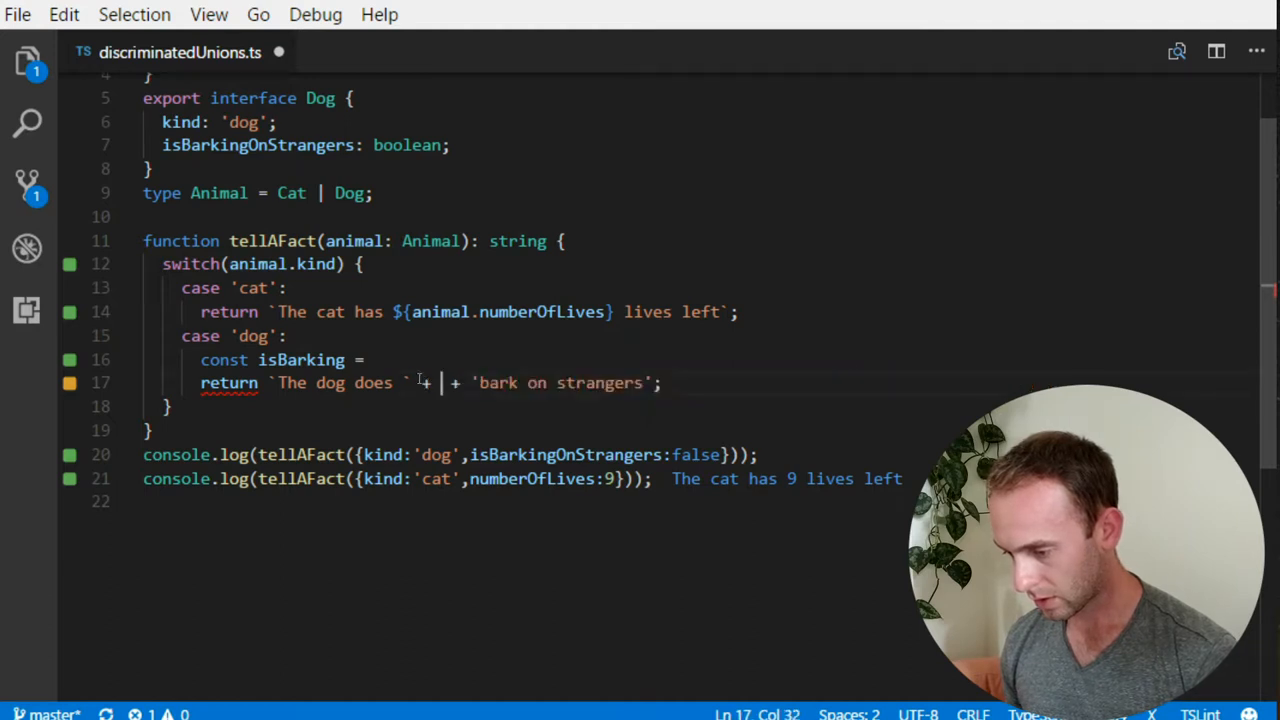
pyautogui.write("animal.isBarkingOnStrangers ? '' : 'not '")
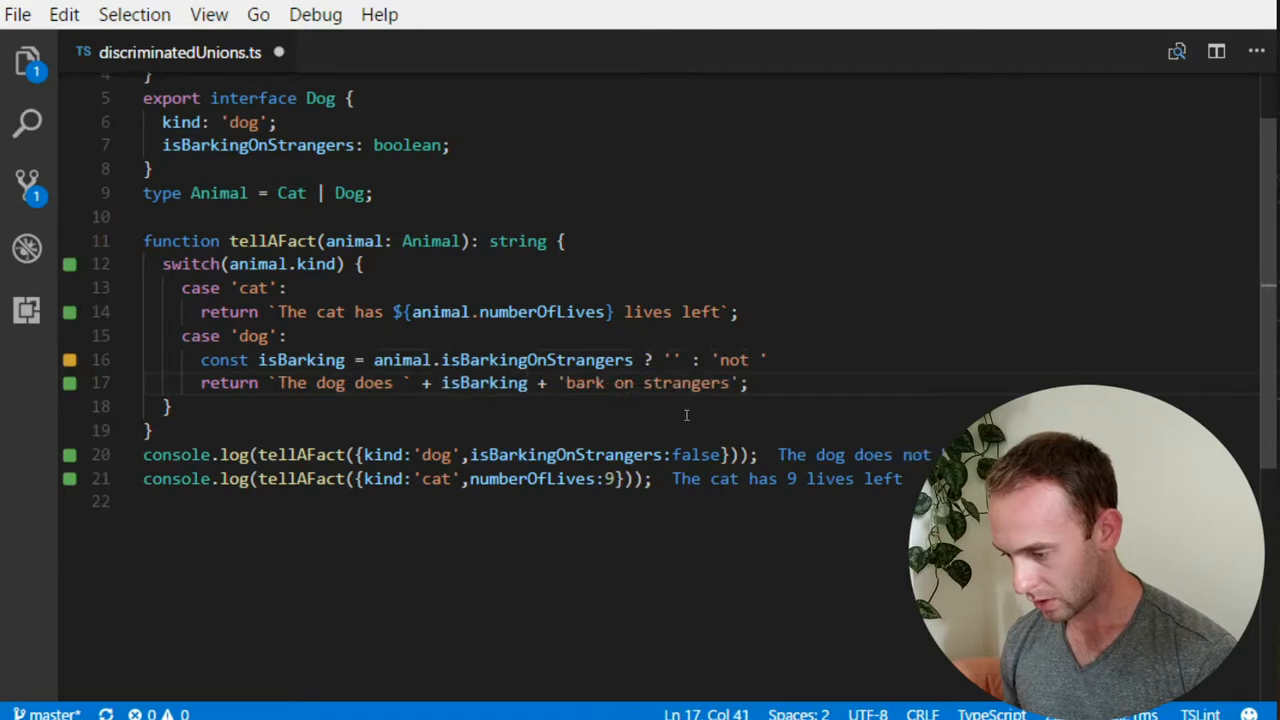
pyautogui.scroll(-3)
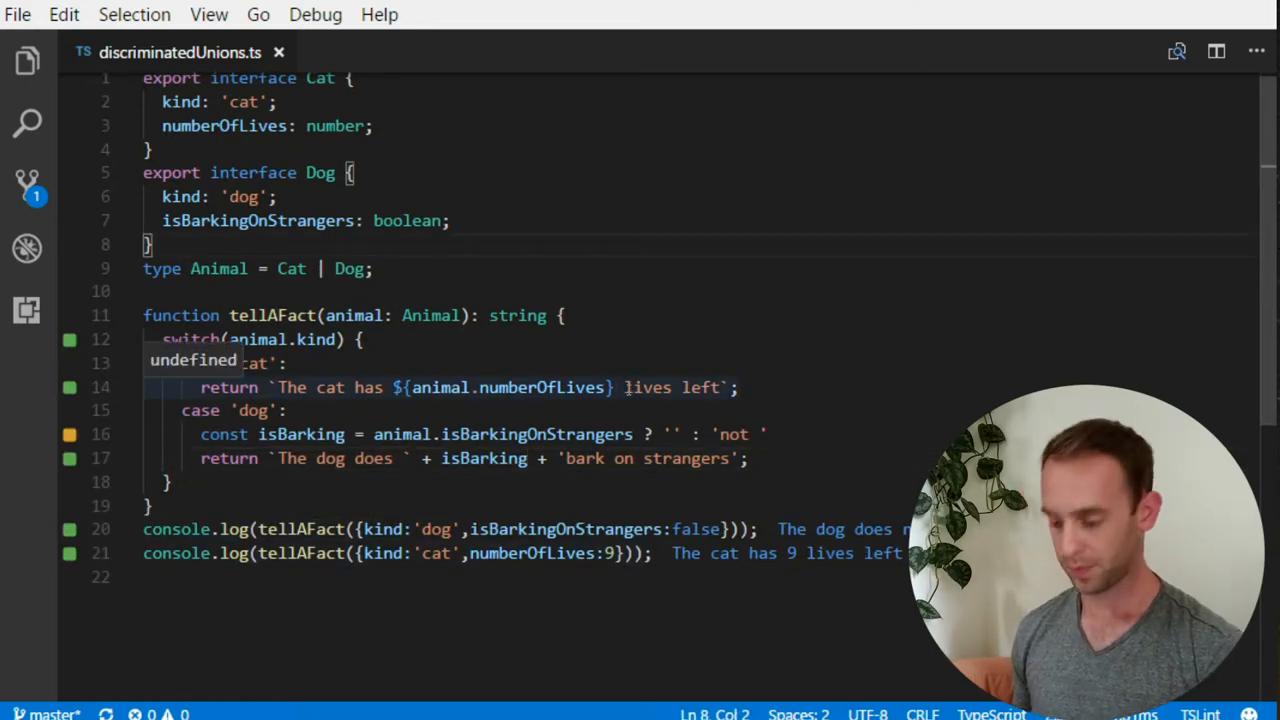
# Step: Write export interface Cow { kind: 'cow'; drinks: string; } below the Dog interface
pyautogui.write('export interface Cow {')
pyautogui.write("kind:'")
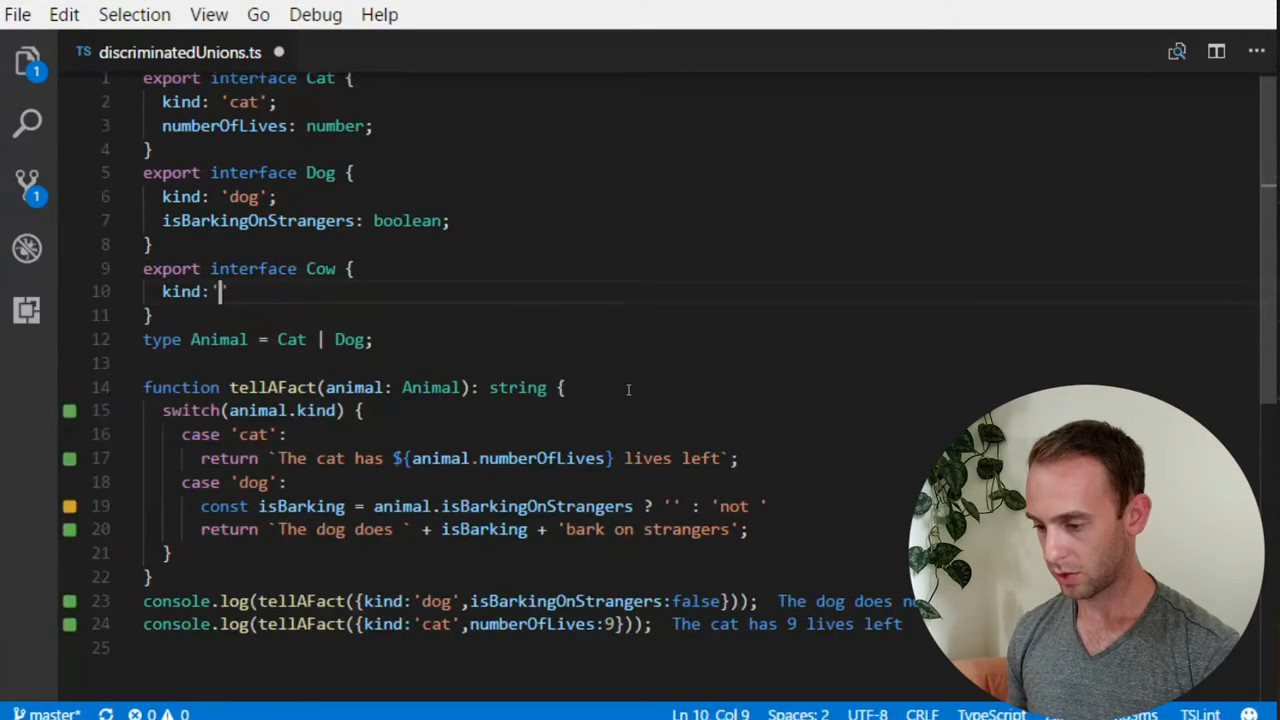
pyautogui.write("cow';")
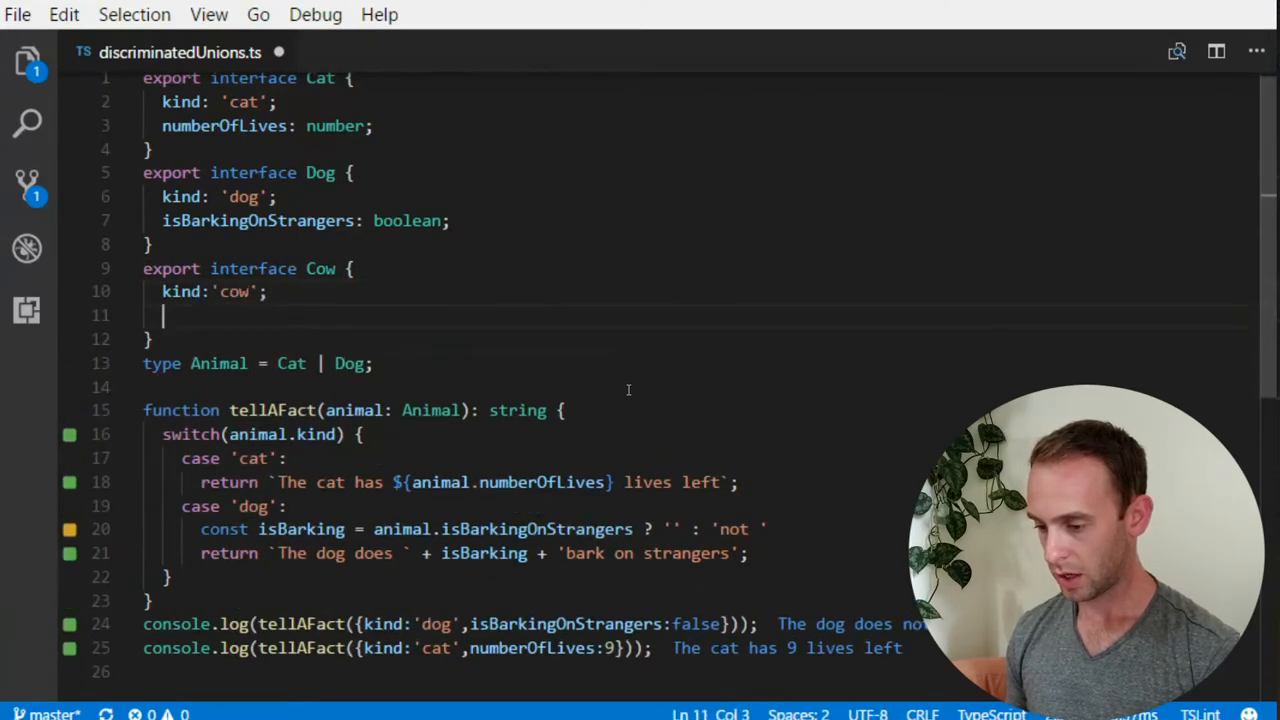
pyautogui.write('drink')
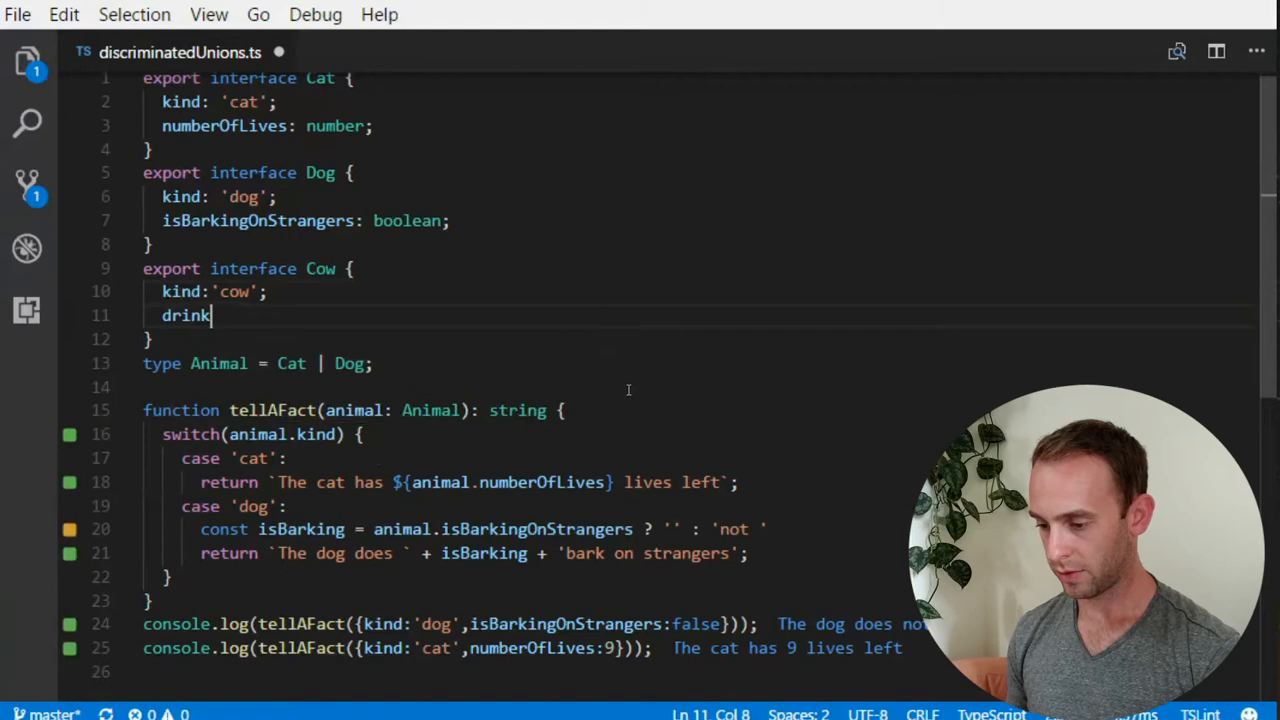
pyautogui.write('s:')
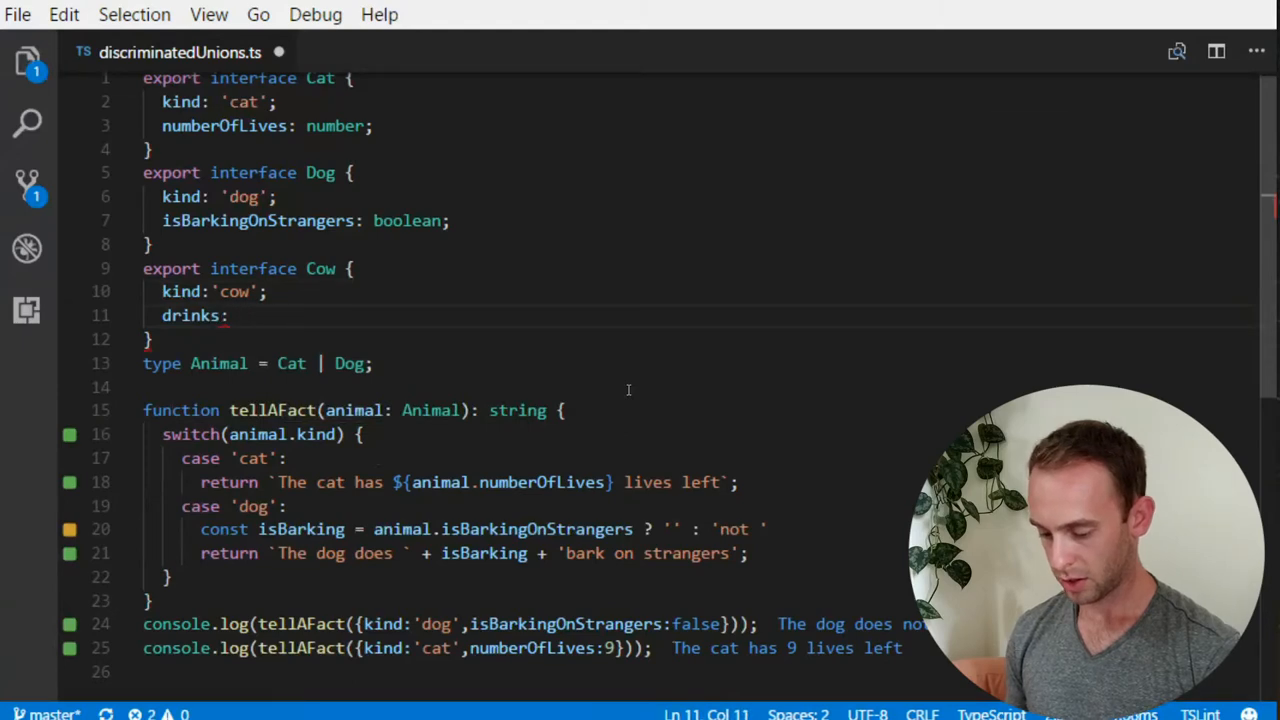
pyautogui.write('string;')
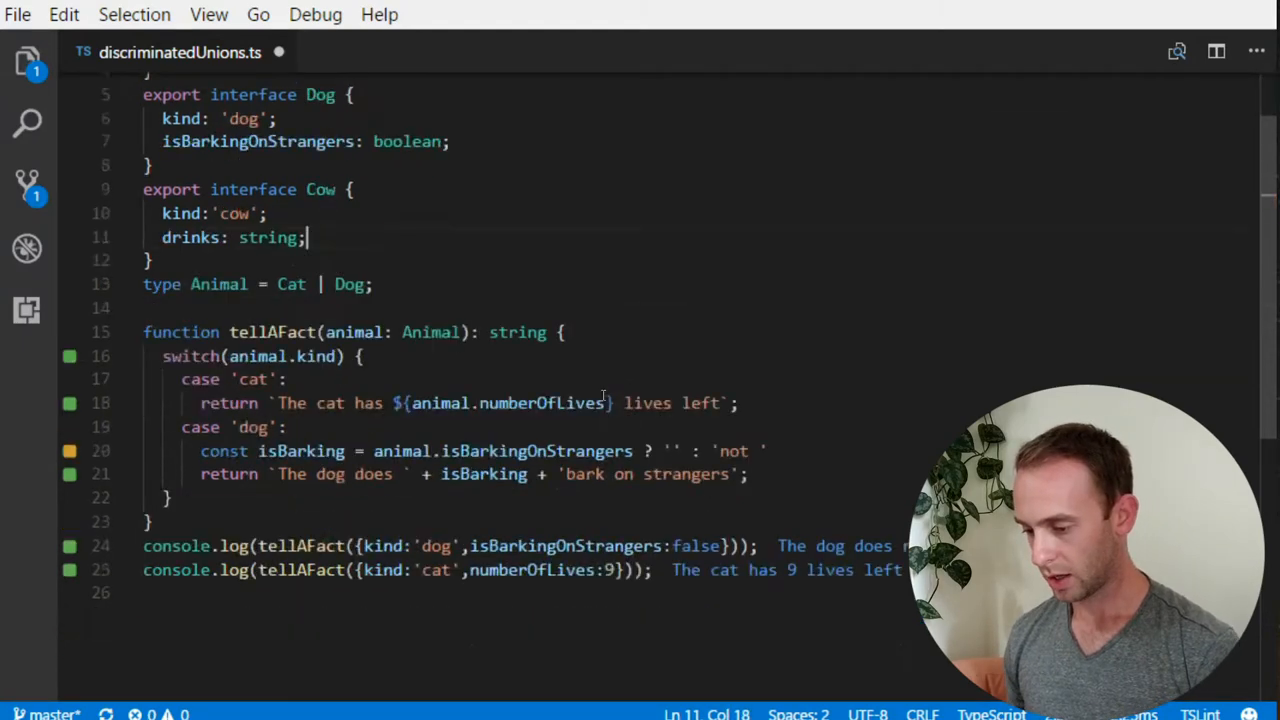
pyautogui.scroll(-3)
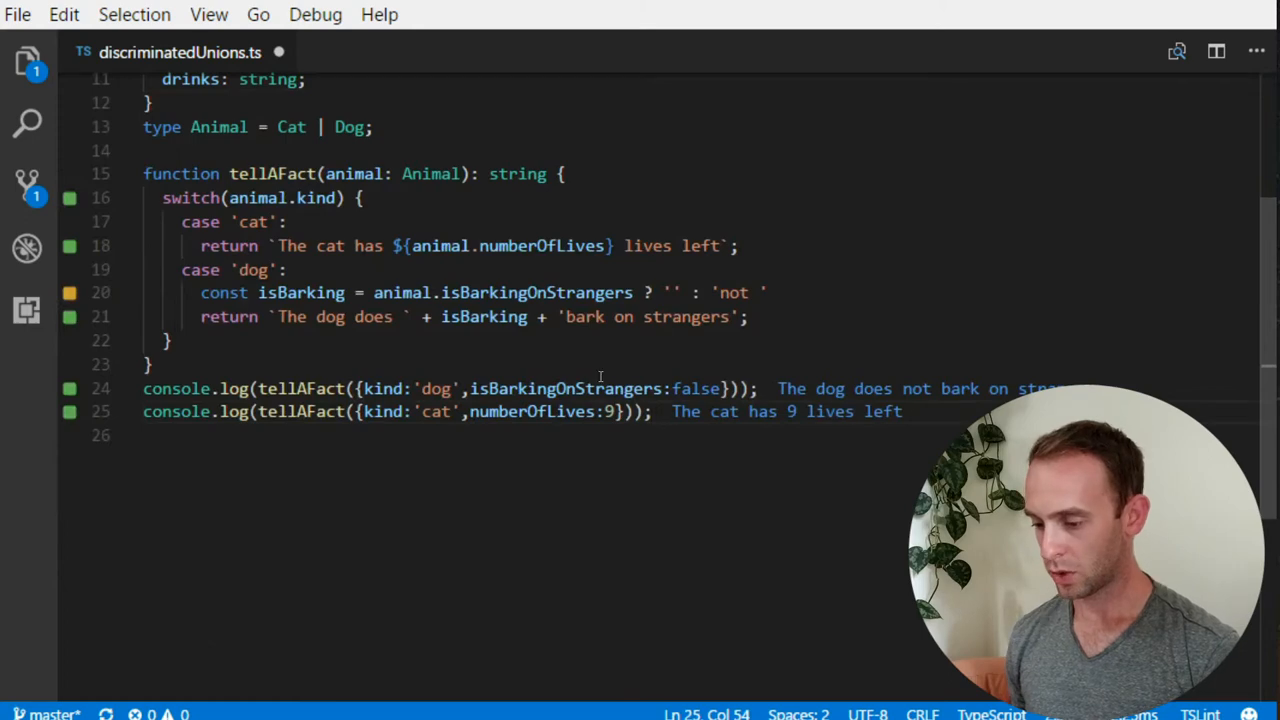
# Step: Add console.log(tellAFact({kind:'cow', drinks:'water'})) at the end of the file
pyautogui.write('console.log(tellAFact(')
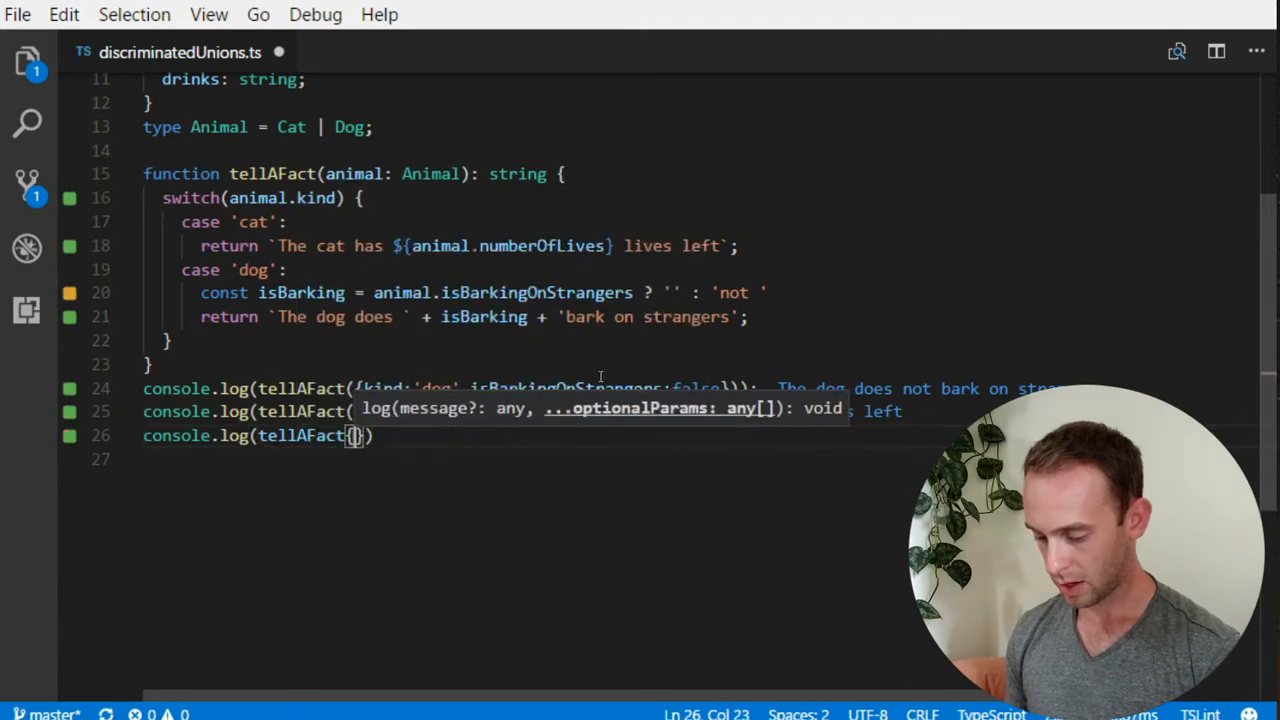
pyautogui.write('{')
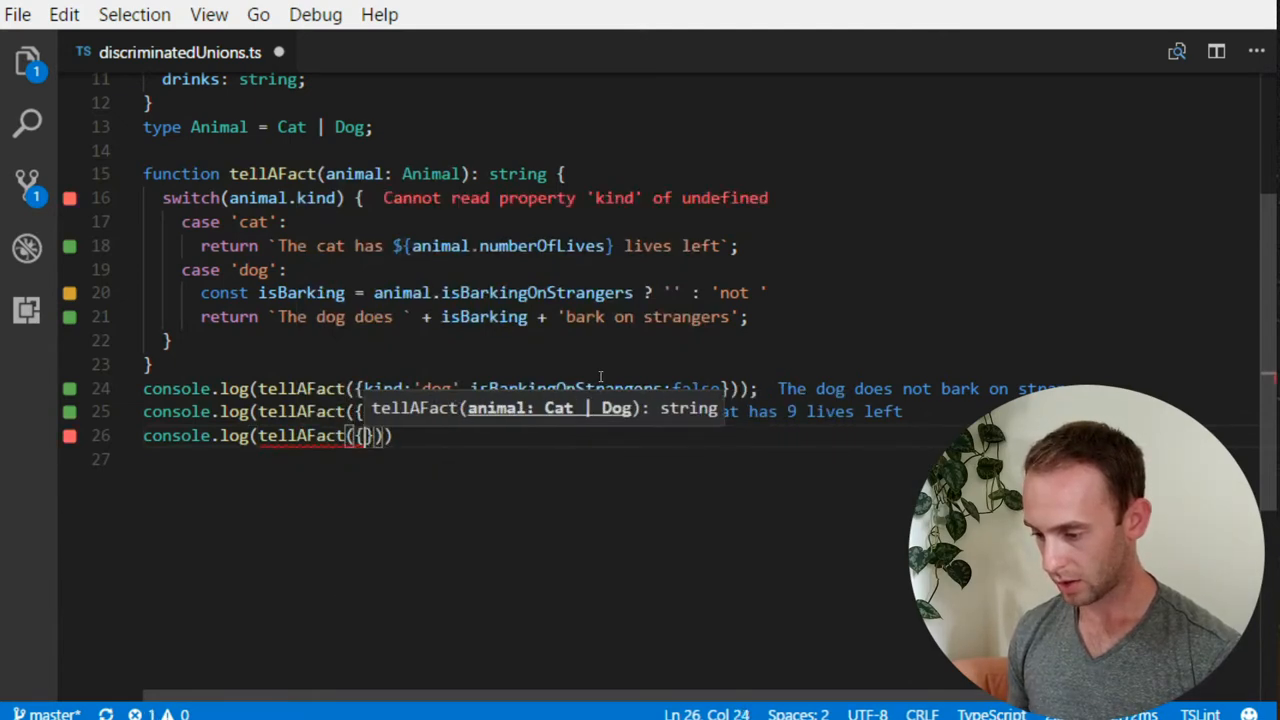
pyautogui.write("kind:'cow',")
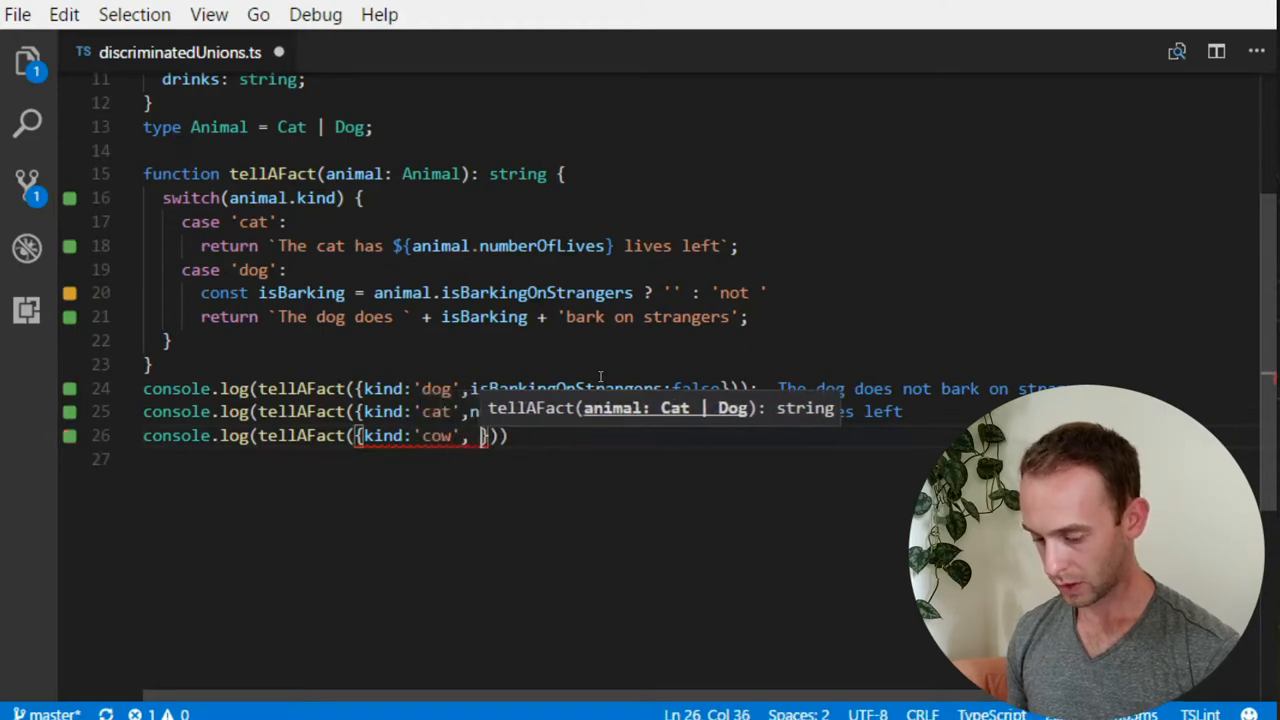
pyautogui.write("drinks'")
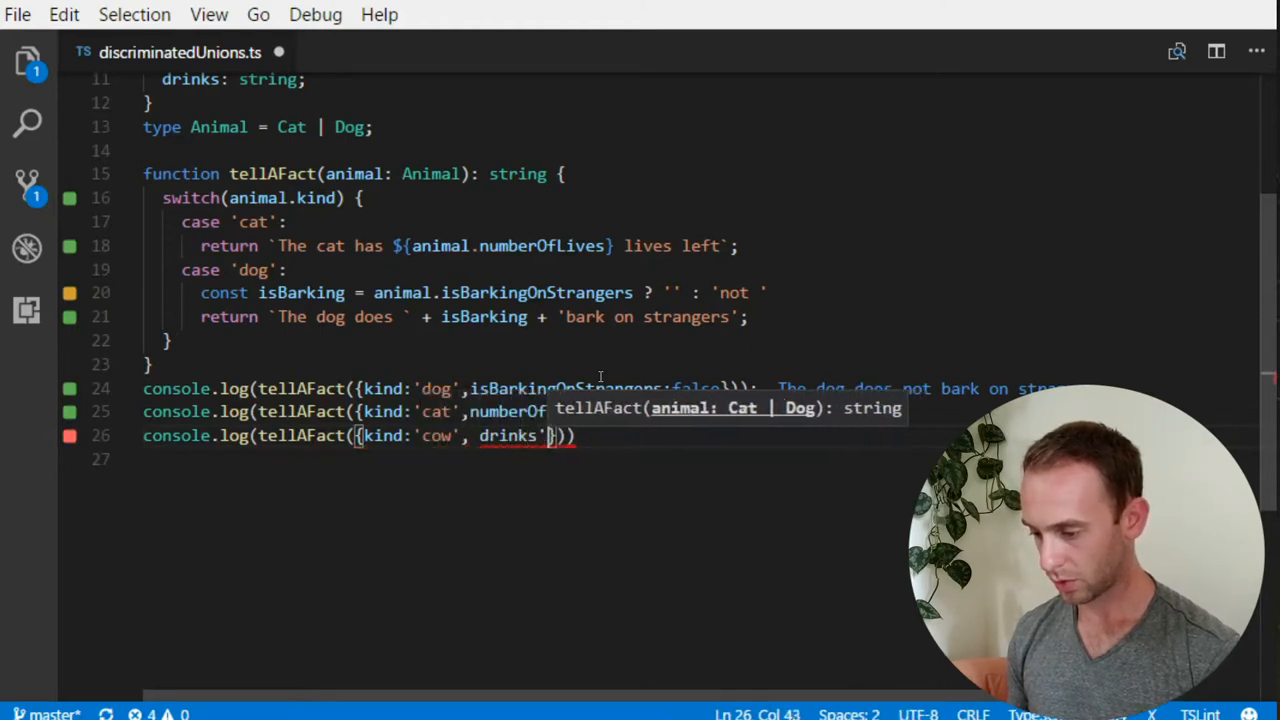
pyautogui.write('water')
pyautogui.click(260, 126)
pyautogui.write(' | Cow')
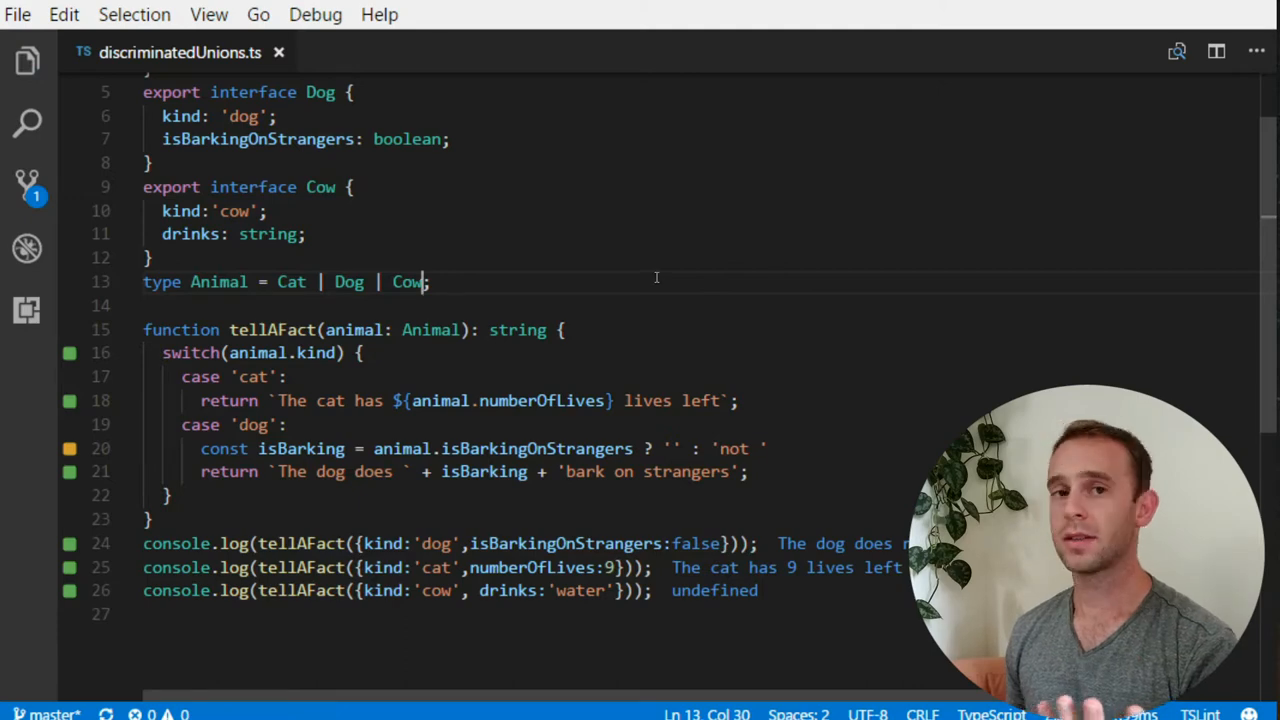
# Step: Open blank lines below the Animal type union for a new function declaration
pyautogui.scroll(-3)
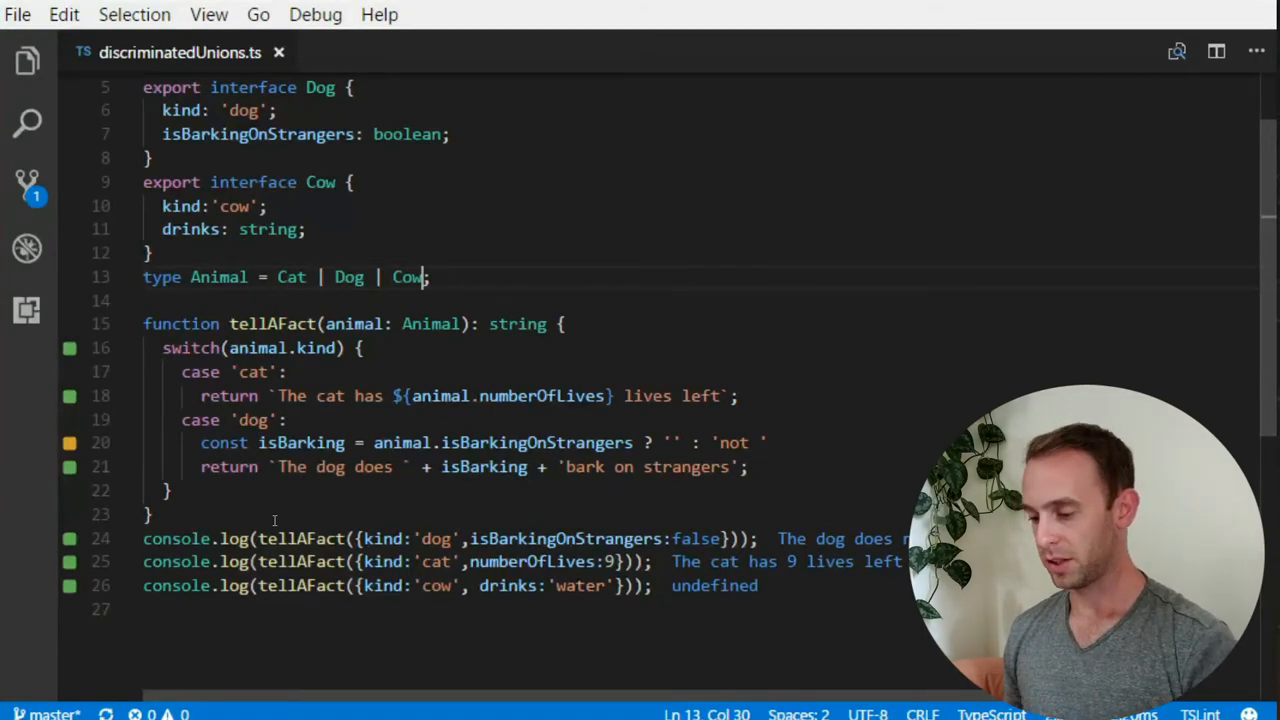
pyautogui.press('Enter')
pyautogui.write('function')
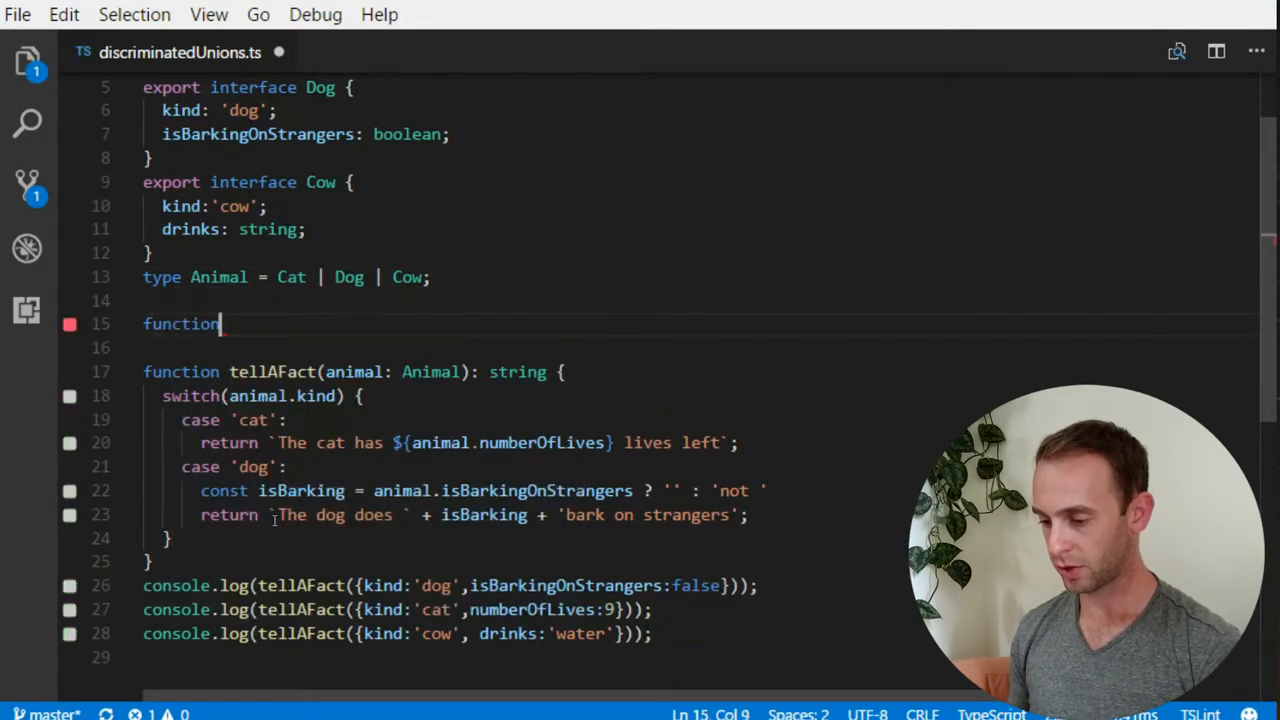
# Step: Write function assertNever(o: never): never throwing new Error('Was called with an object ' + o)
pyautogui.write('assert')
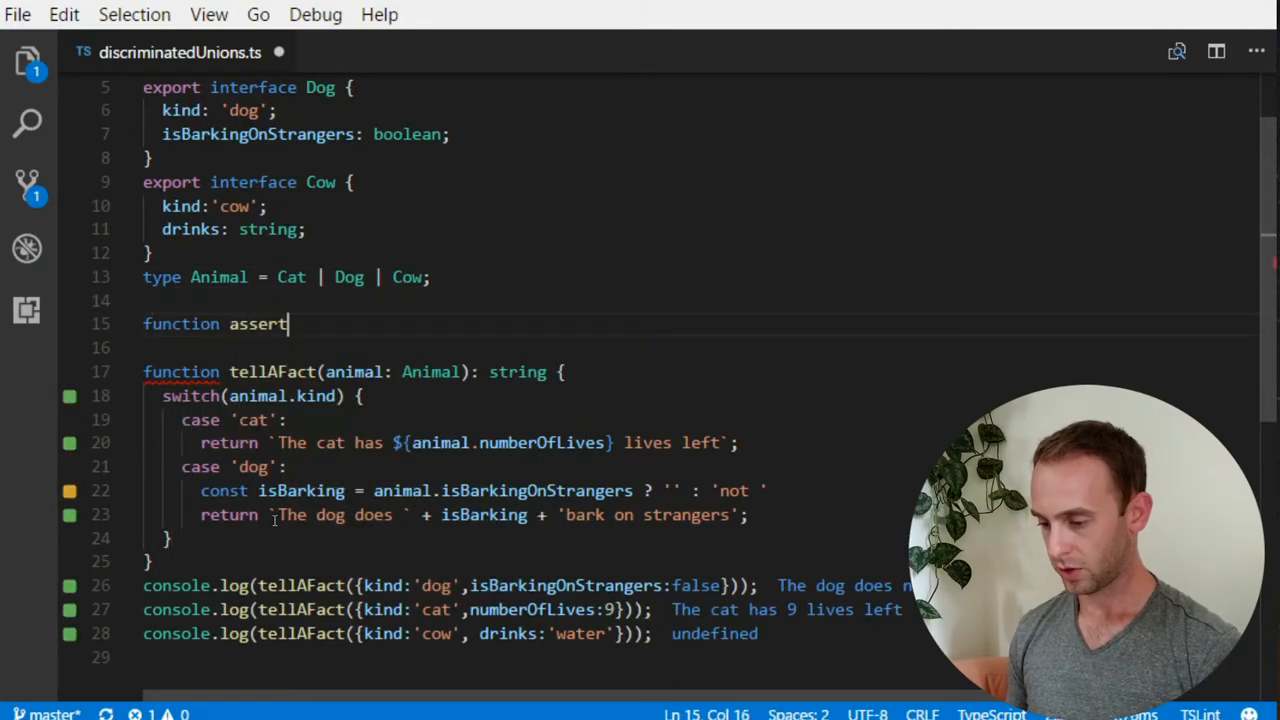
pyautogui.write('Never()')
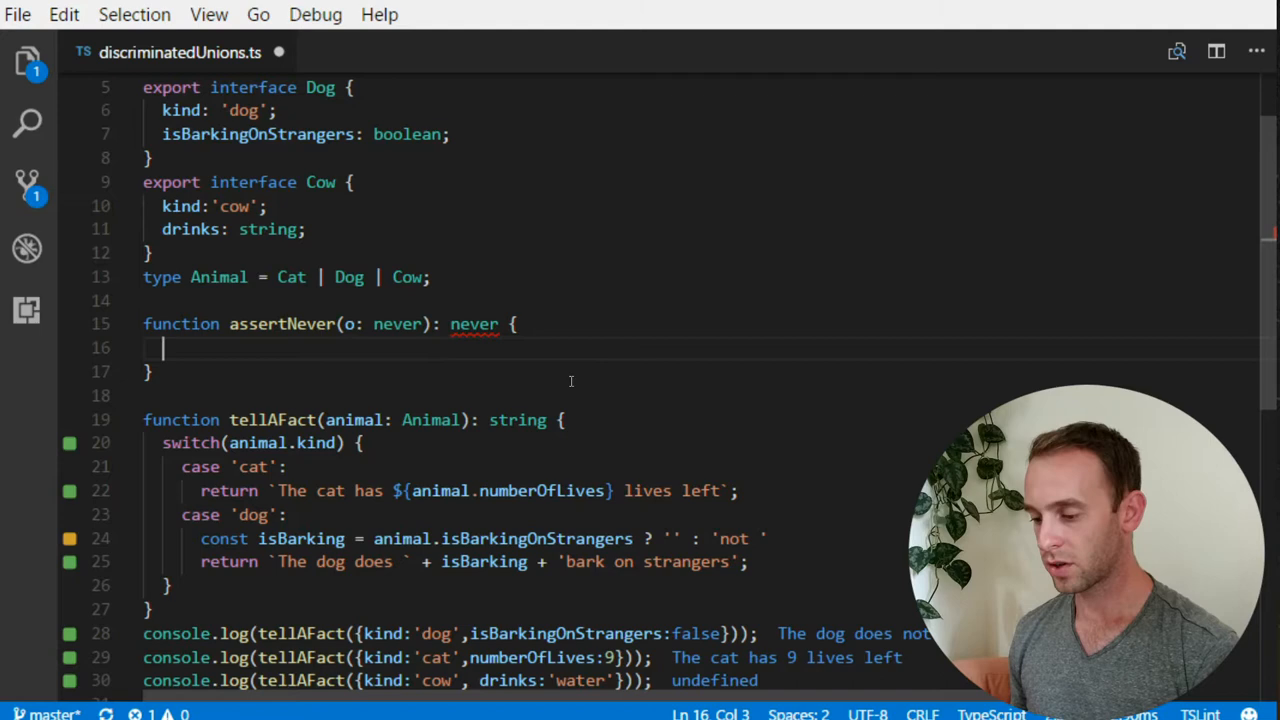
pyautogui.moveTo(624, 406)
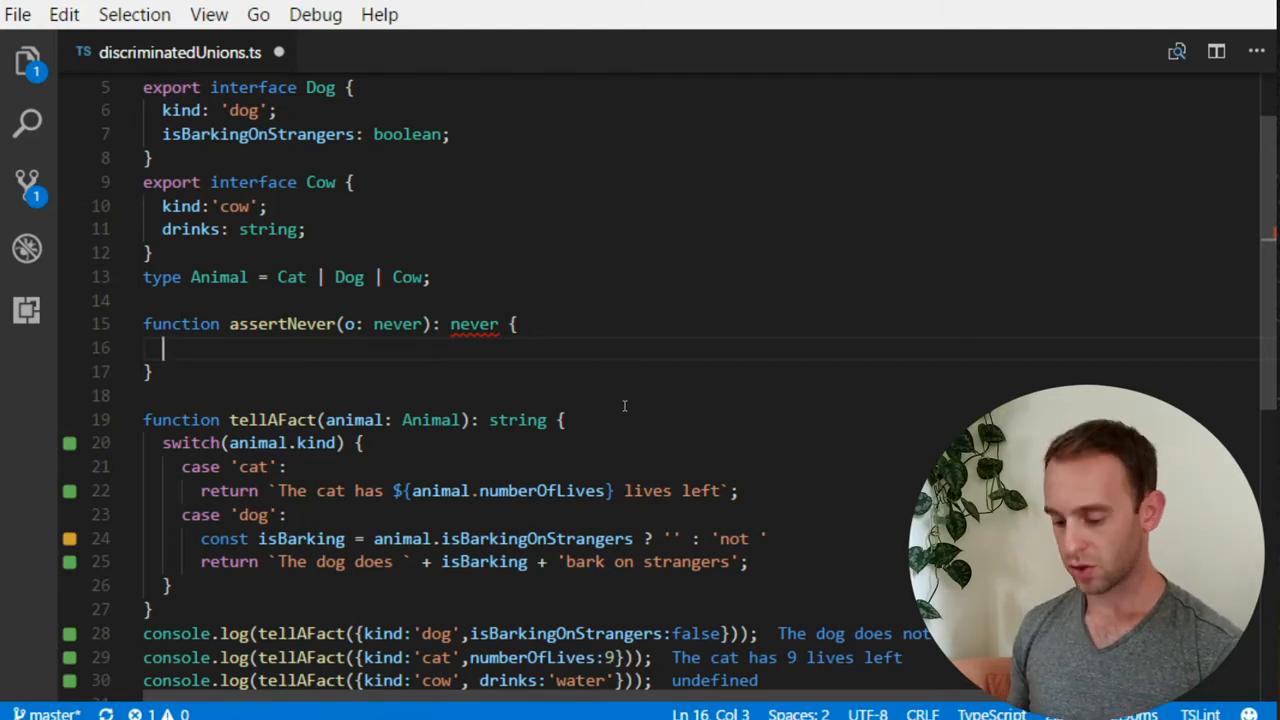
pyautogui.write('throw')
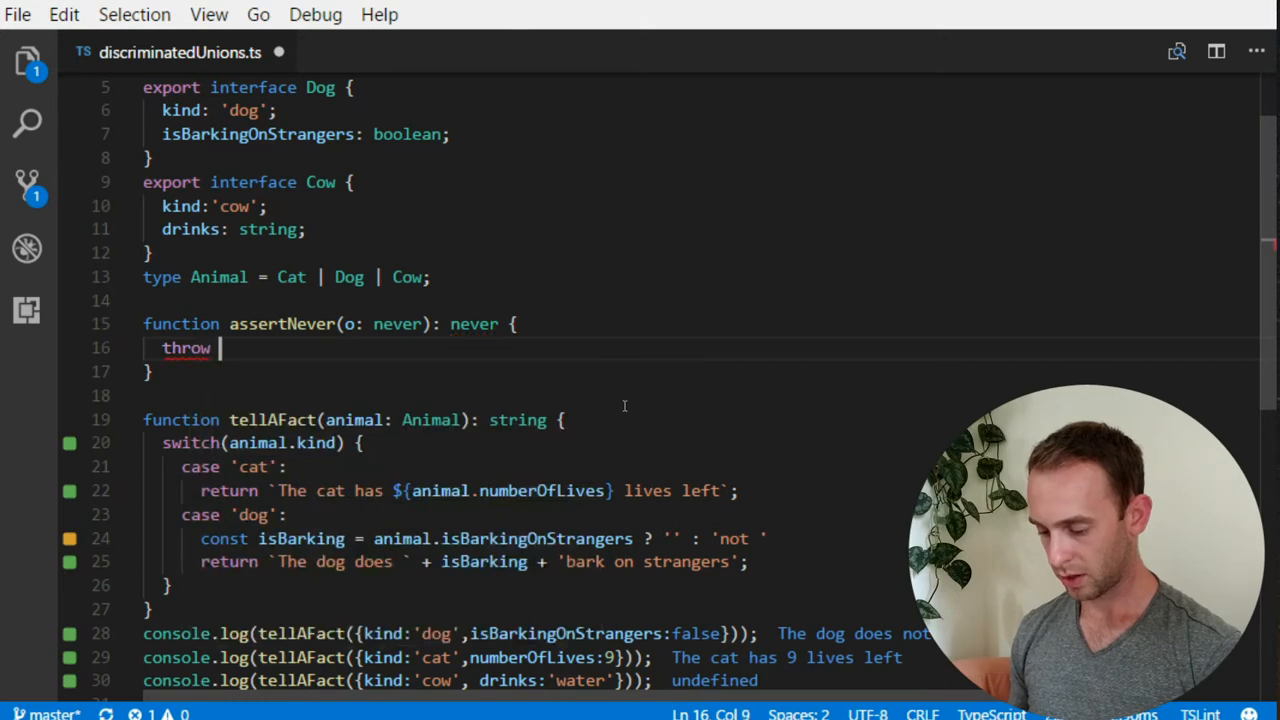
pyautogui.write('new')
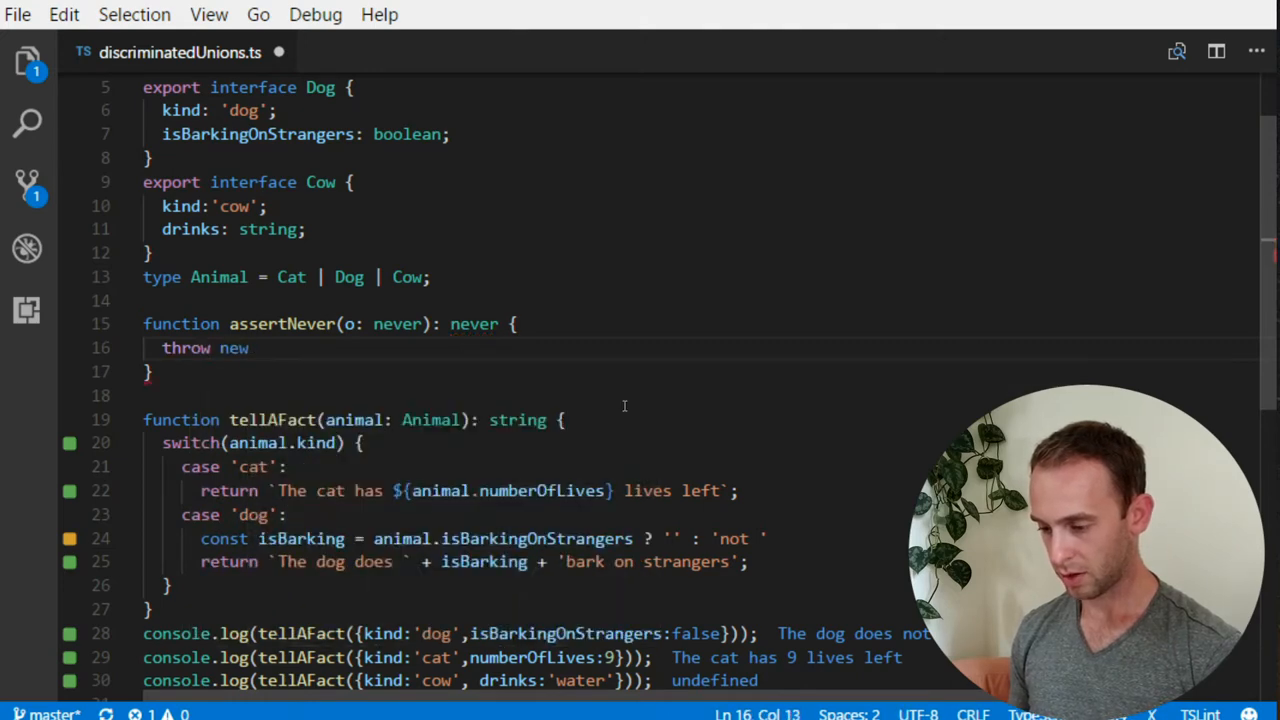
pyautogui.write("Error('')")
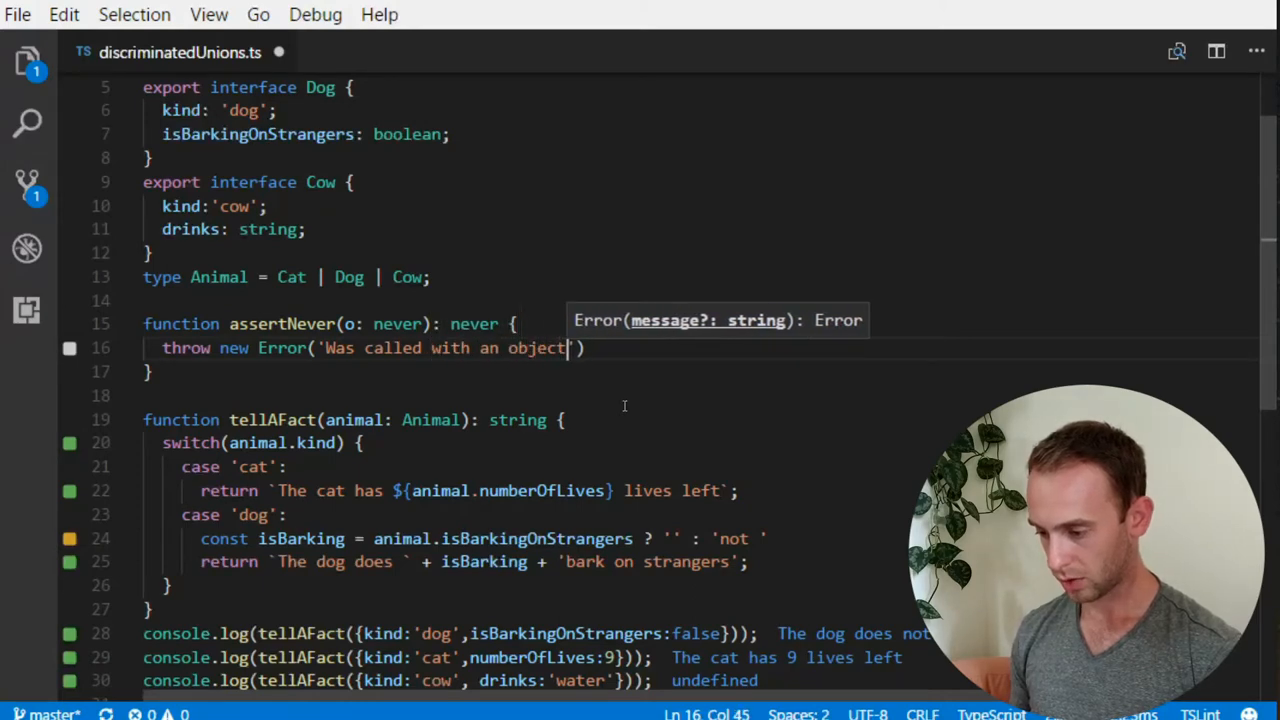
pyautogui.write("' + o")
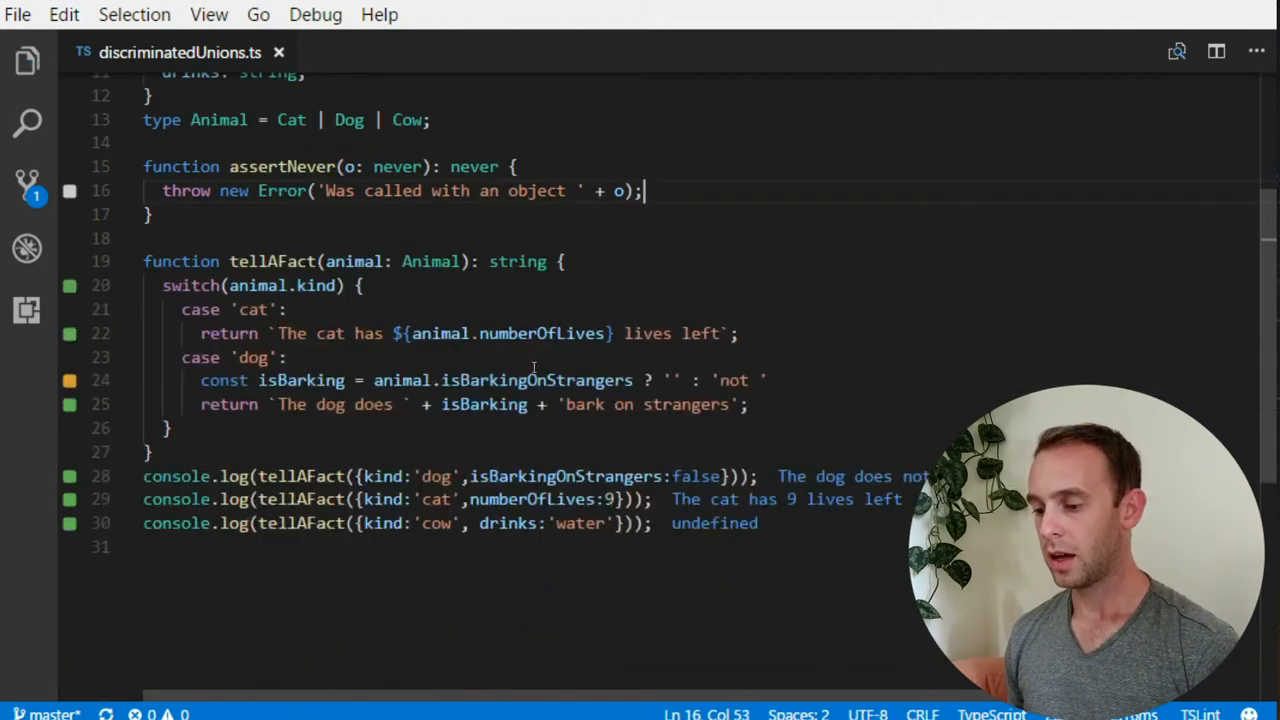
# Step: Add default: return assertNever(animal); to tellAFact's switch after the dog case
pyautogui.click(750, 404)
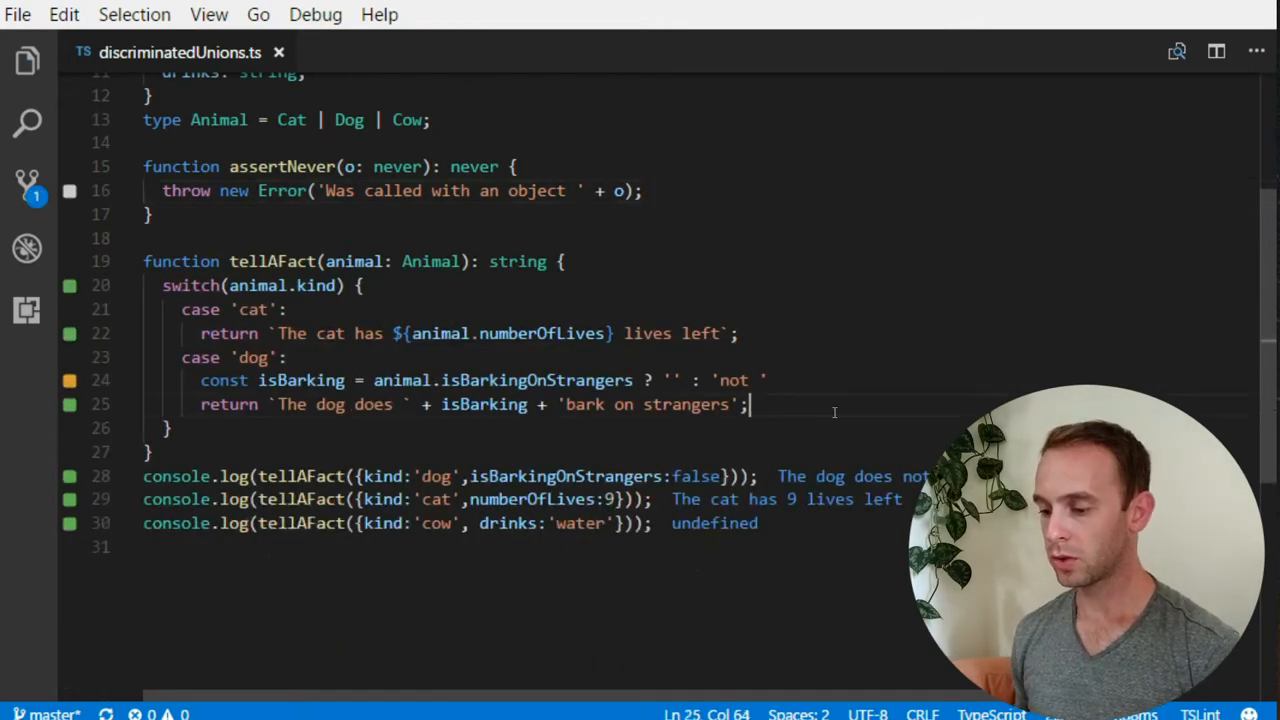
pyautogui.write('case')
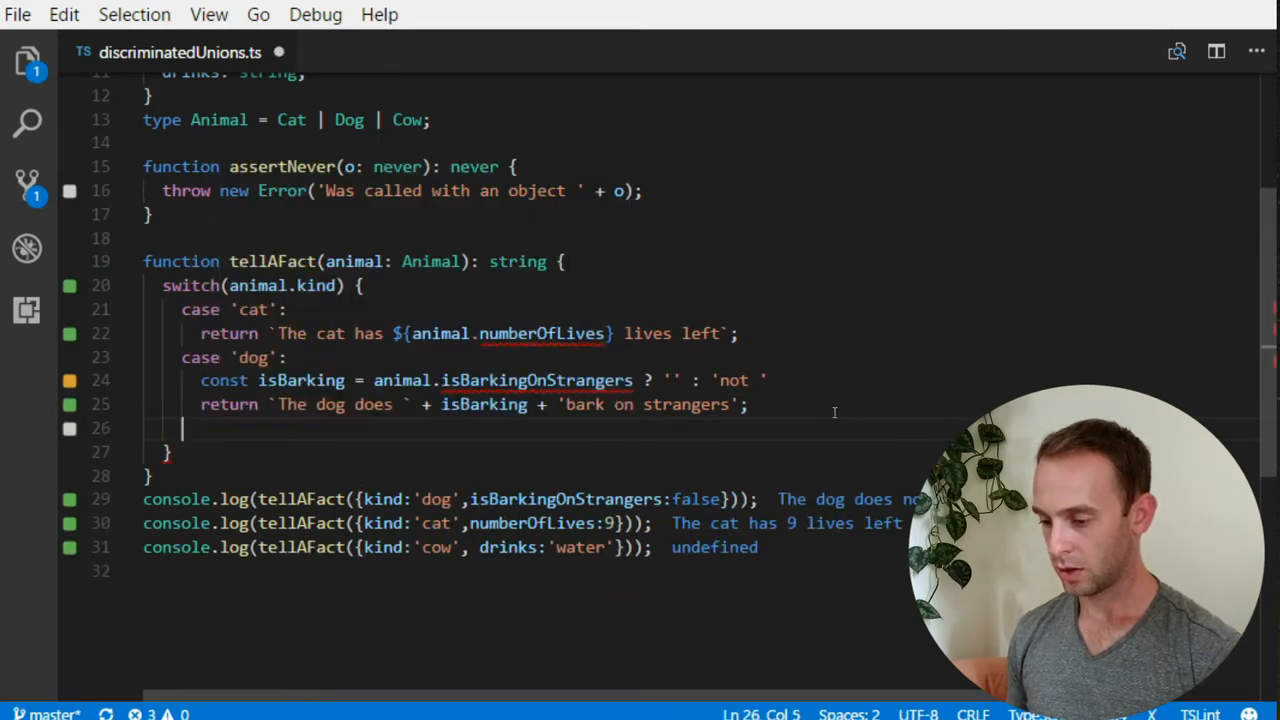
pyautogui.write('default:')
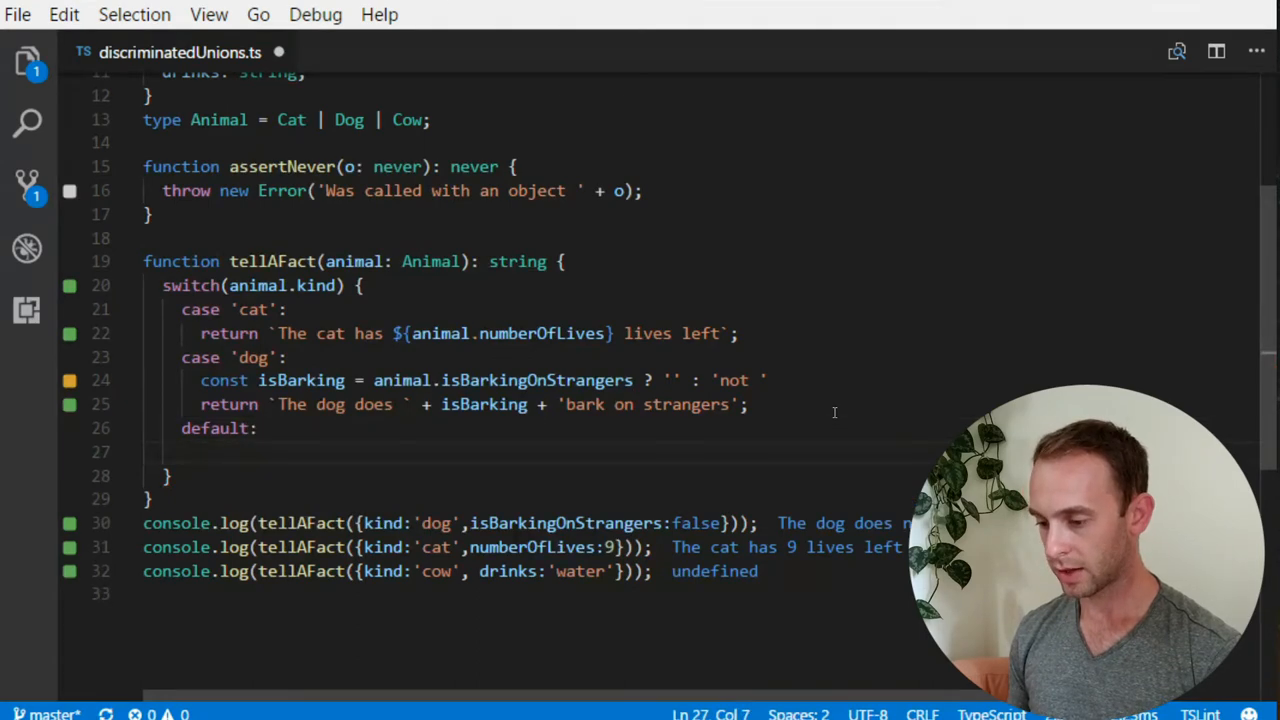
pyautogui.write('return assertNever(')
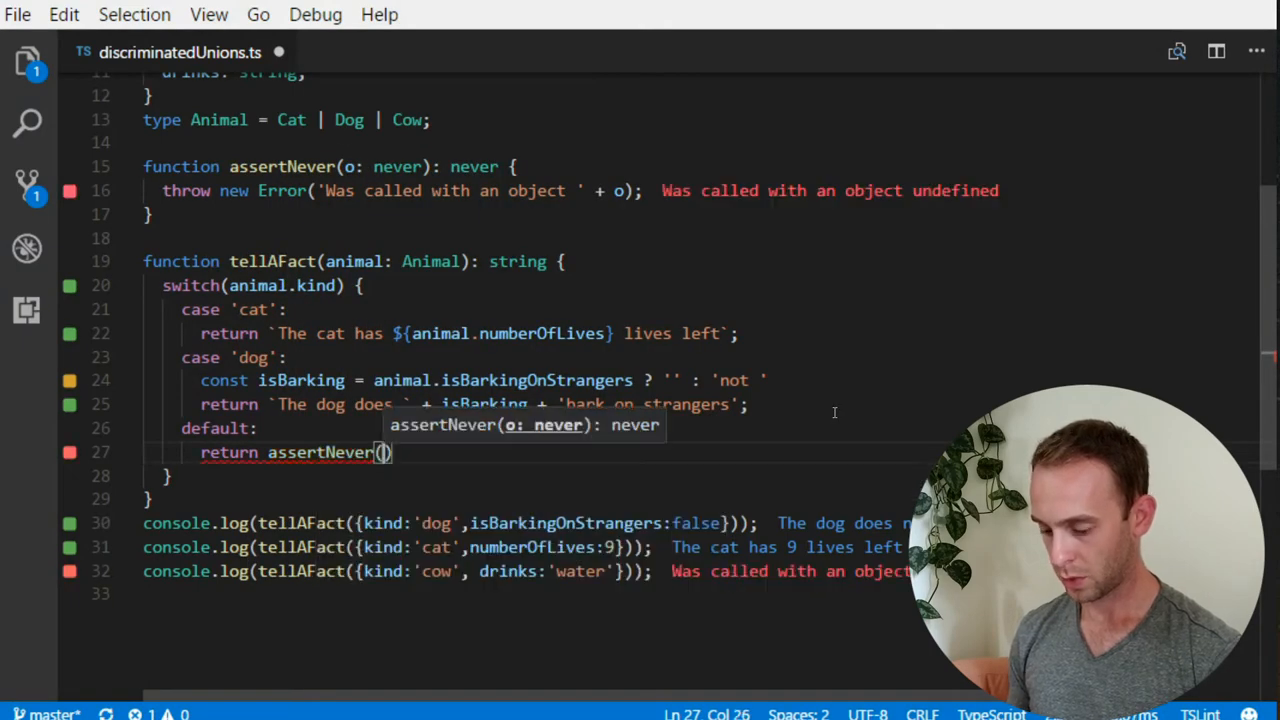
pyautogui.write('animal')
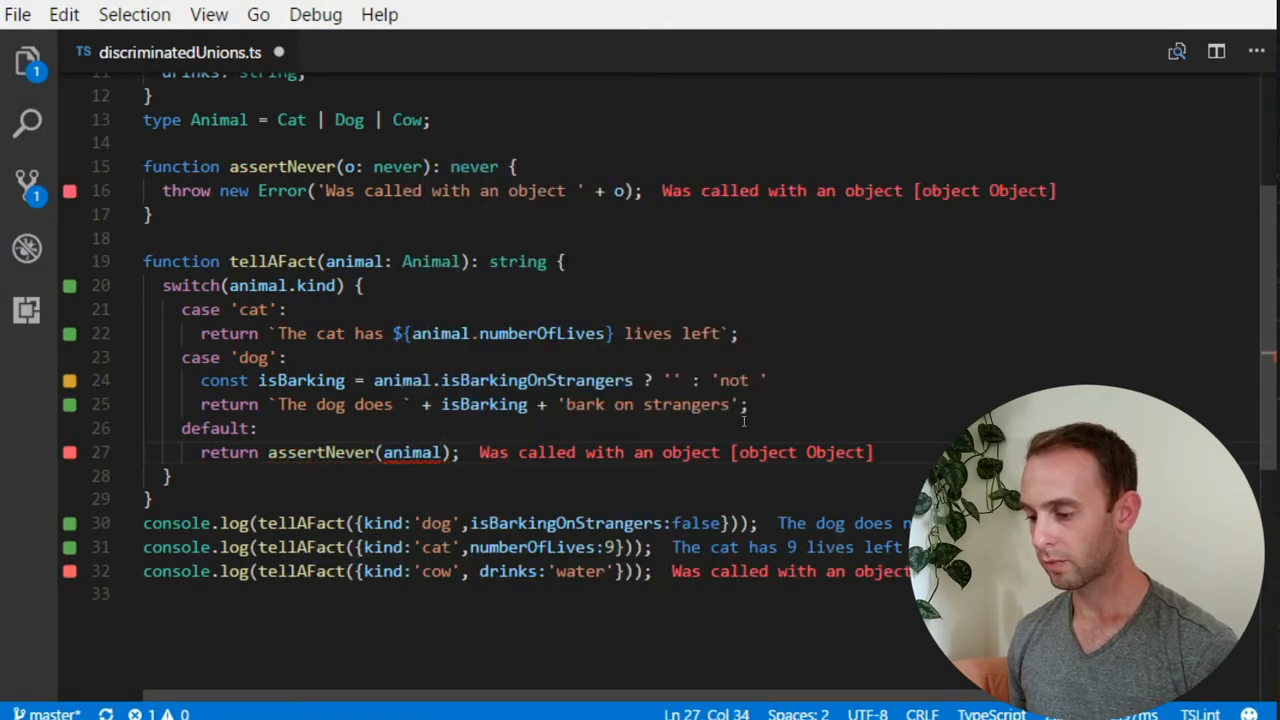
pyautogui.moveTo(350, 488)
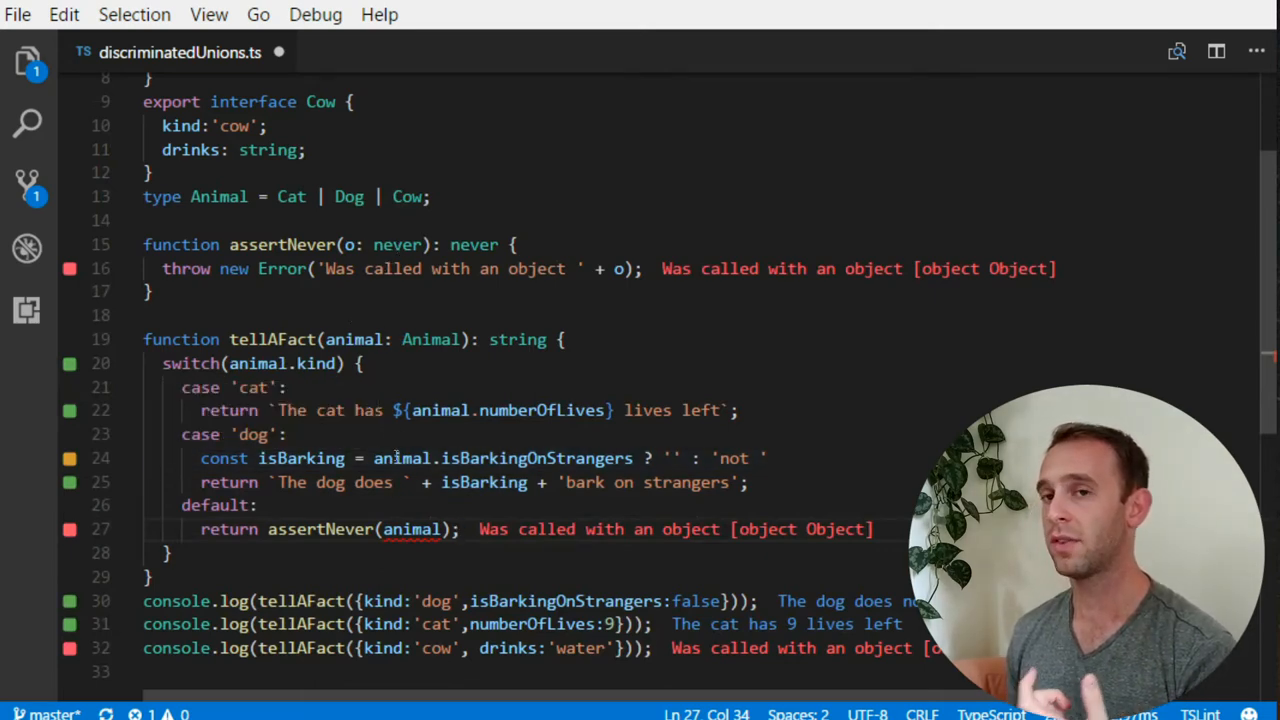
pyautogui.moveTo(410, 528)
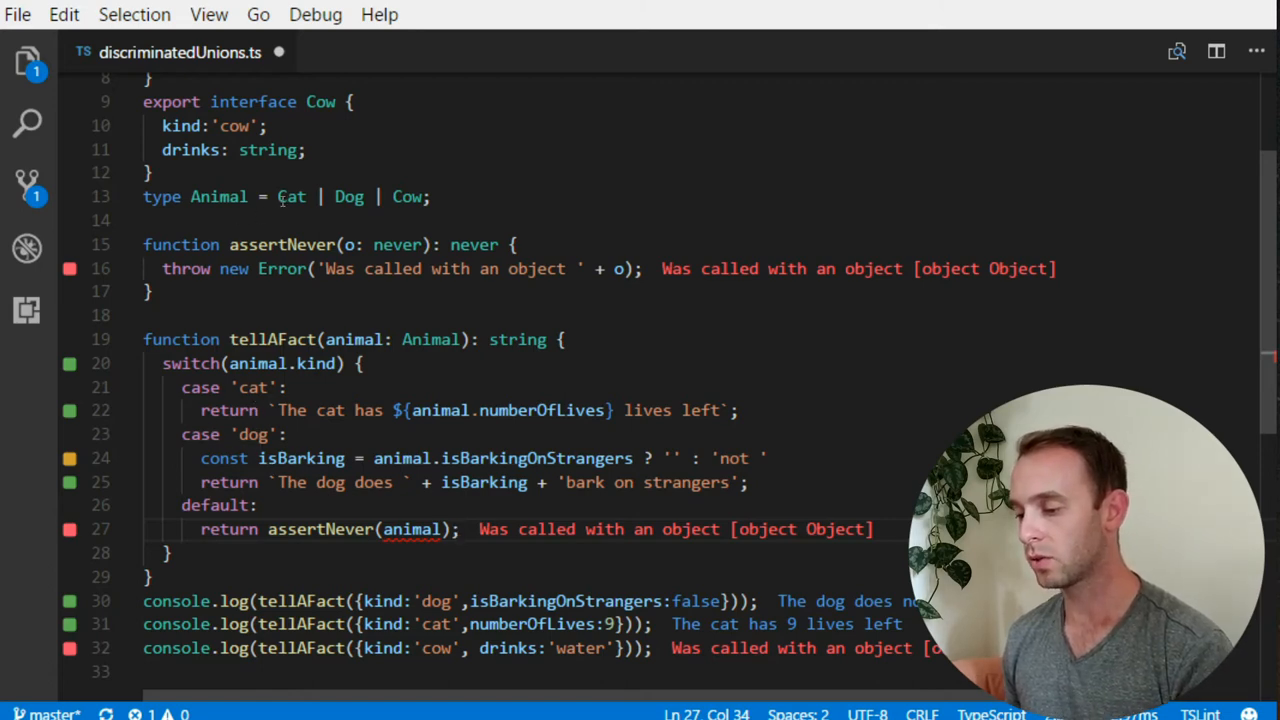
# Step: Highlight Cat in the Animal union to discuss it, then return to the end of the dog case
pyautogui.doubleClick(292, 196)
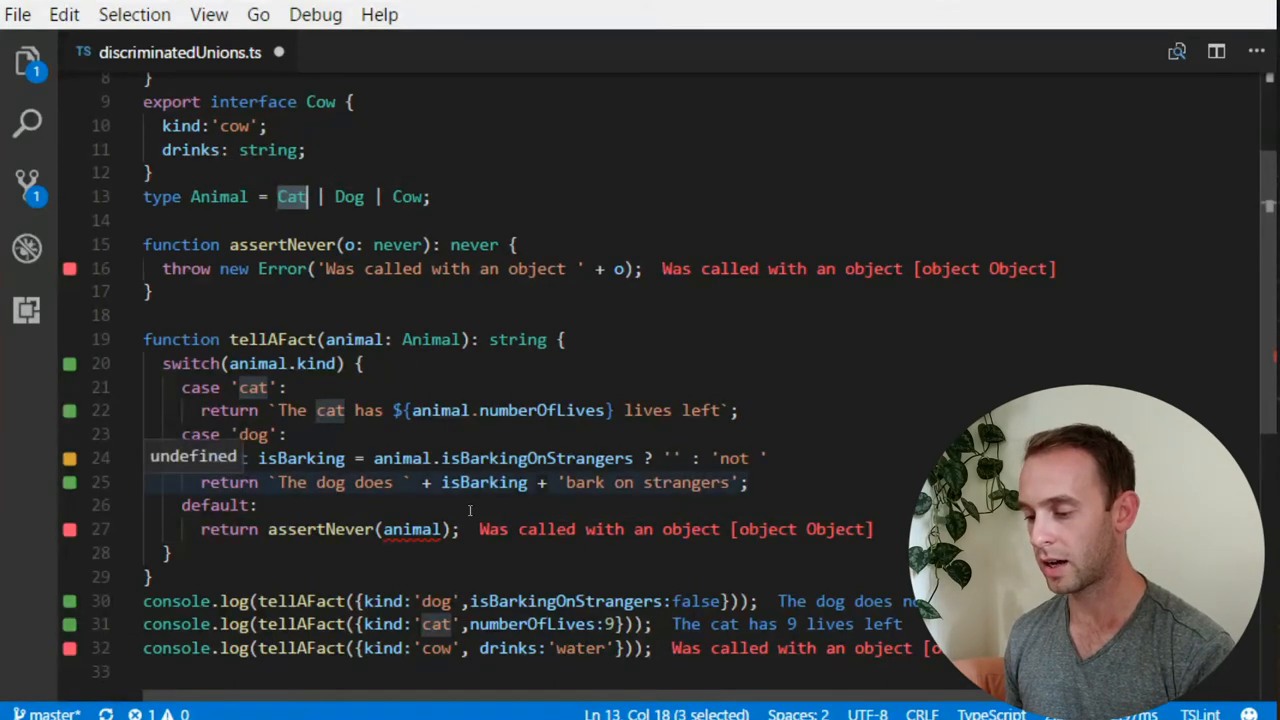
pyautogui.write('const')
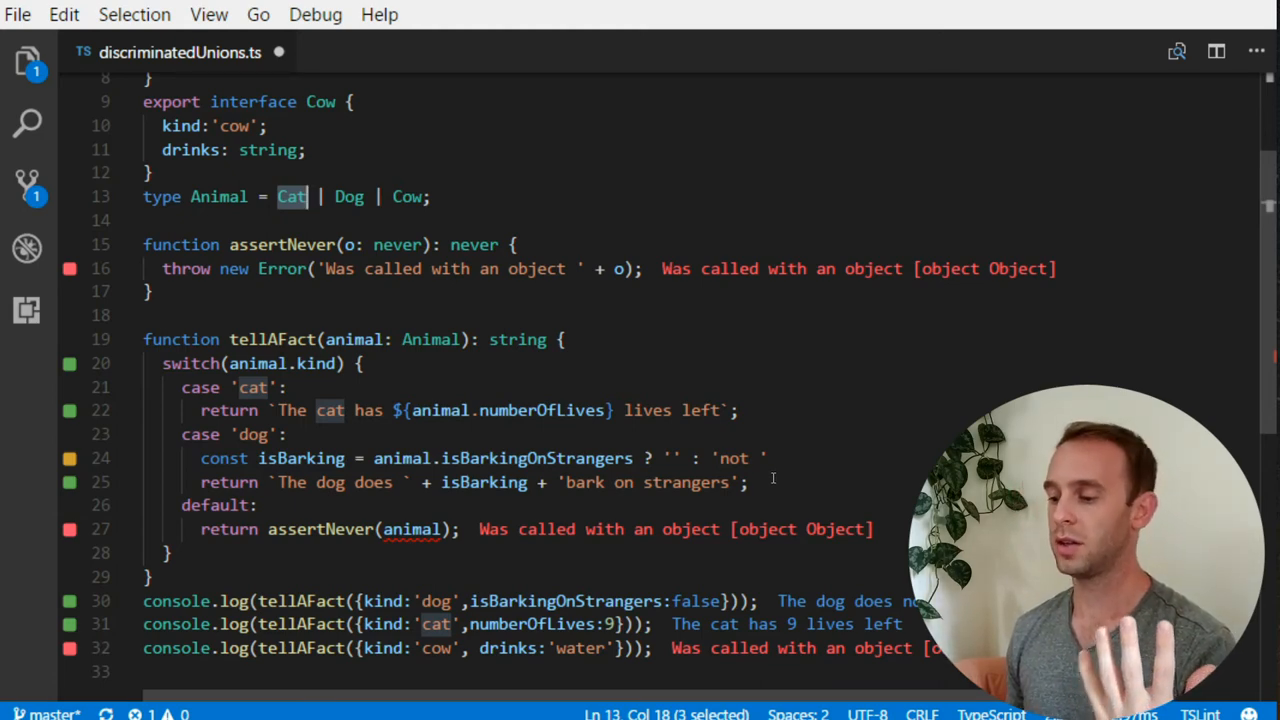
pyautogui.click(748, 482)
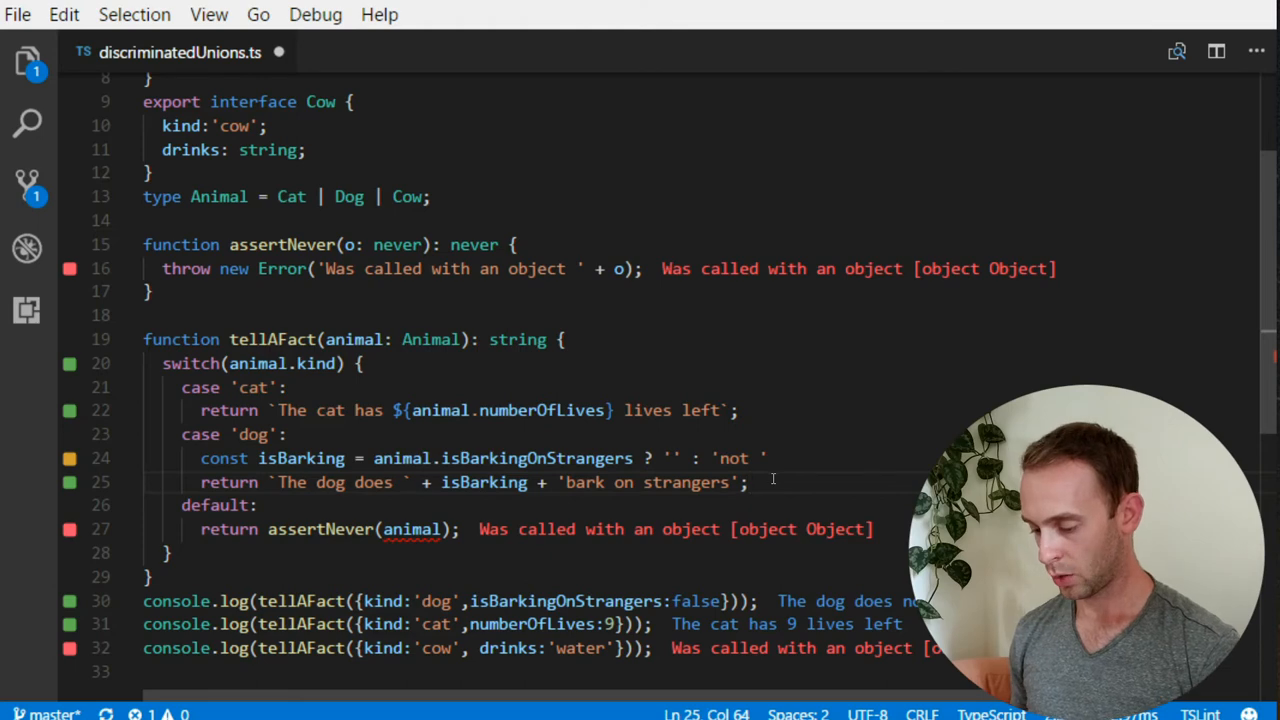
# Step: Add case 'cow': return `The cow drinks ${animal.drinks}` so the cow call logs 'The cow drinks water'
pyautogui.write("case '")
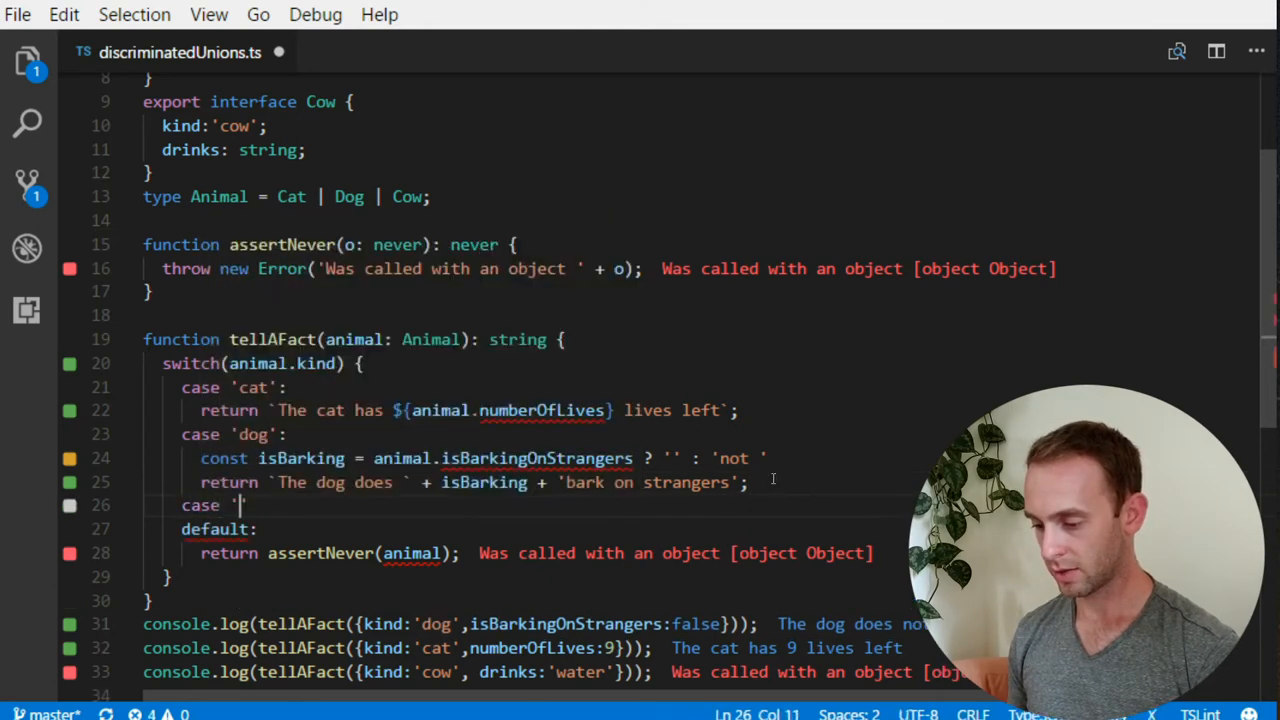
pyautogui.write("cow':")
pyautogui.write('return')
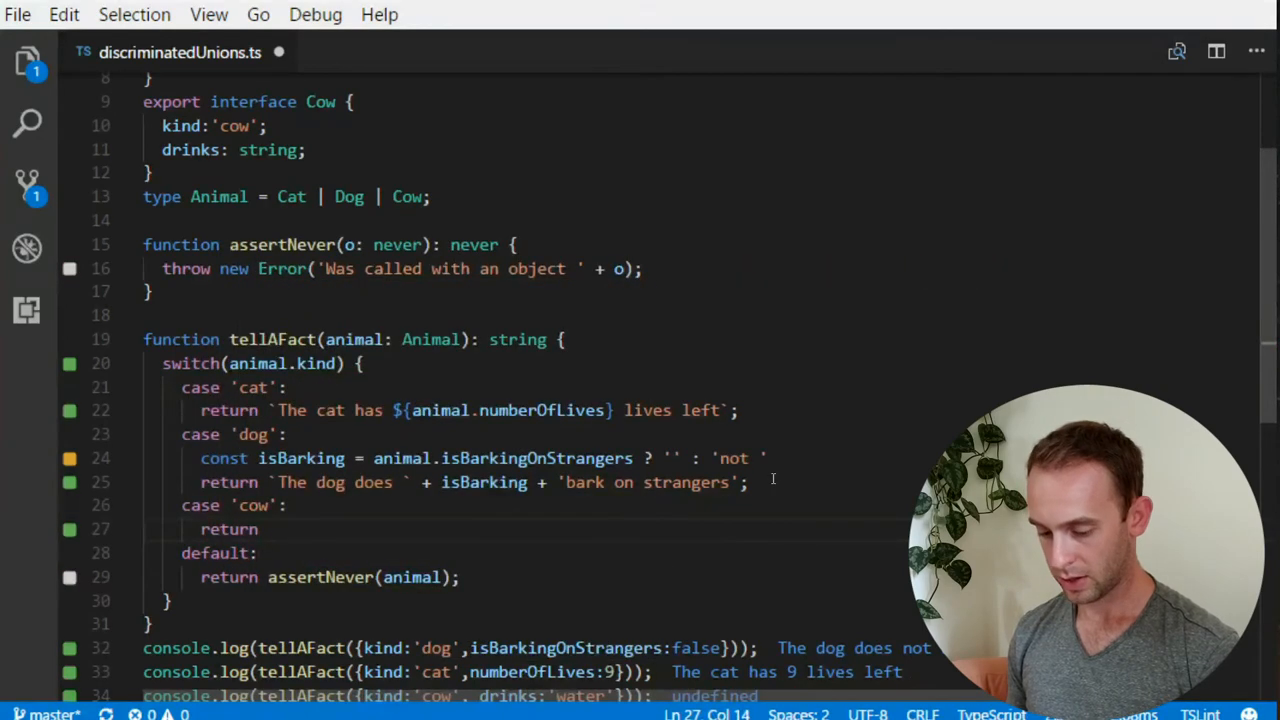
pyautogui.write('`The cow dri')
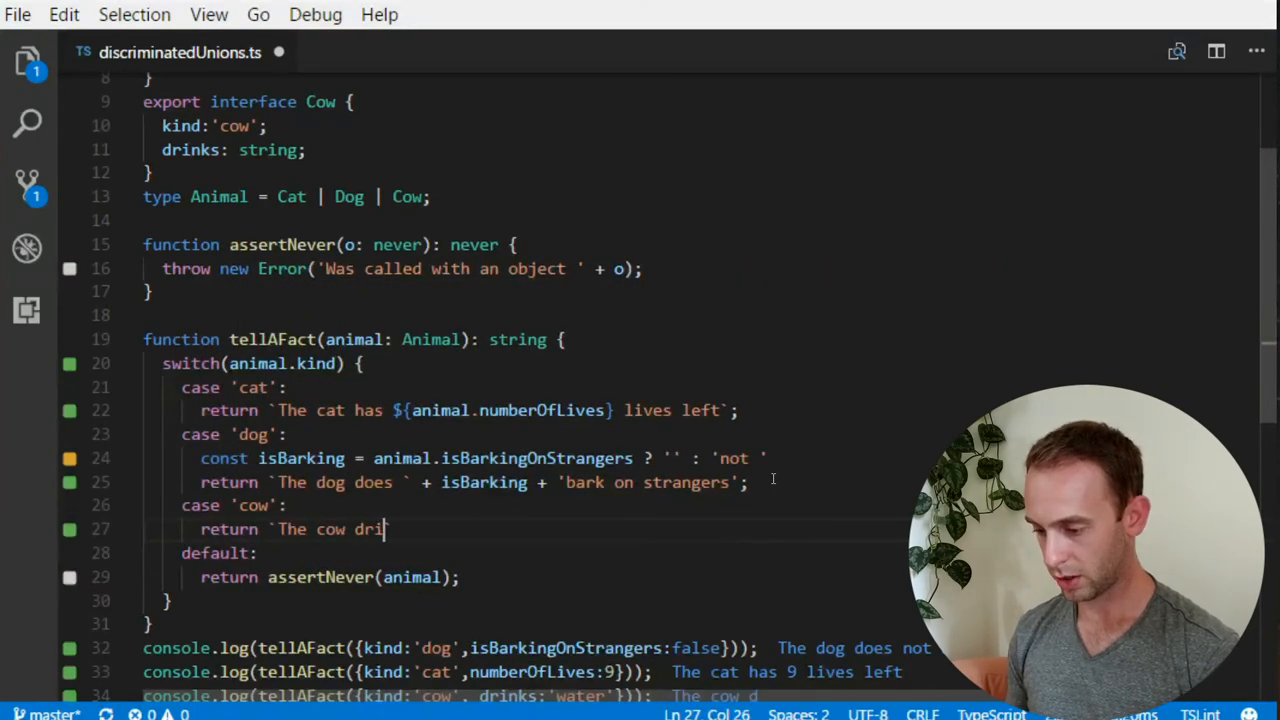
pyautogui.write('nks')
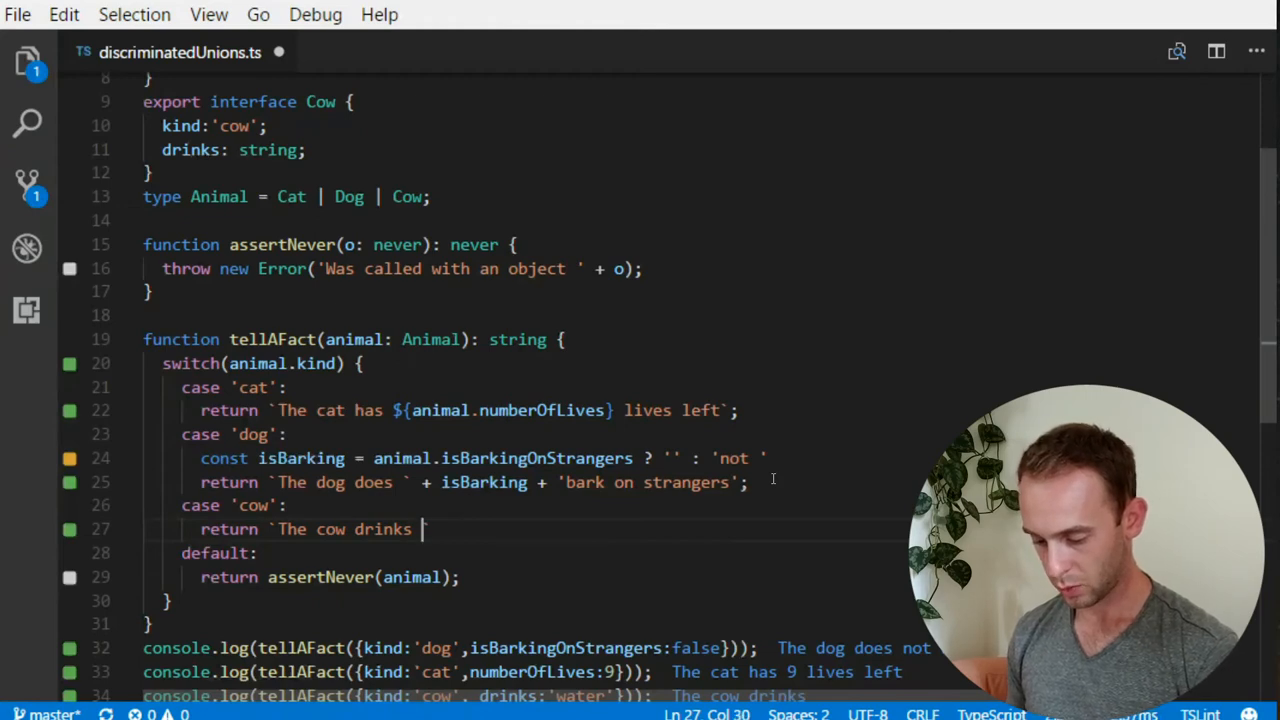
pyautogui.write('${co')
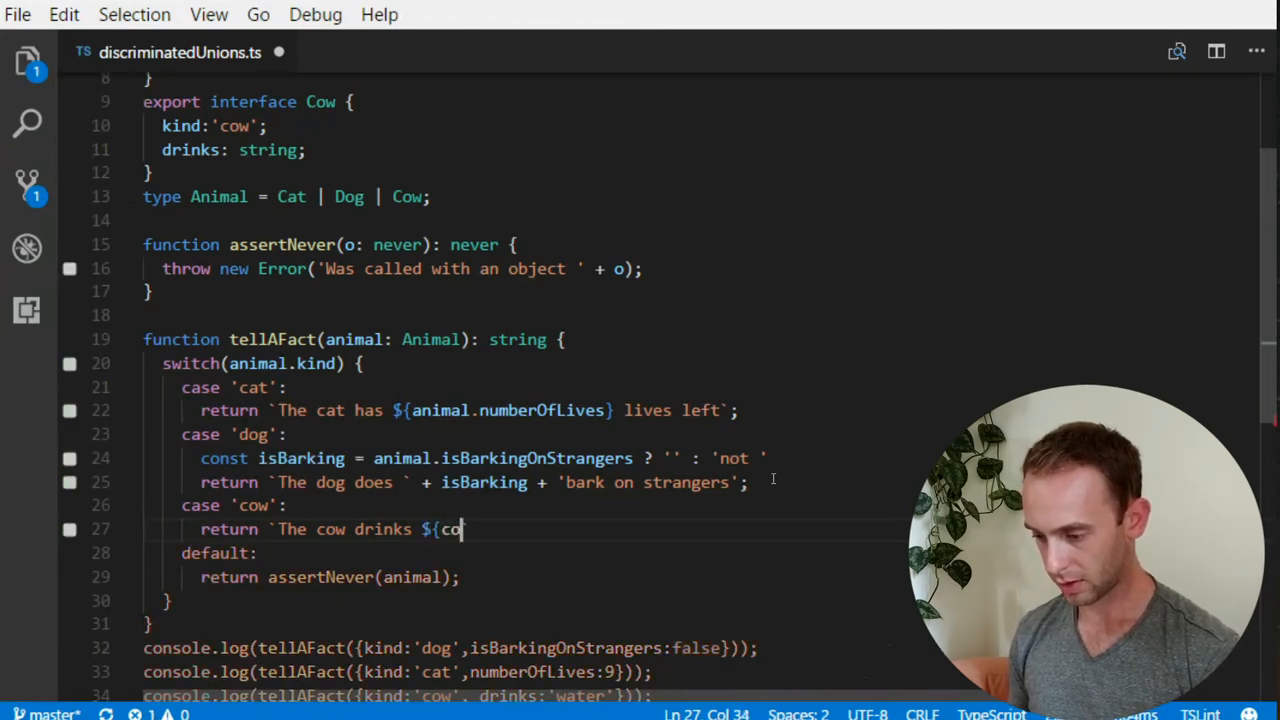
pyautogui.write('animal.drinks')
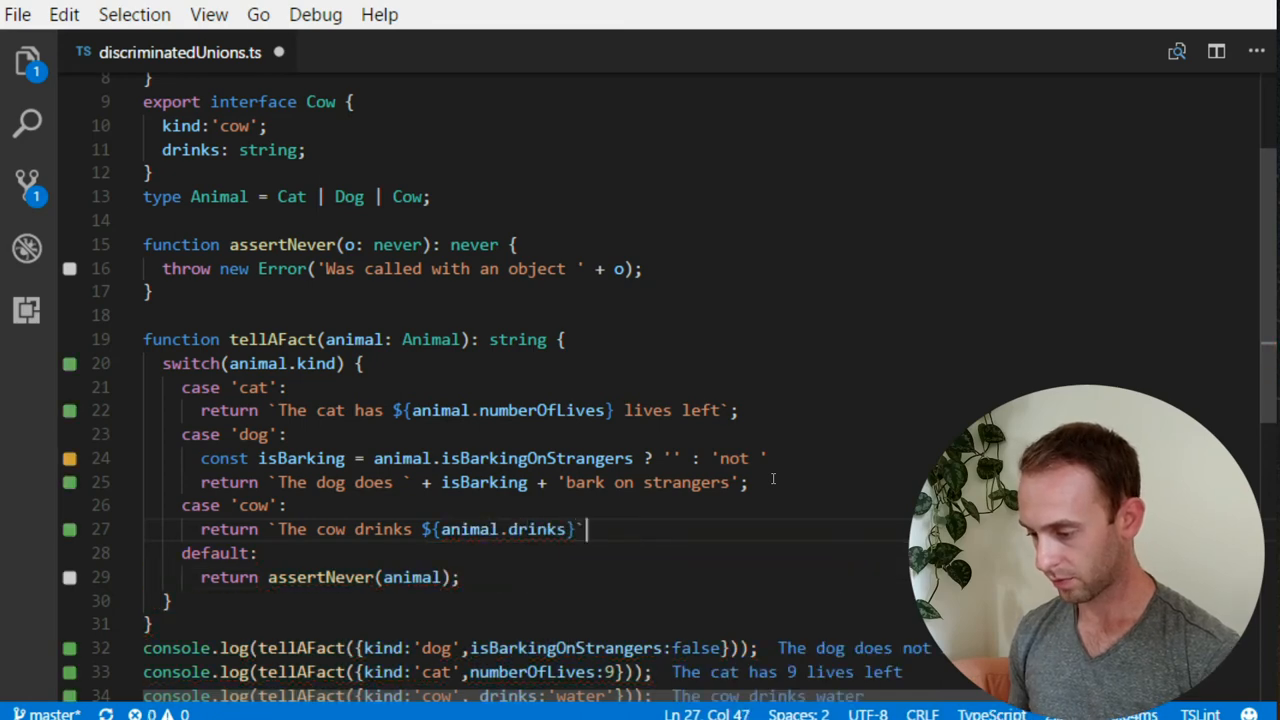
pyautogui.scroll(-3)
pyautogui.write(';')
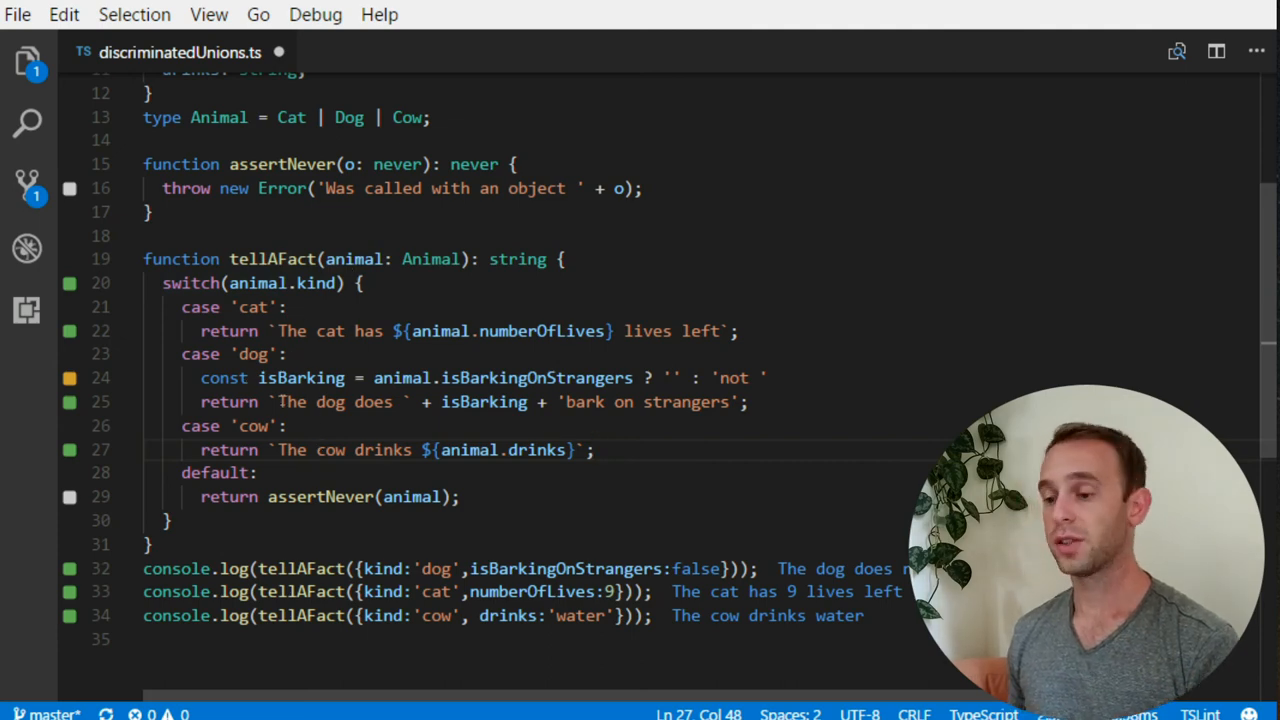
pyautogui.scroll(-3)
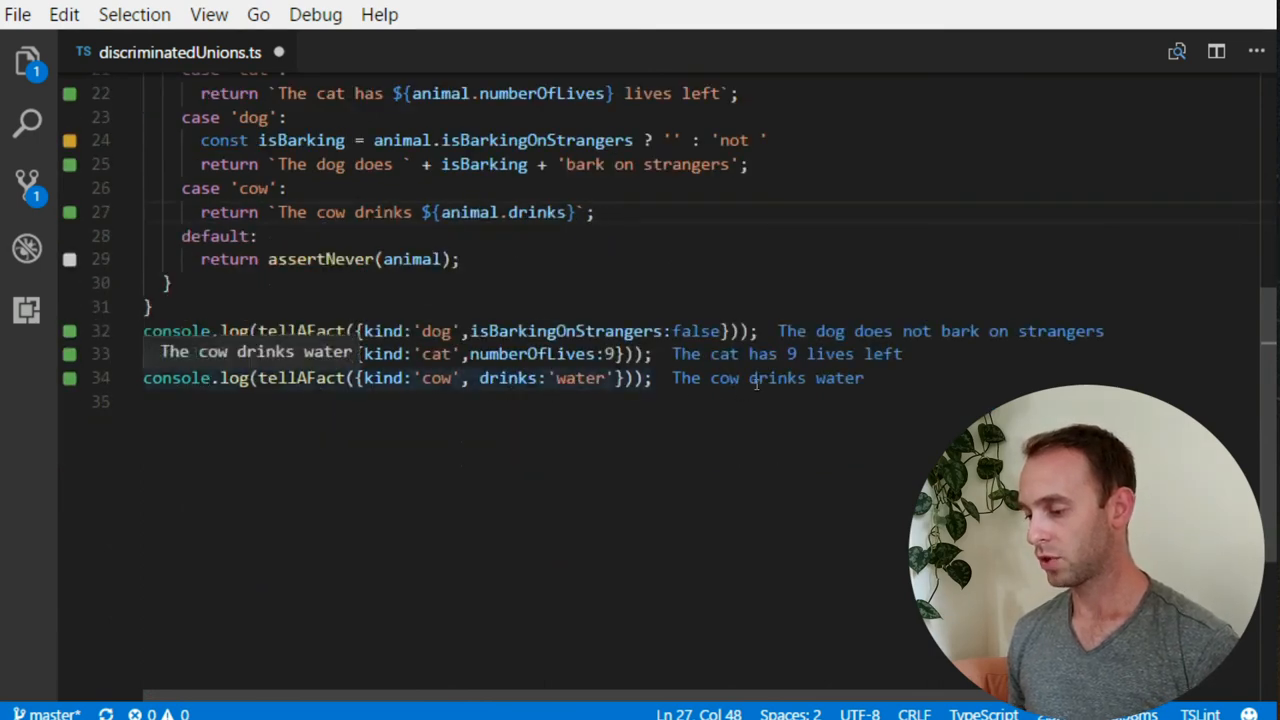
pyautogui.scroll(-3)
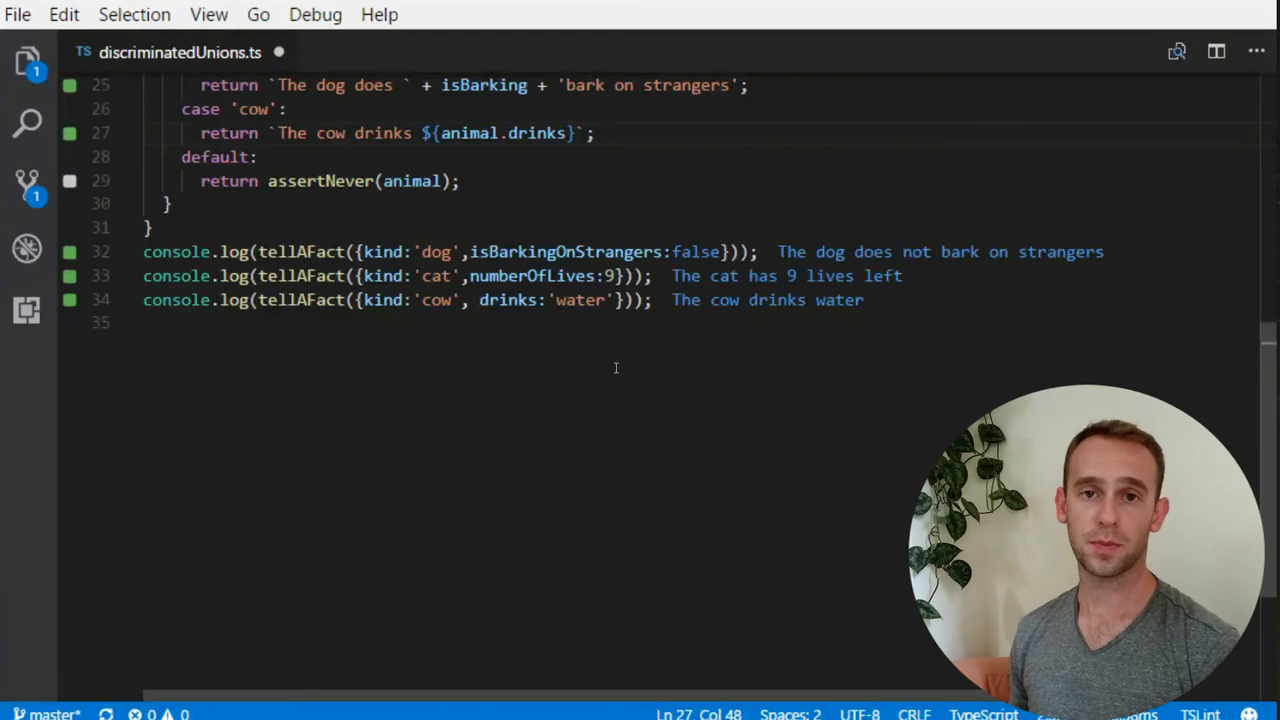